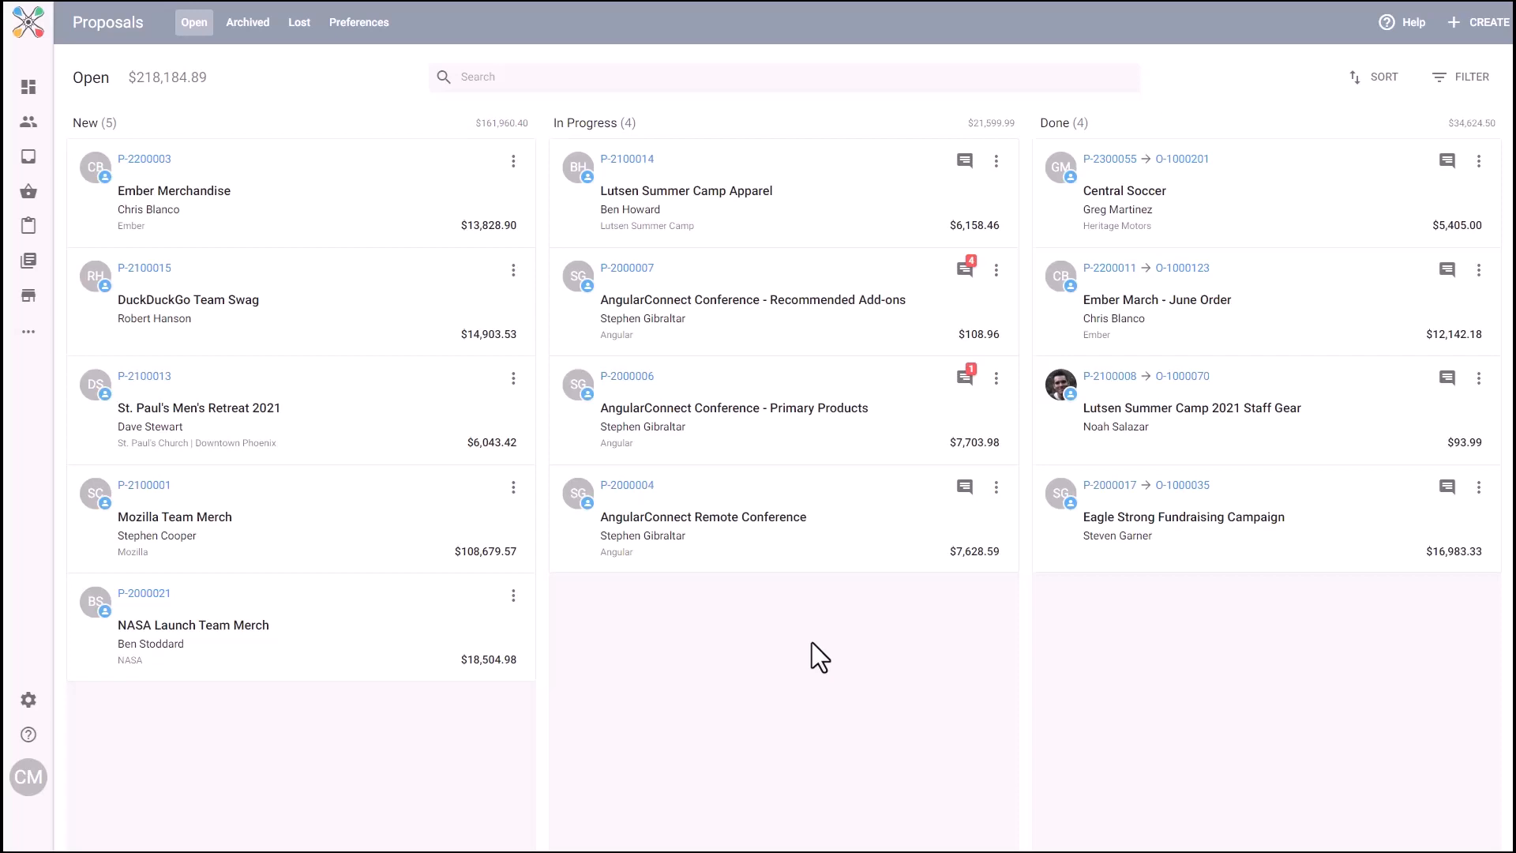
mouse_move(1486, 23)
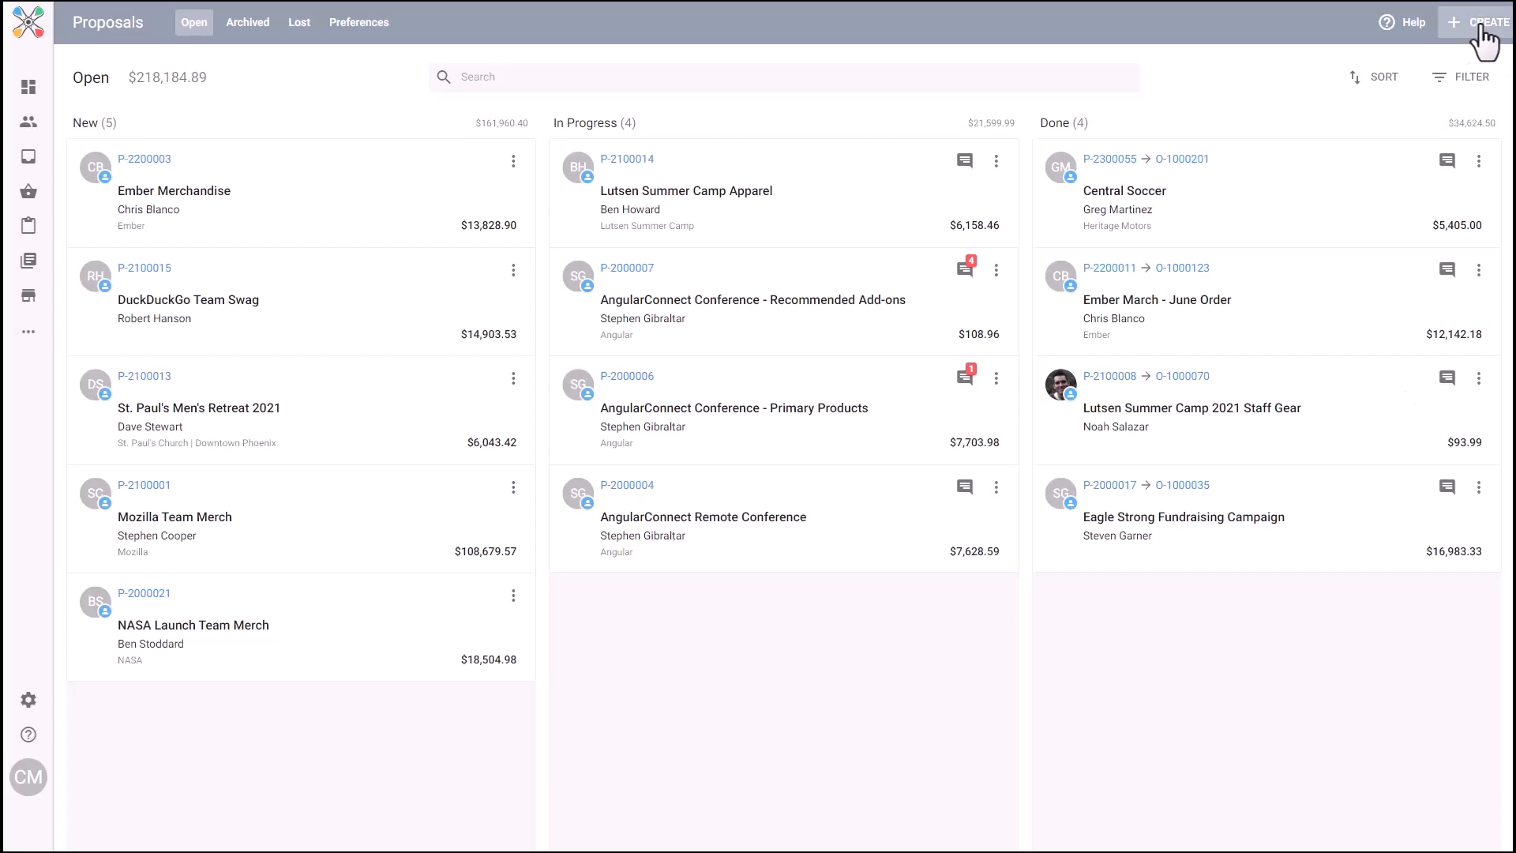
Start a new proposal and attach Craig's Central High Boosters contact as customer.
left_click(1484, 21)
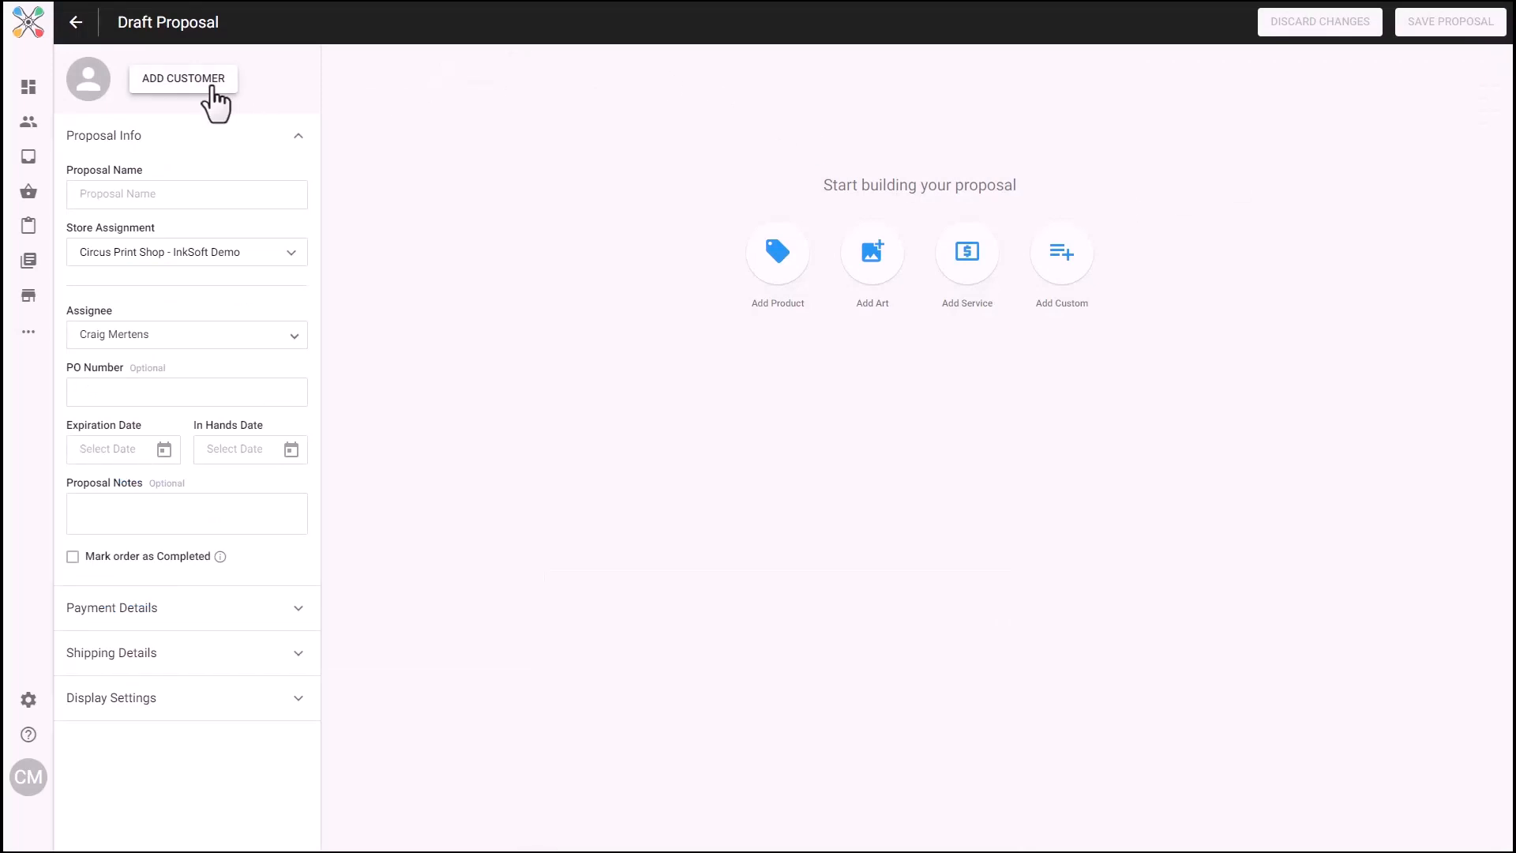
left_click(183, 78)
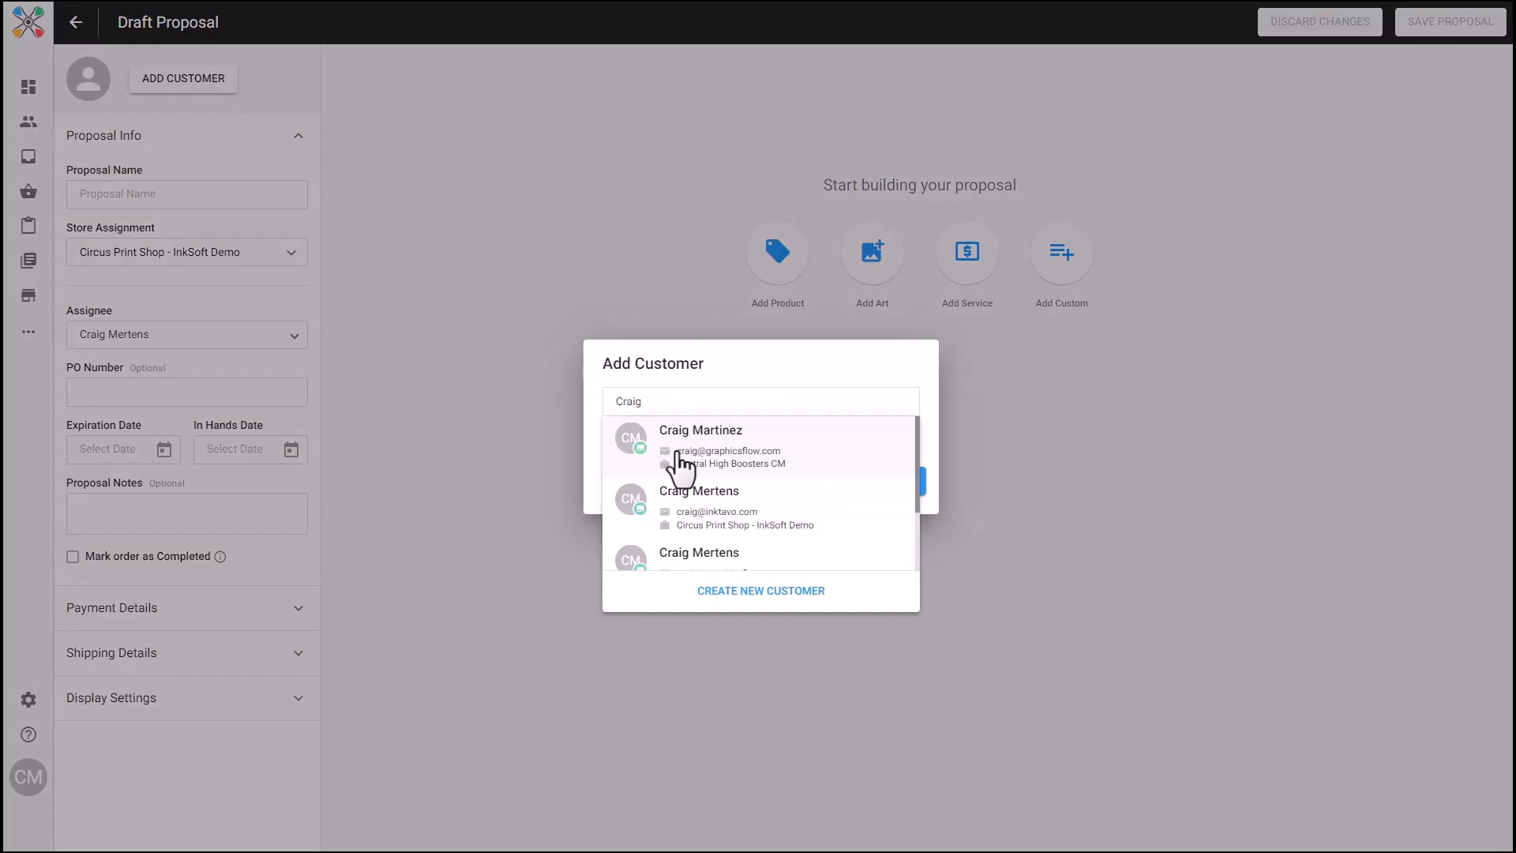
left_click(700, 431)
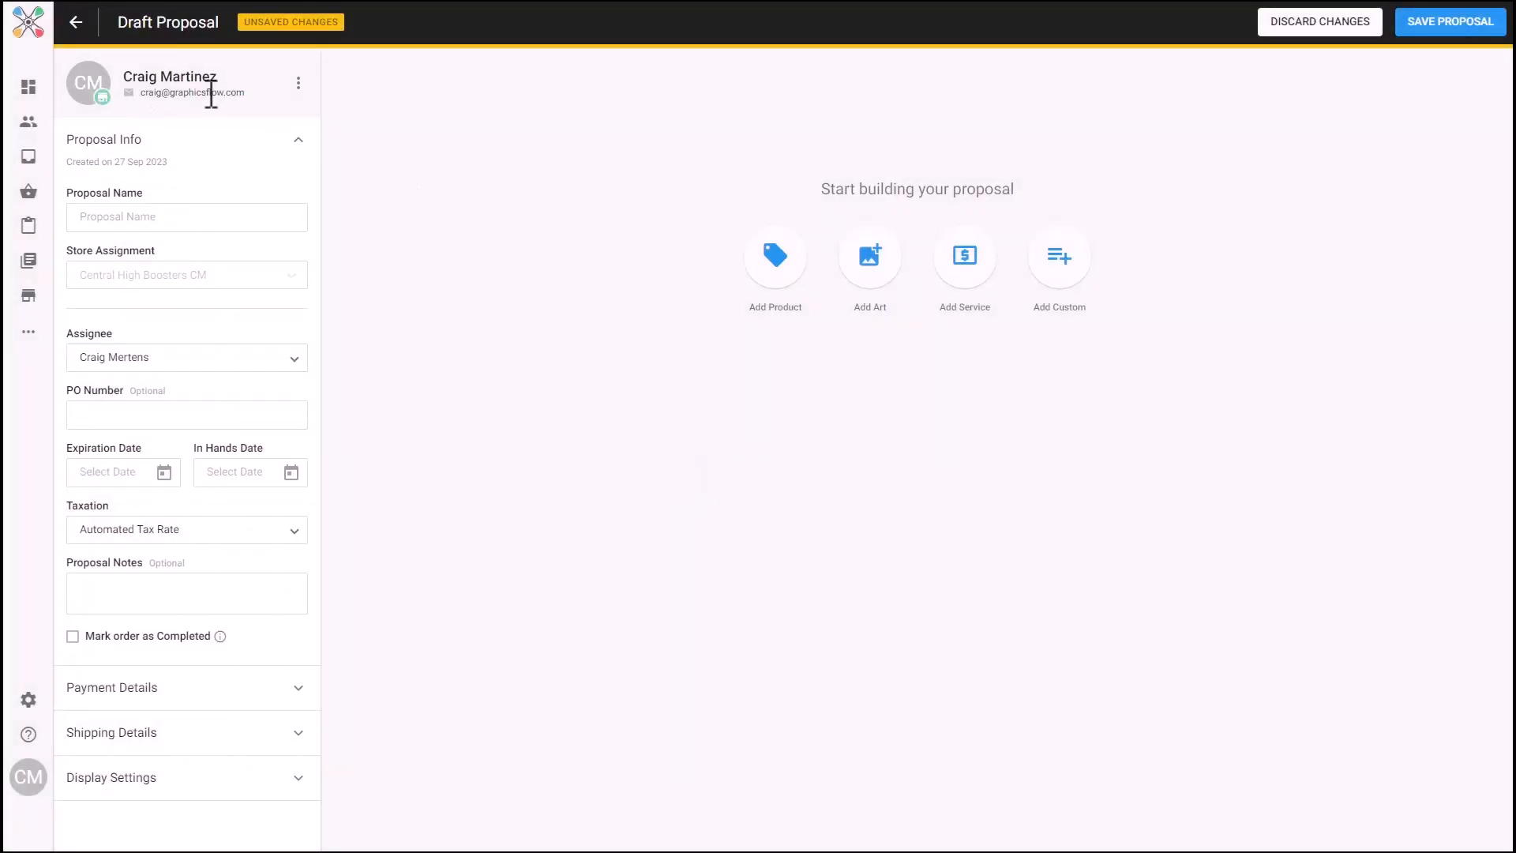
mouse_move(236, 289)
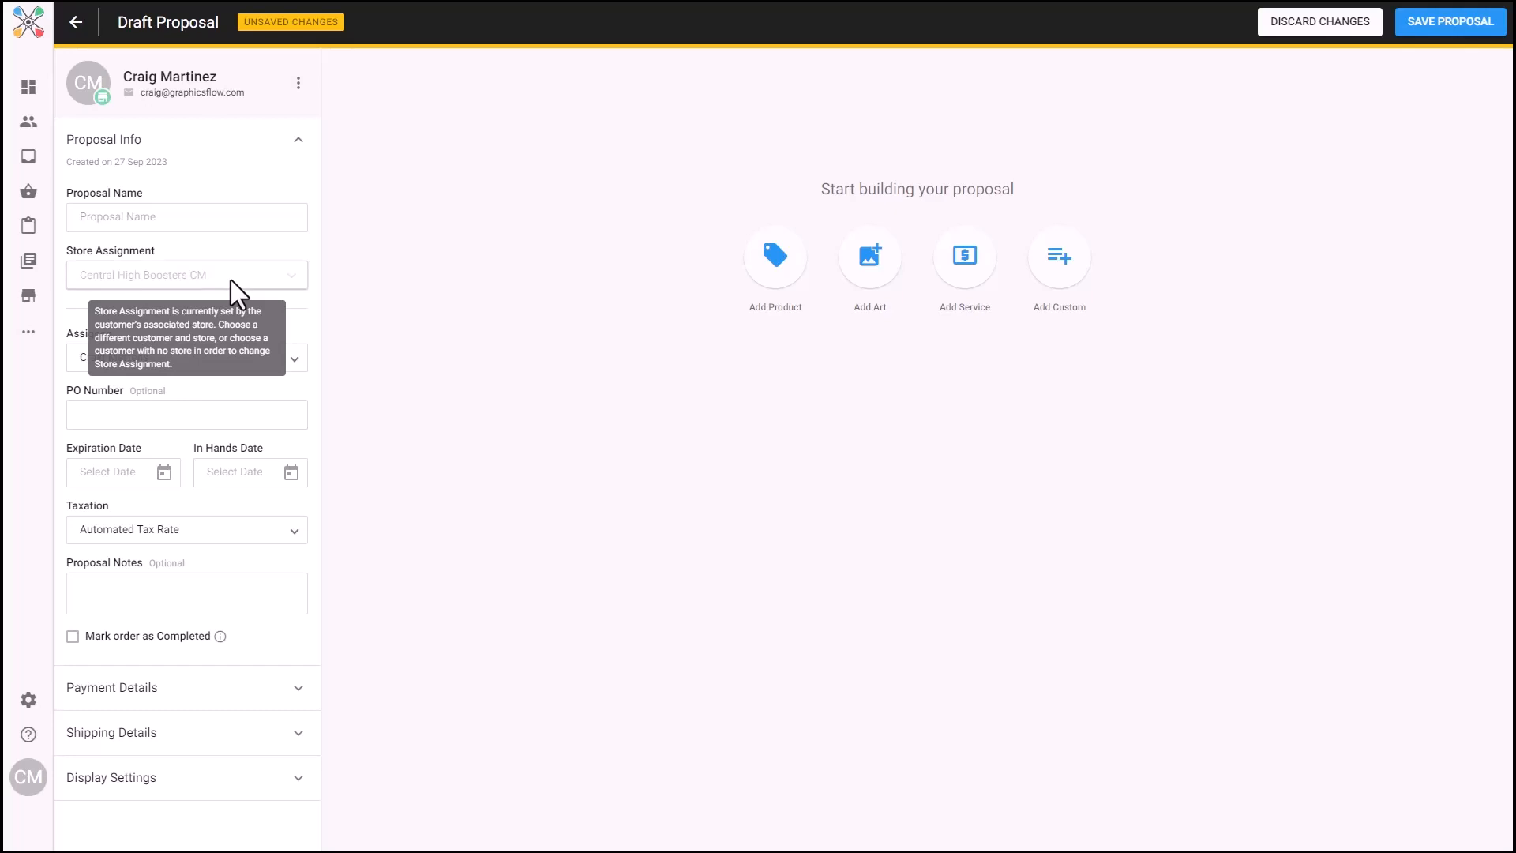
Name the draft 'Central Boosters Soccer 2023' and begin filling in its dates.
left_click(186, 216)
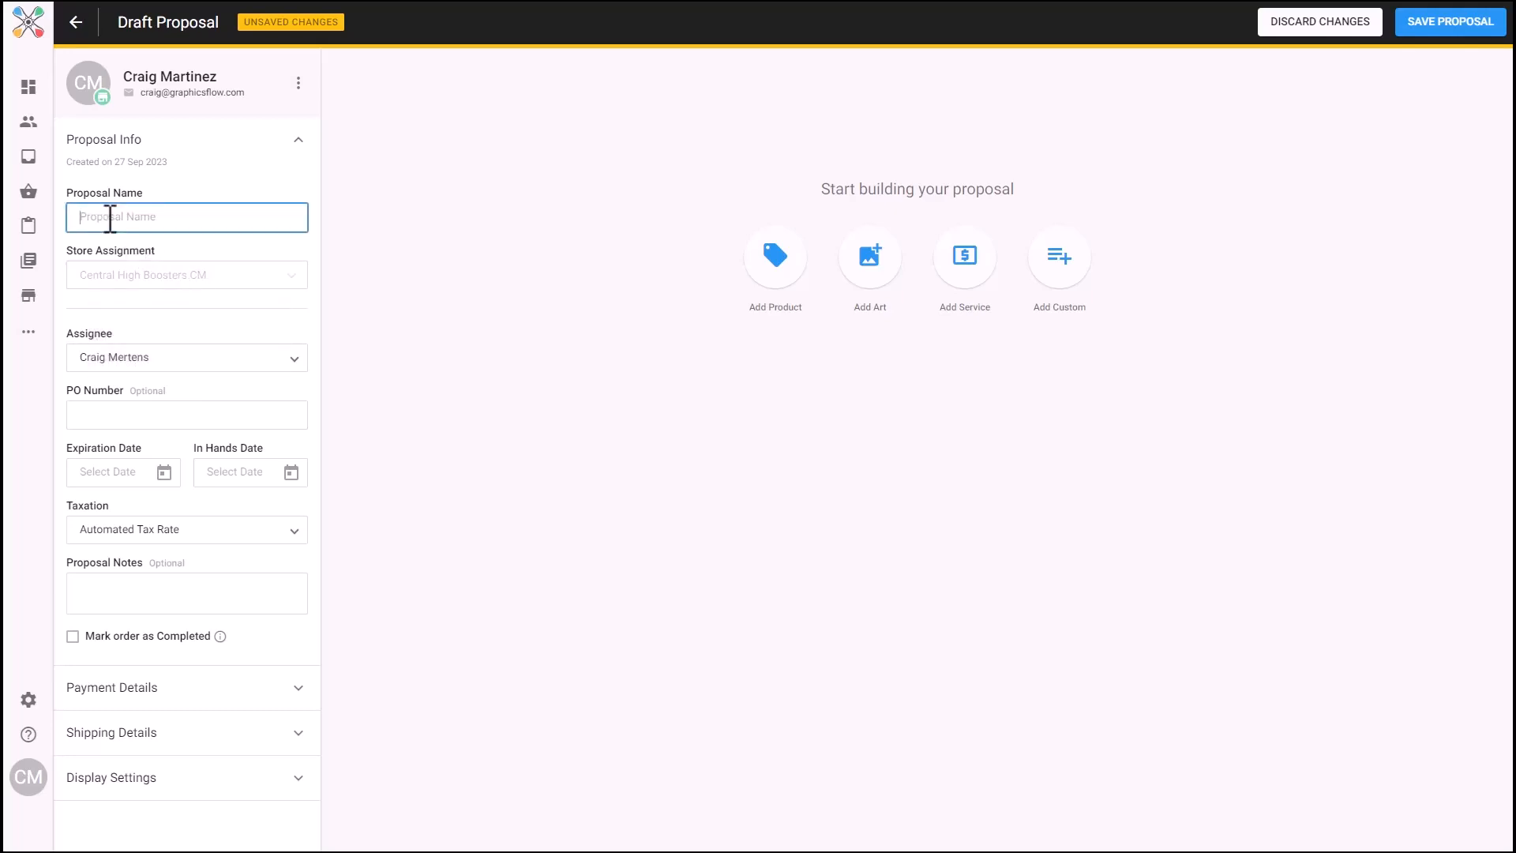
type("Central Boosters Soccer 2023")
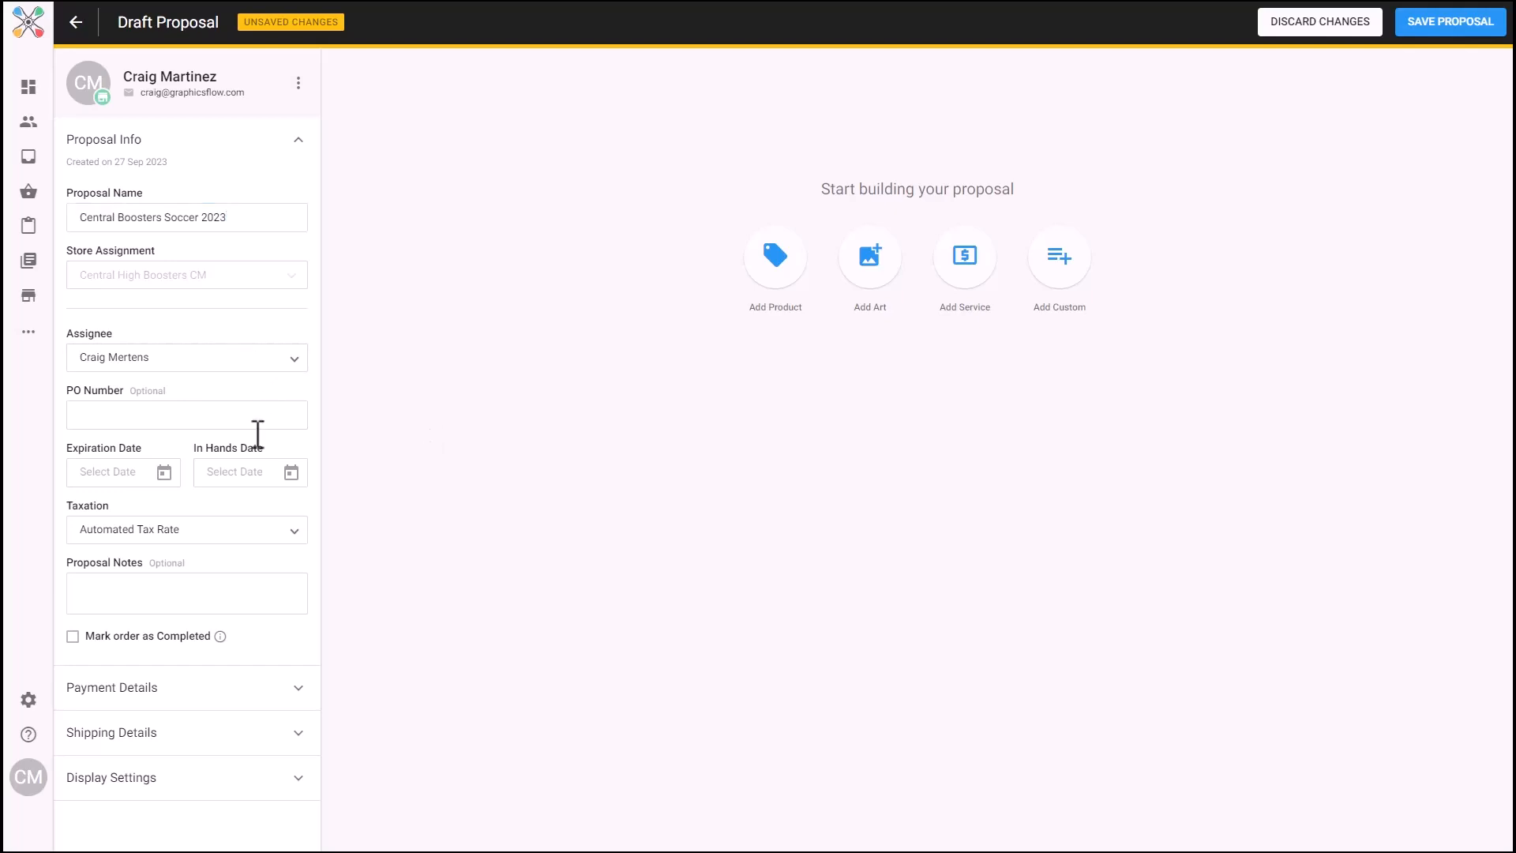
left_click(123, 472)
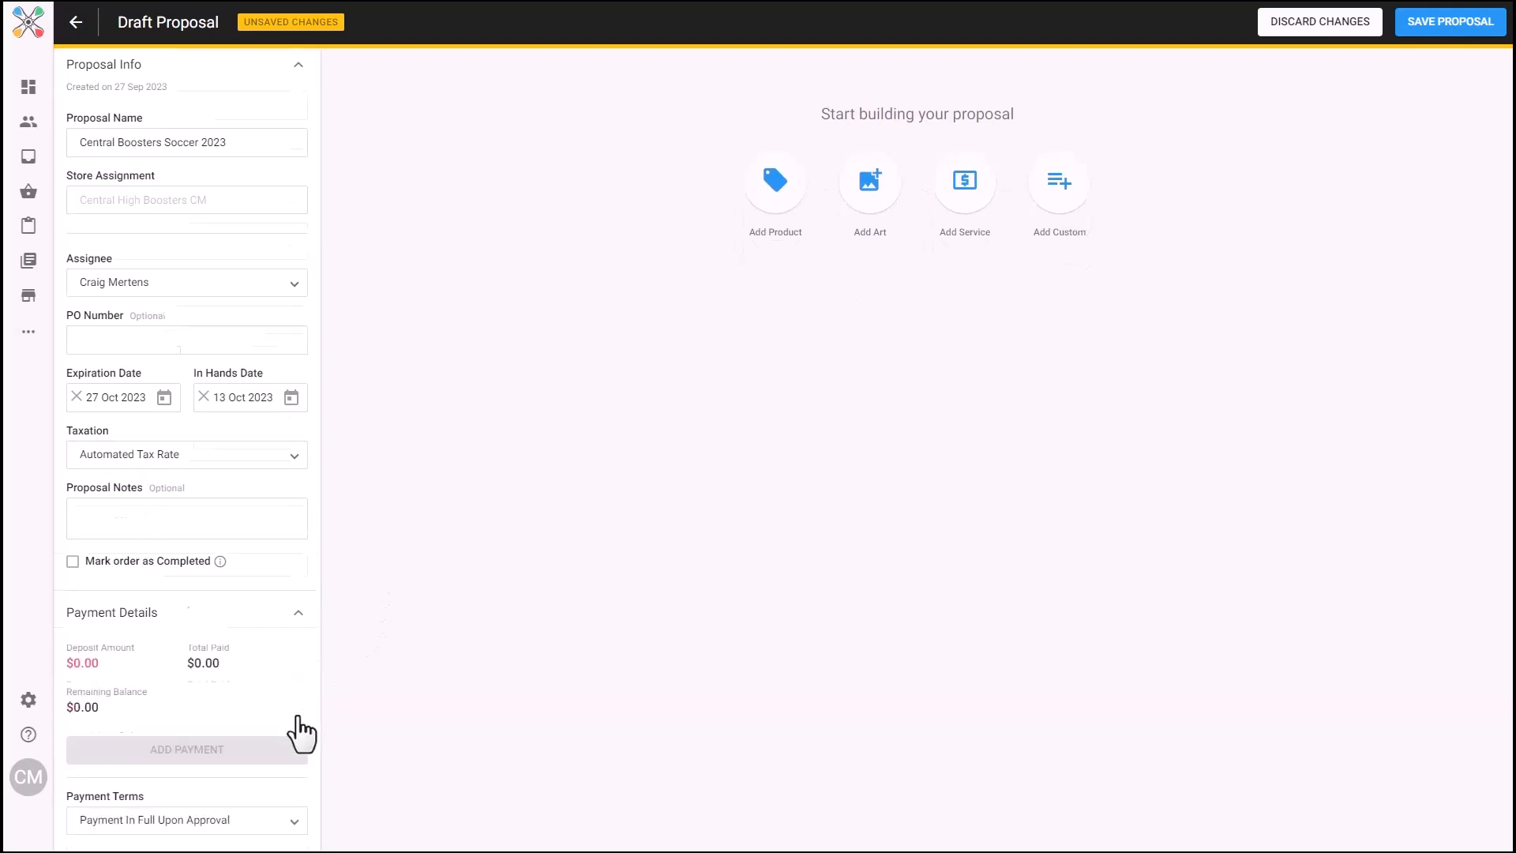
Require a 50% of total deposit, with the balance due days from approval.
left_click(185, 819)
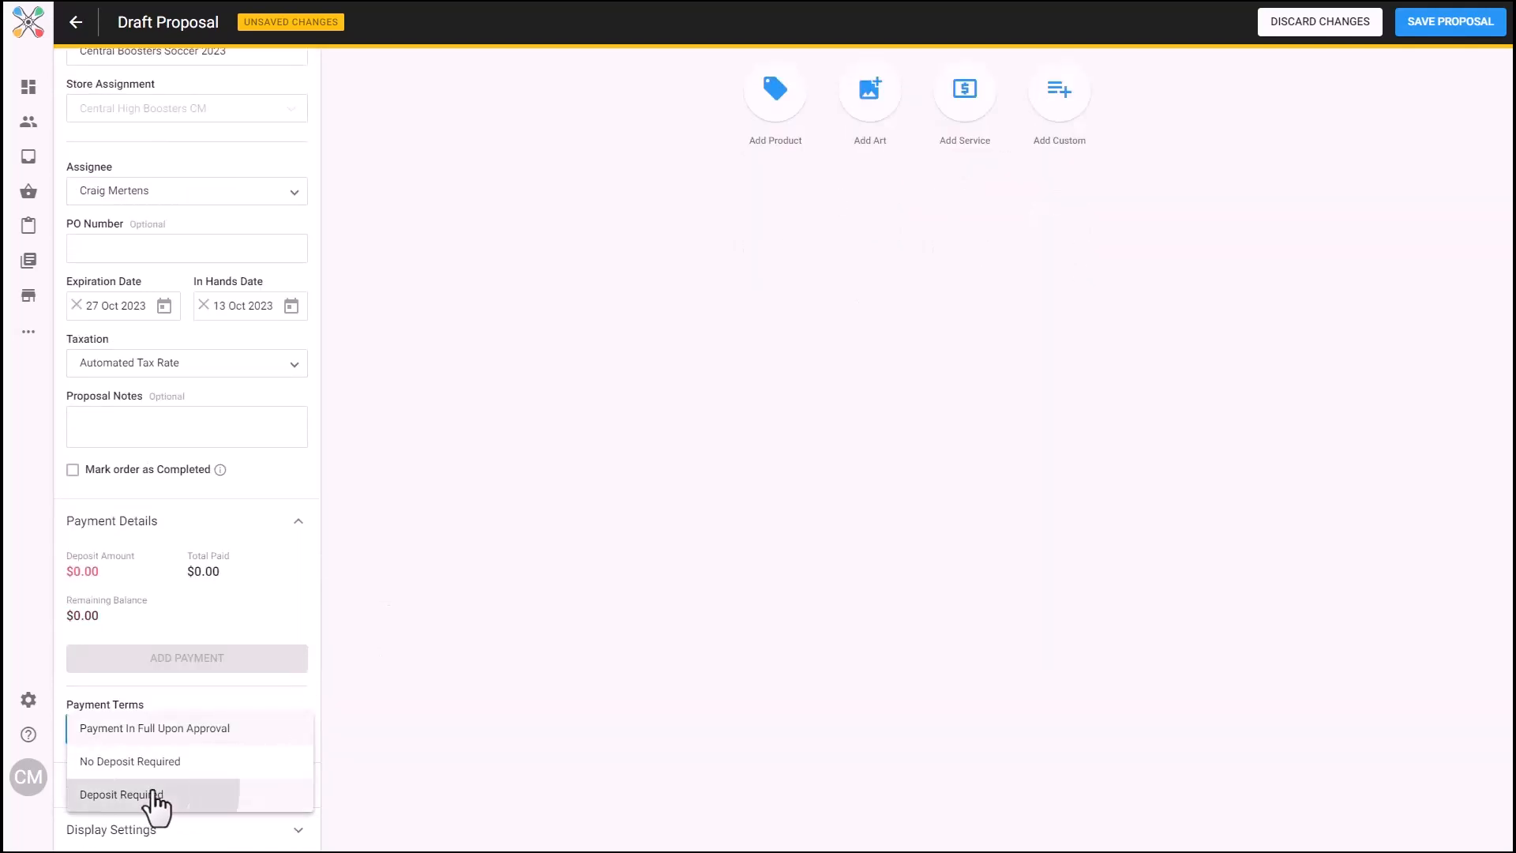
left_click(120, 793)
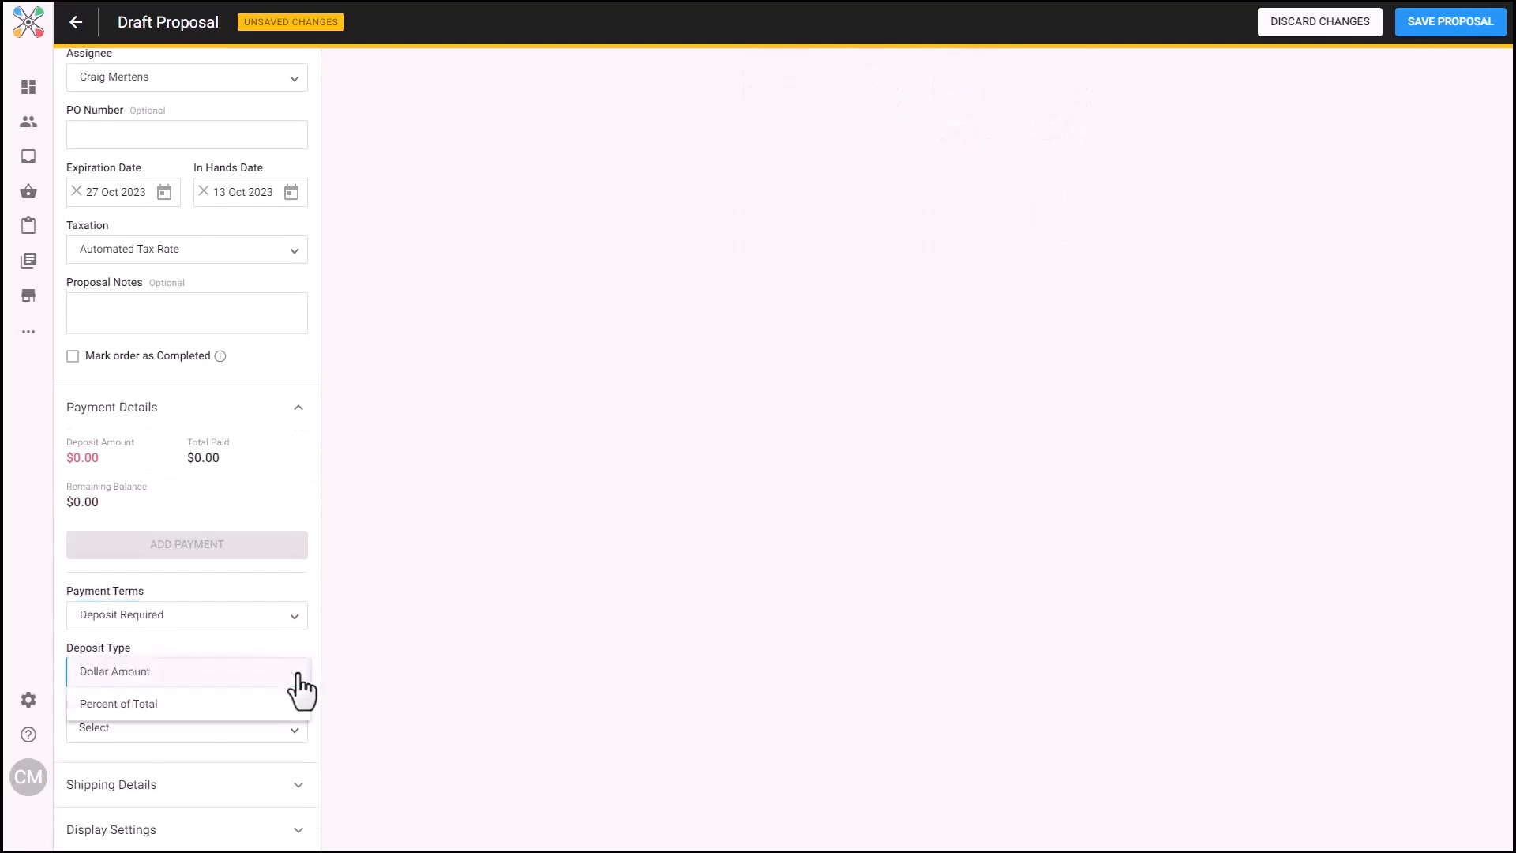
left_click(117, 703)
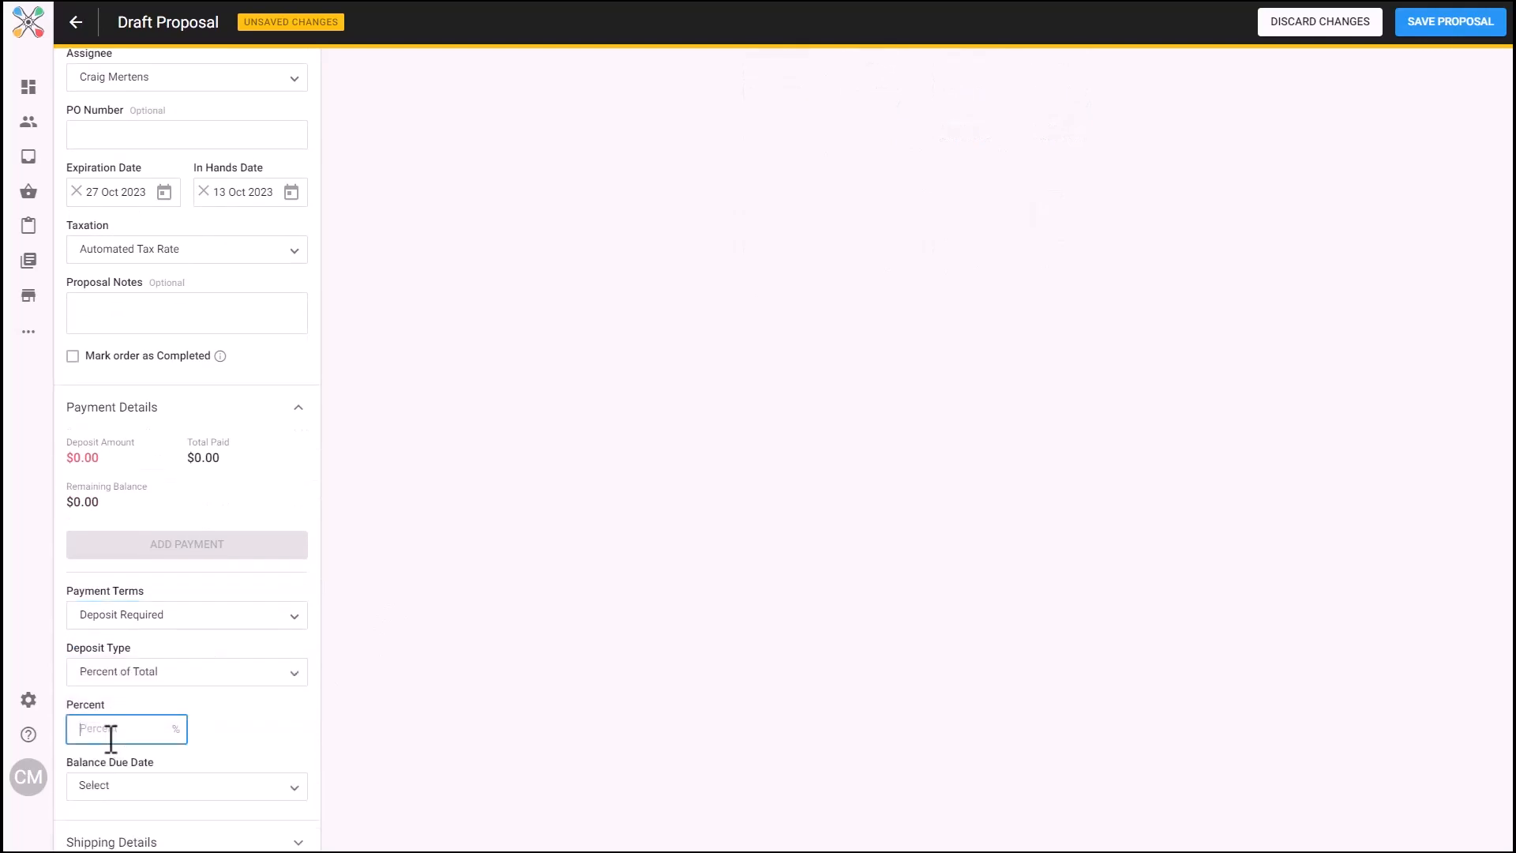
type("50")
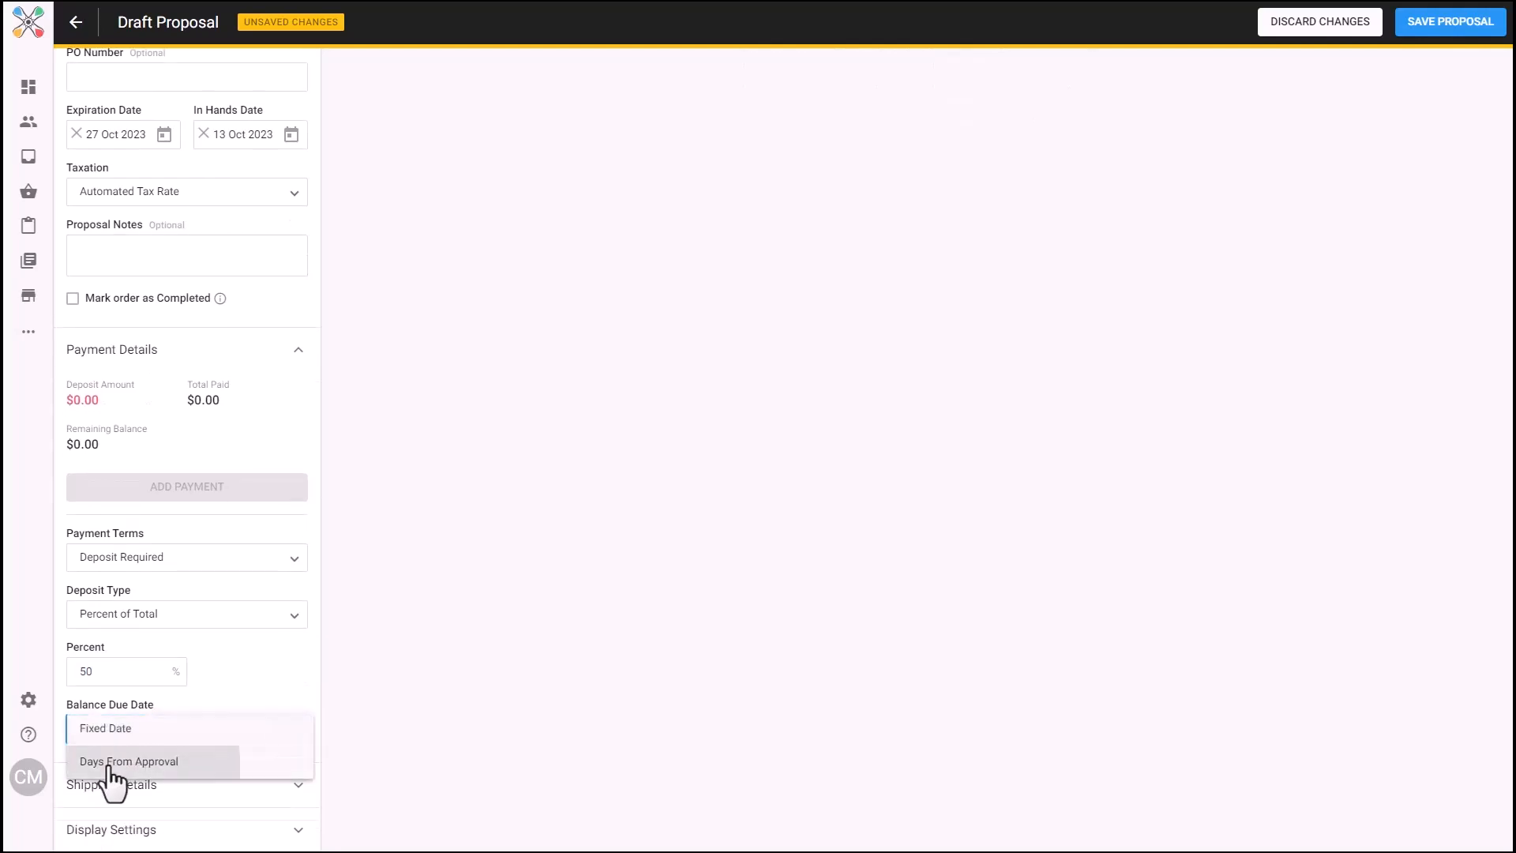
left_click(129, 761)
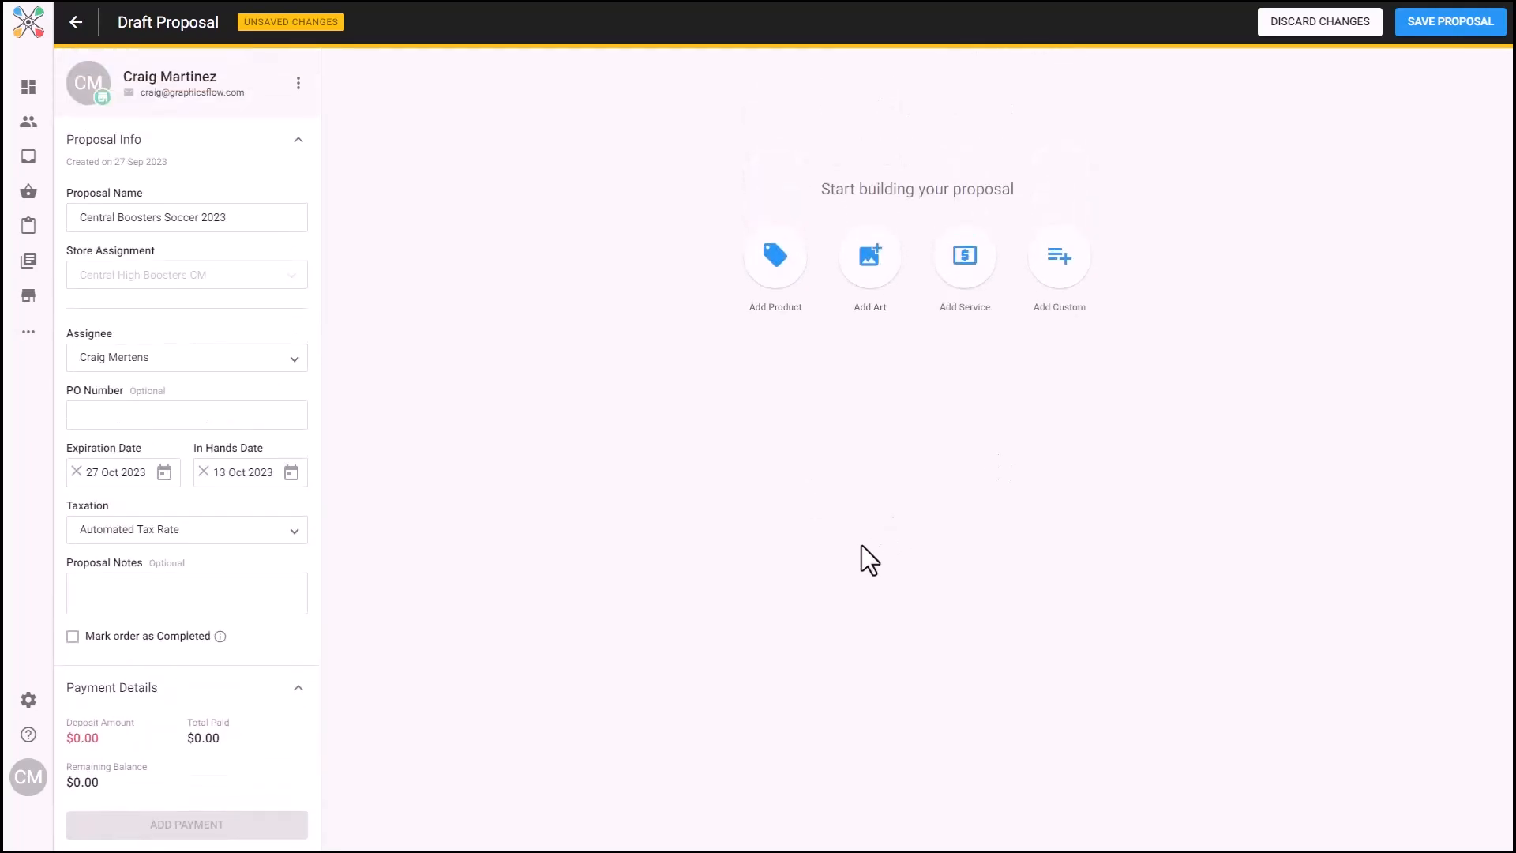
mouse_move(775, 256)
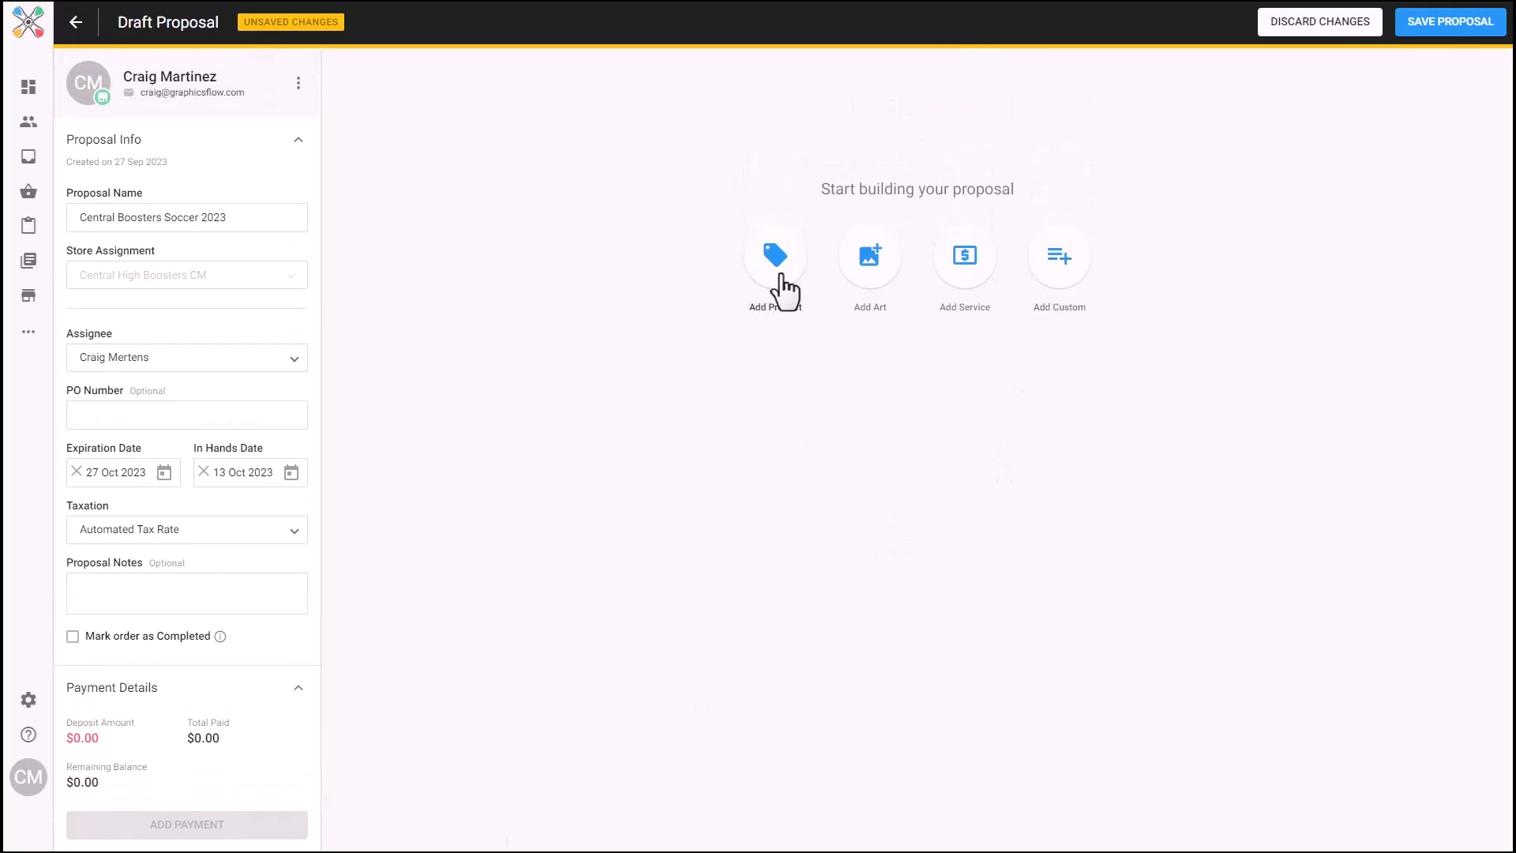
Add the 100% Cotton T-Shirt in Navy and proceed to size quantities.
left_click(774, 255)
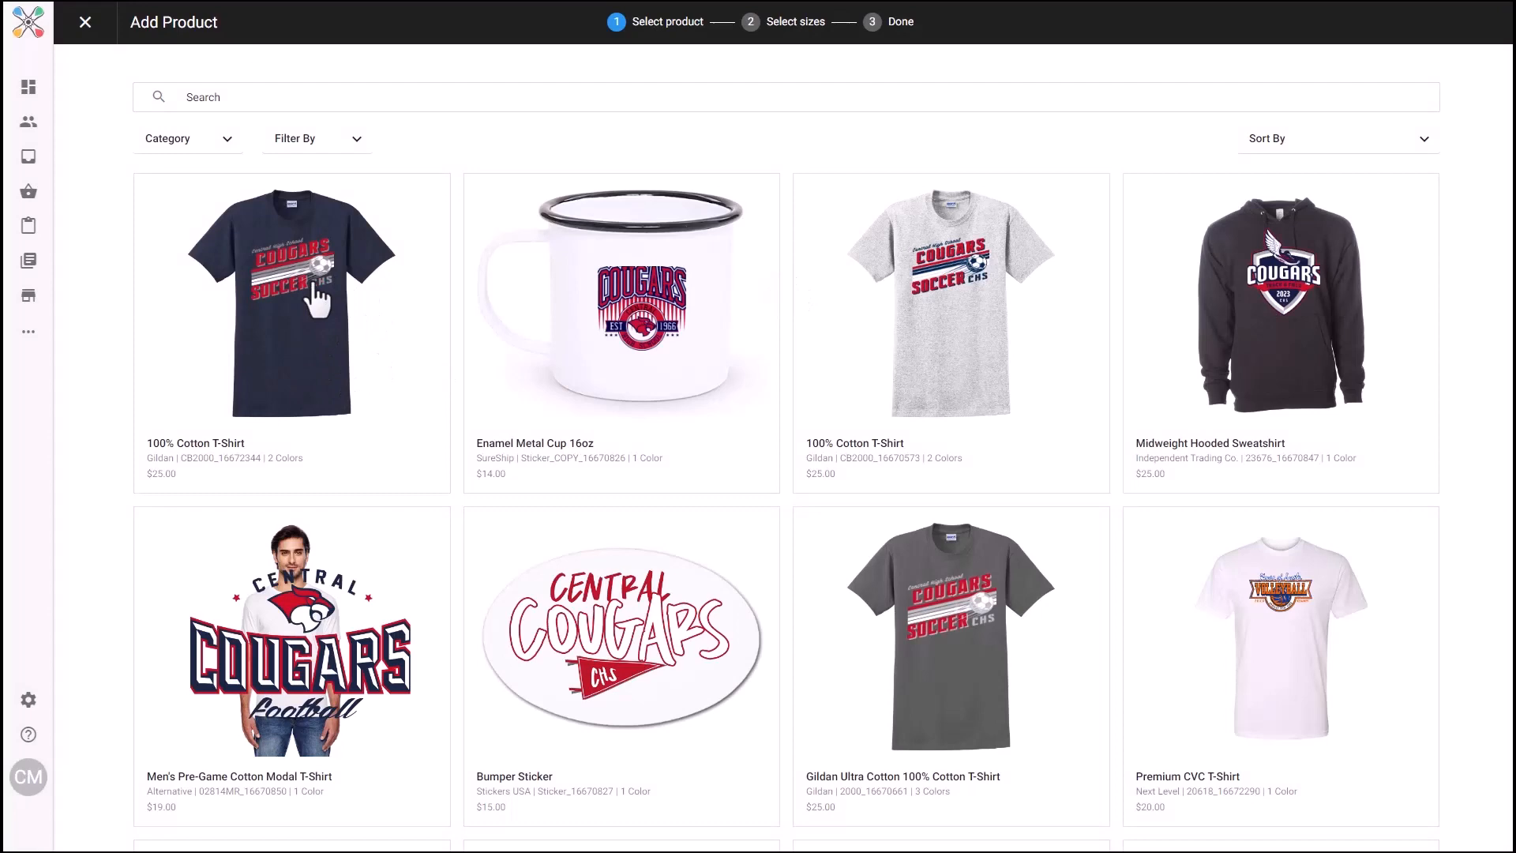
left_click(290, 300)
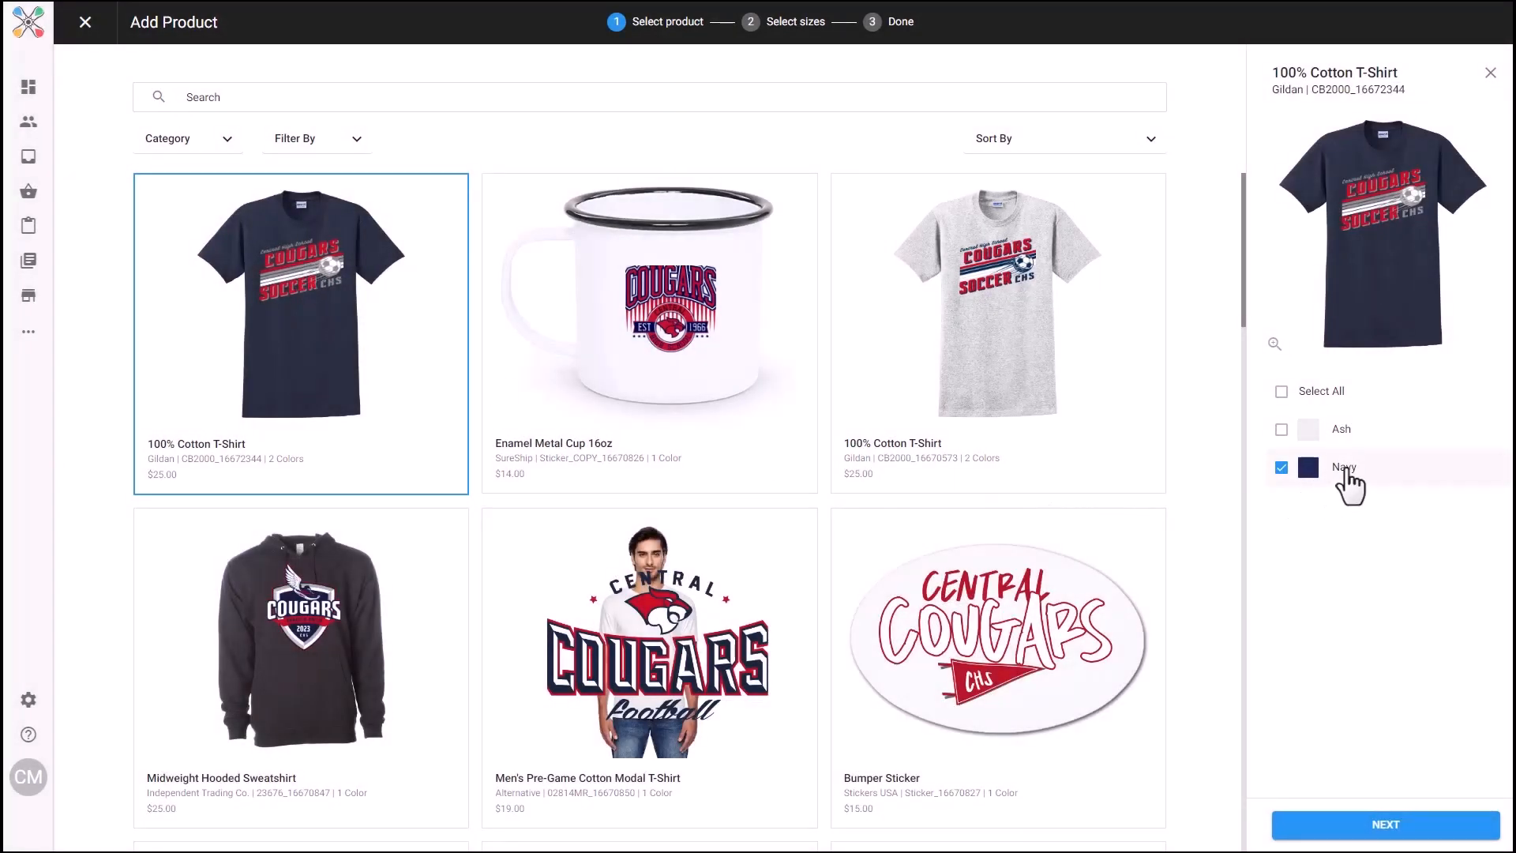
left_click(1384, 823)
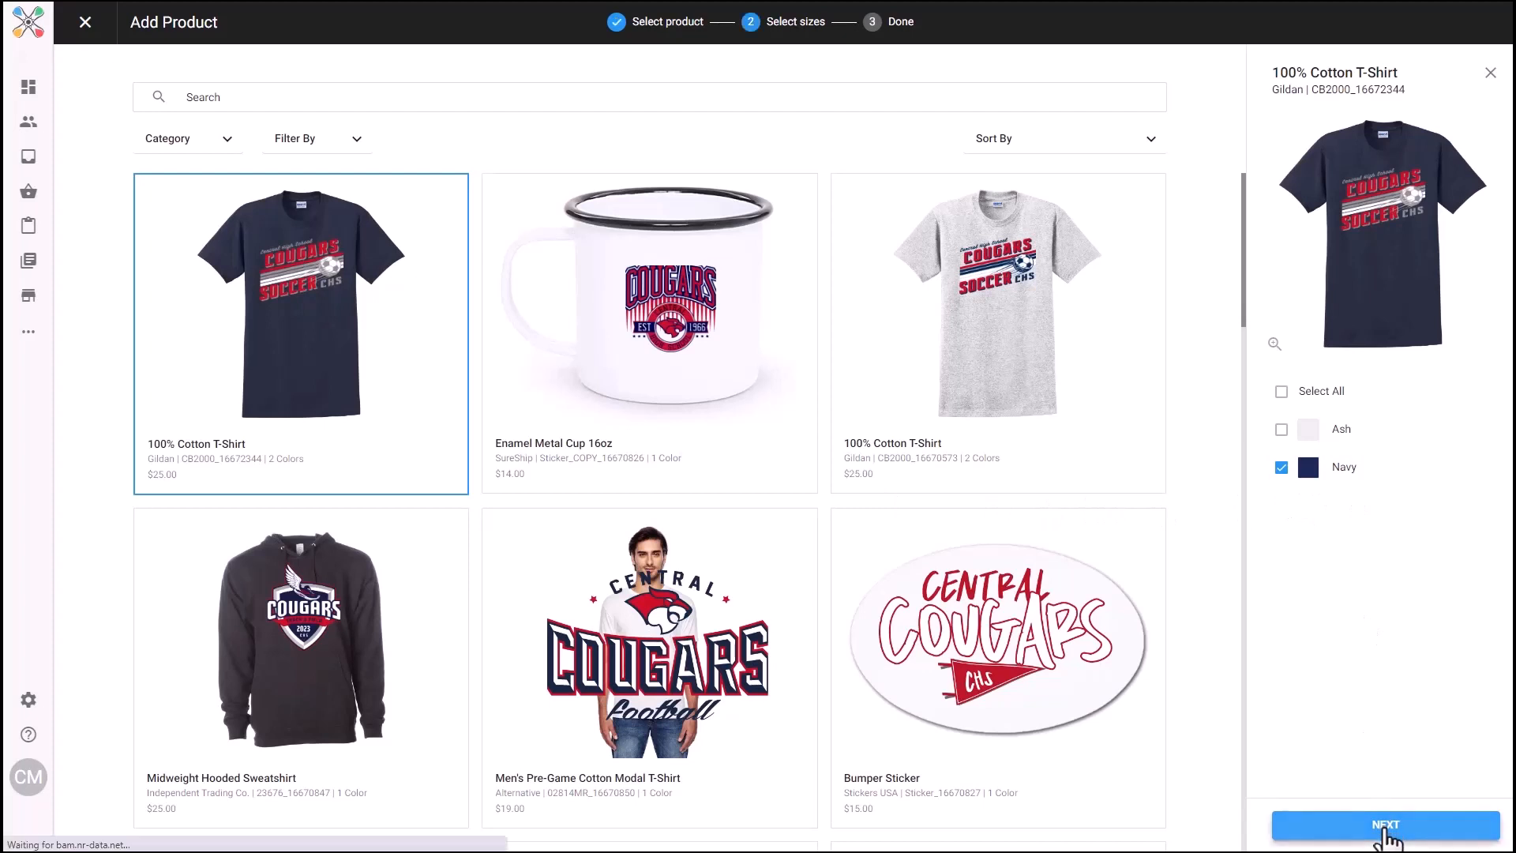
left_click(1384, 824)
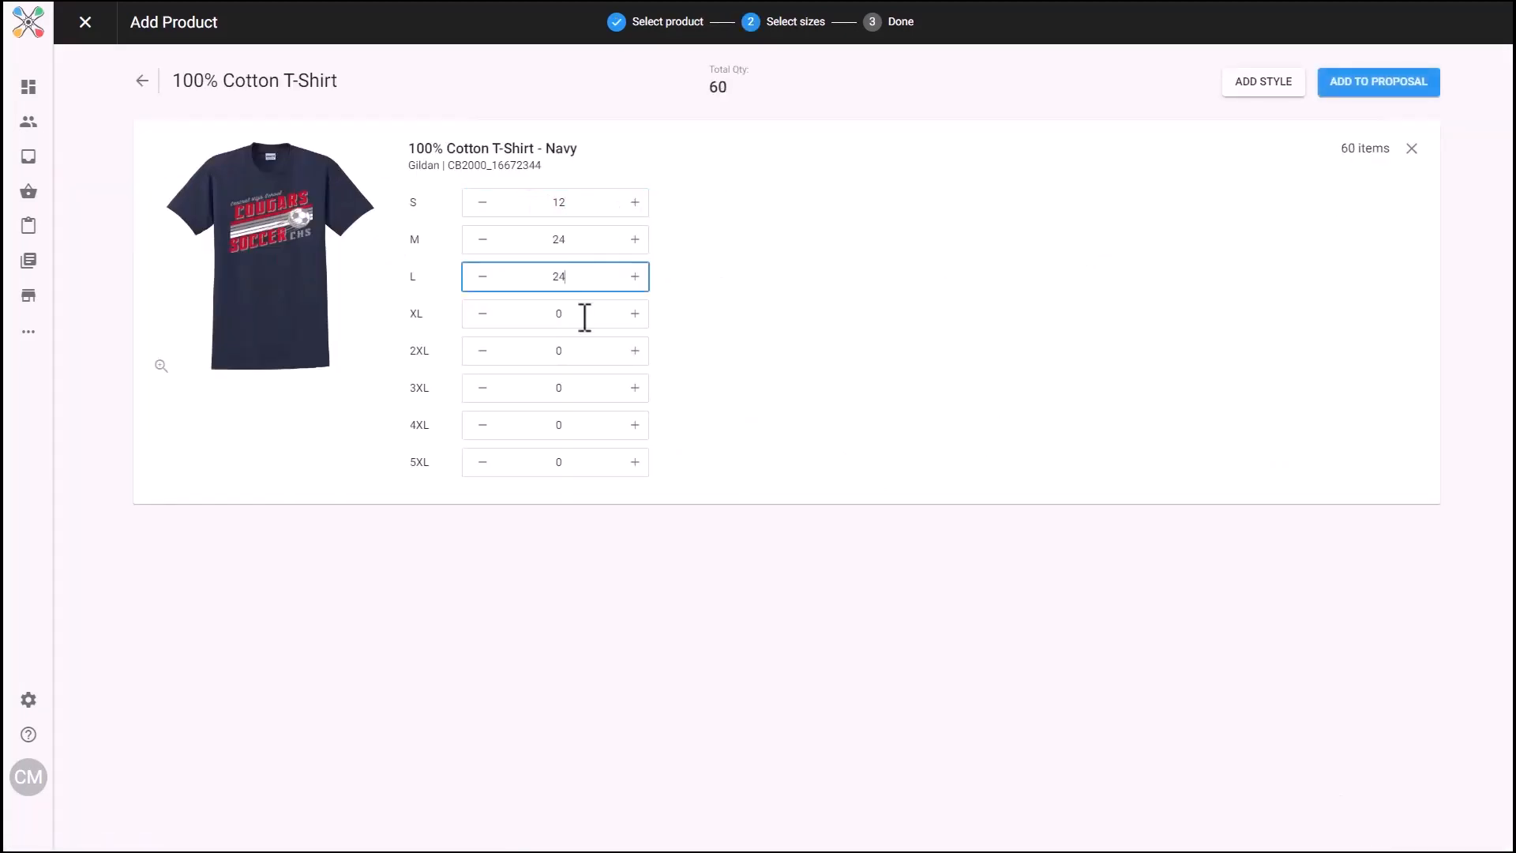
Enter 12 XL and add the 72 navy shirts to the proposal.
left_click(555, 314)
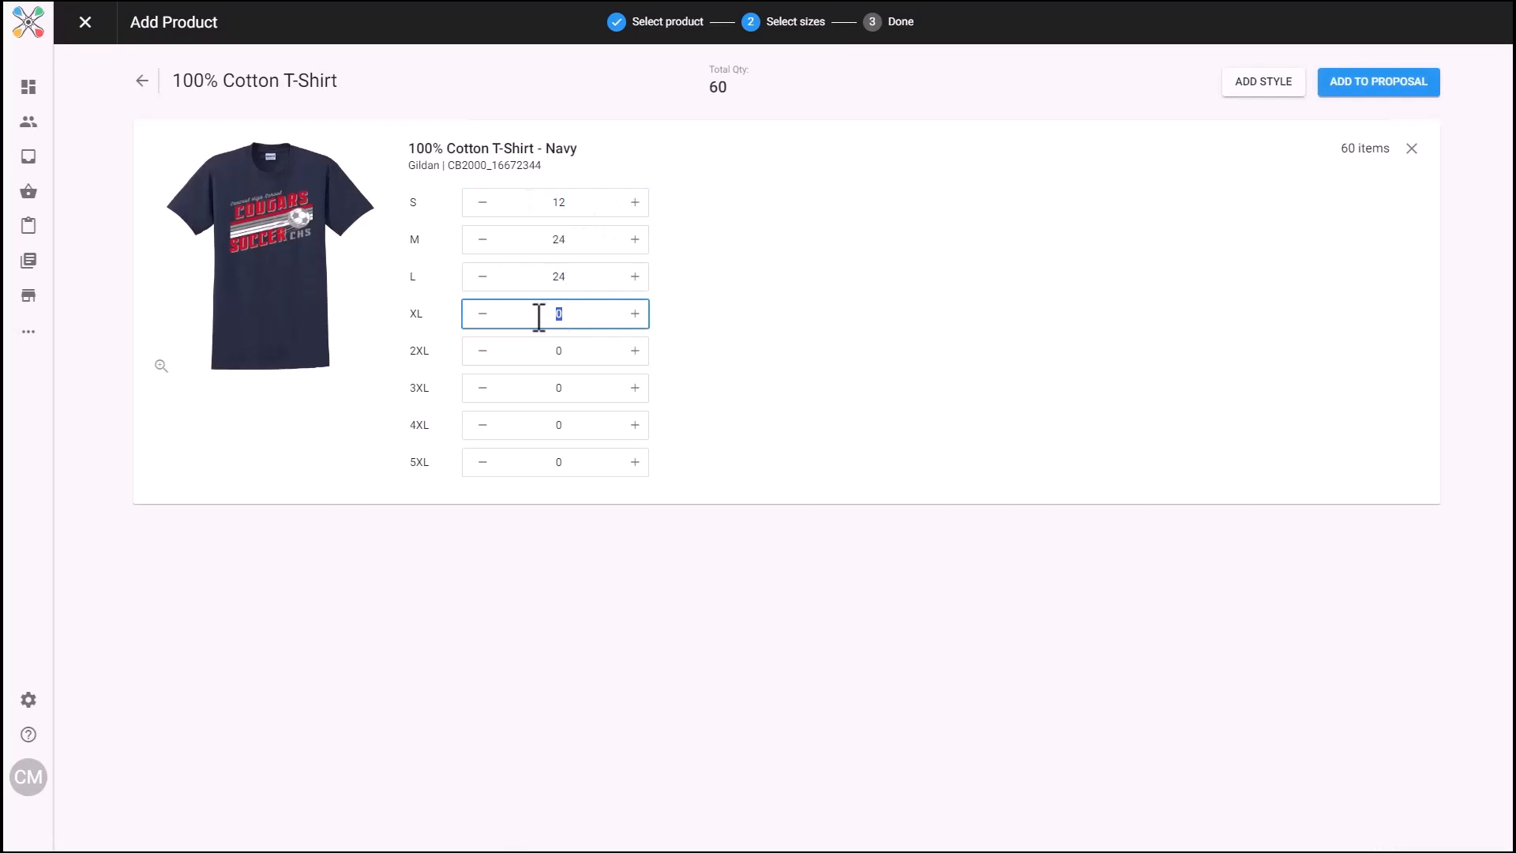
type("12")
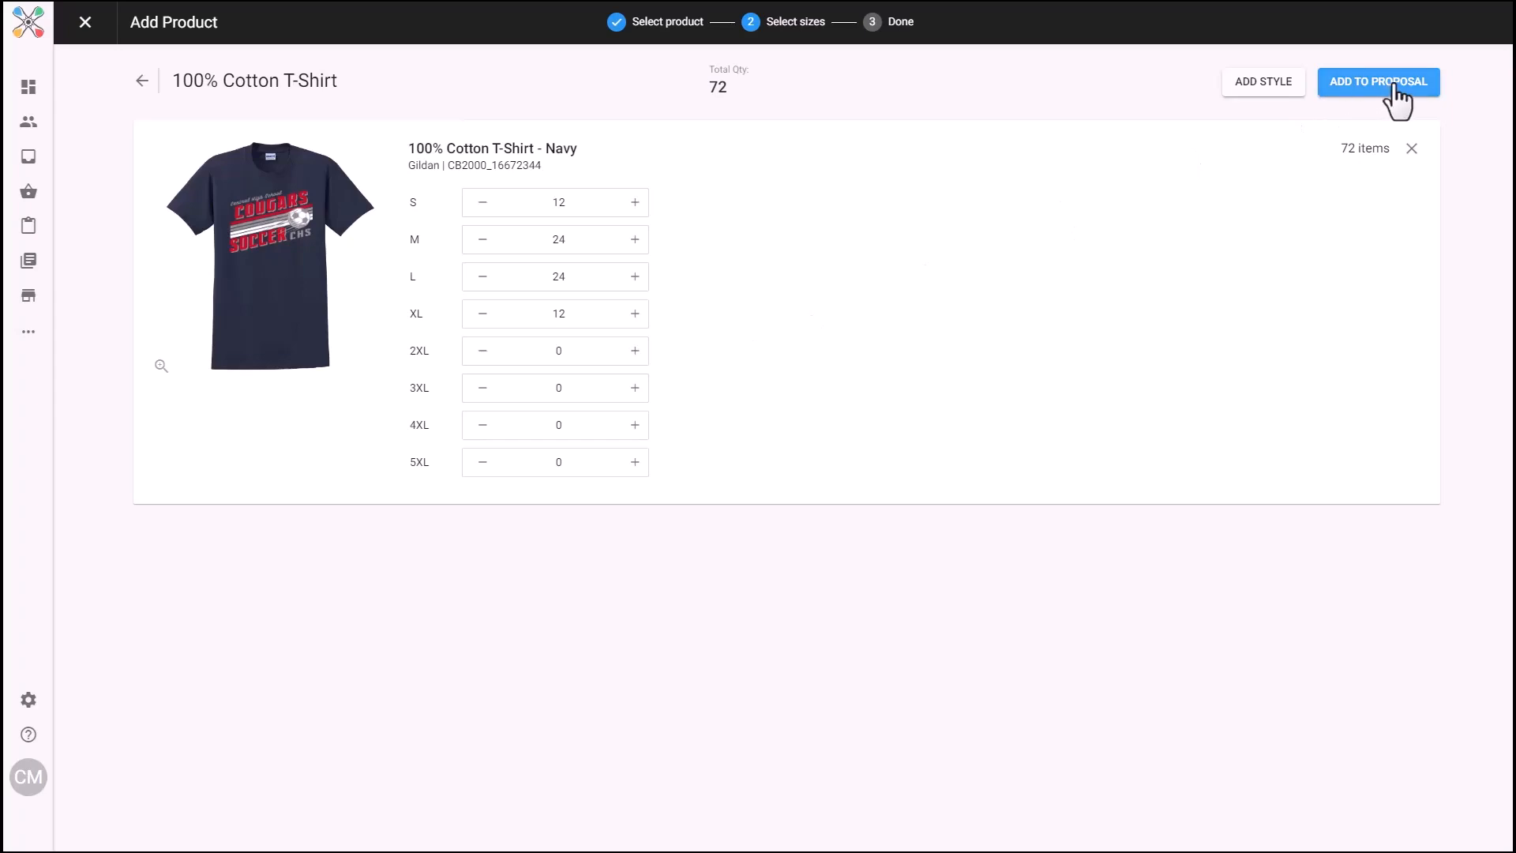
left_click(1378, 81)
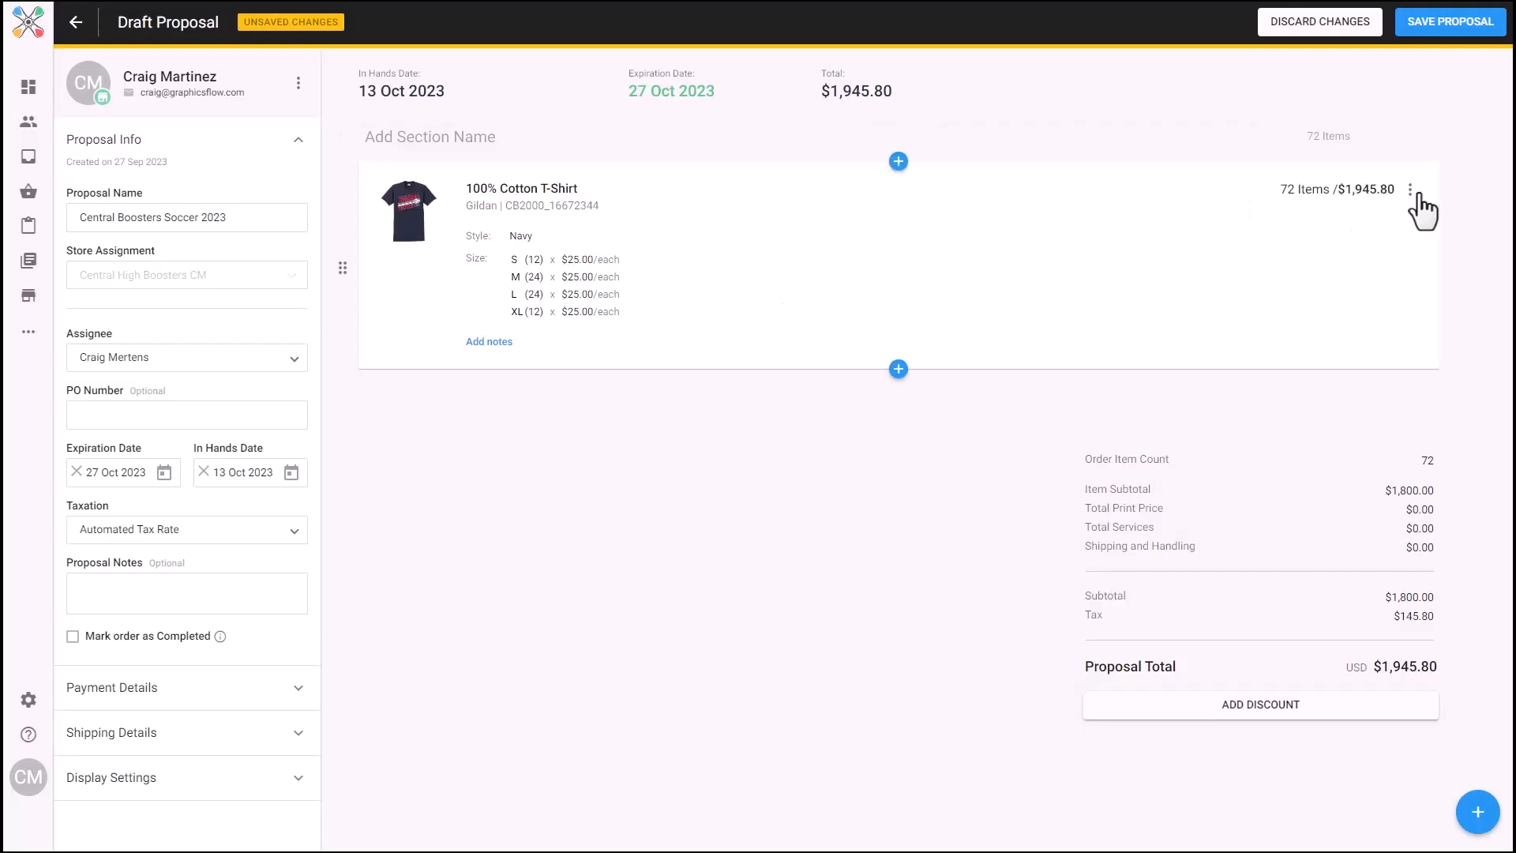
Override the T-shirt line price to $8.00 for every size.
left_click(1409, 189)
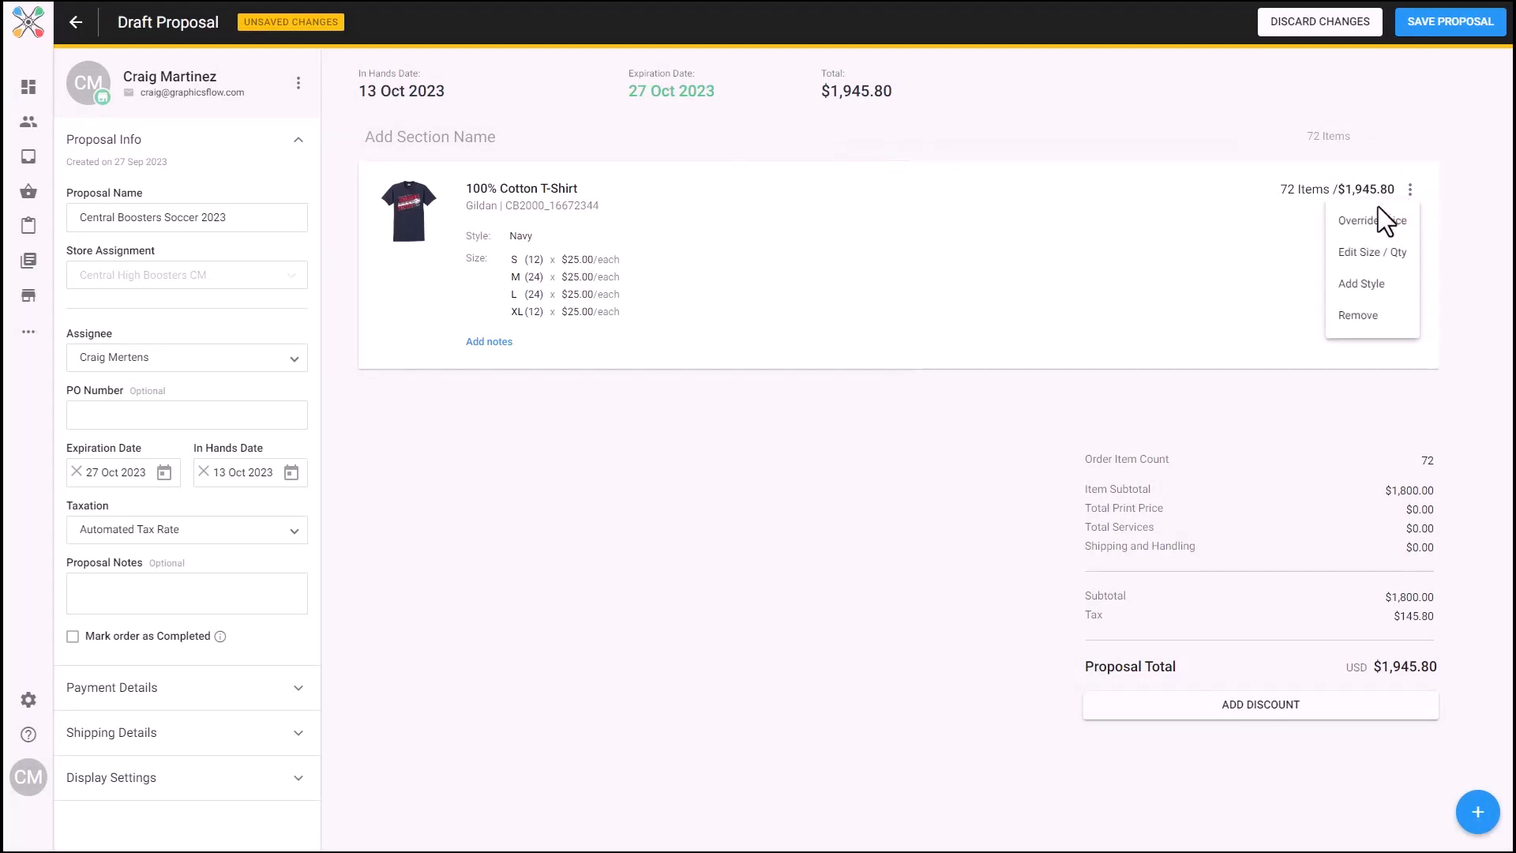
left_click(1365, 221)
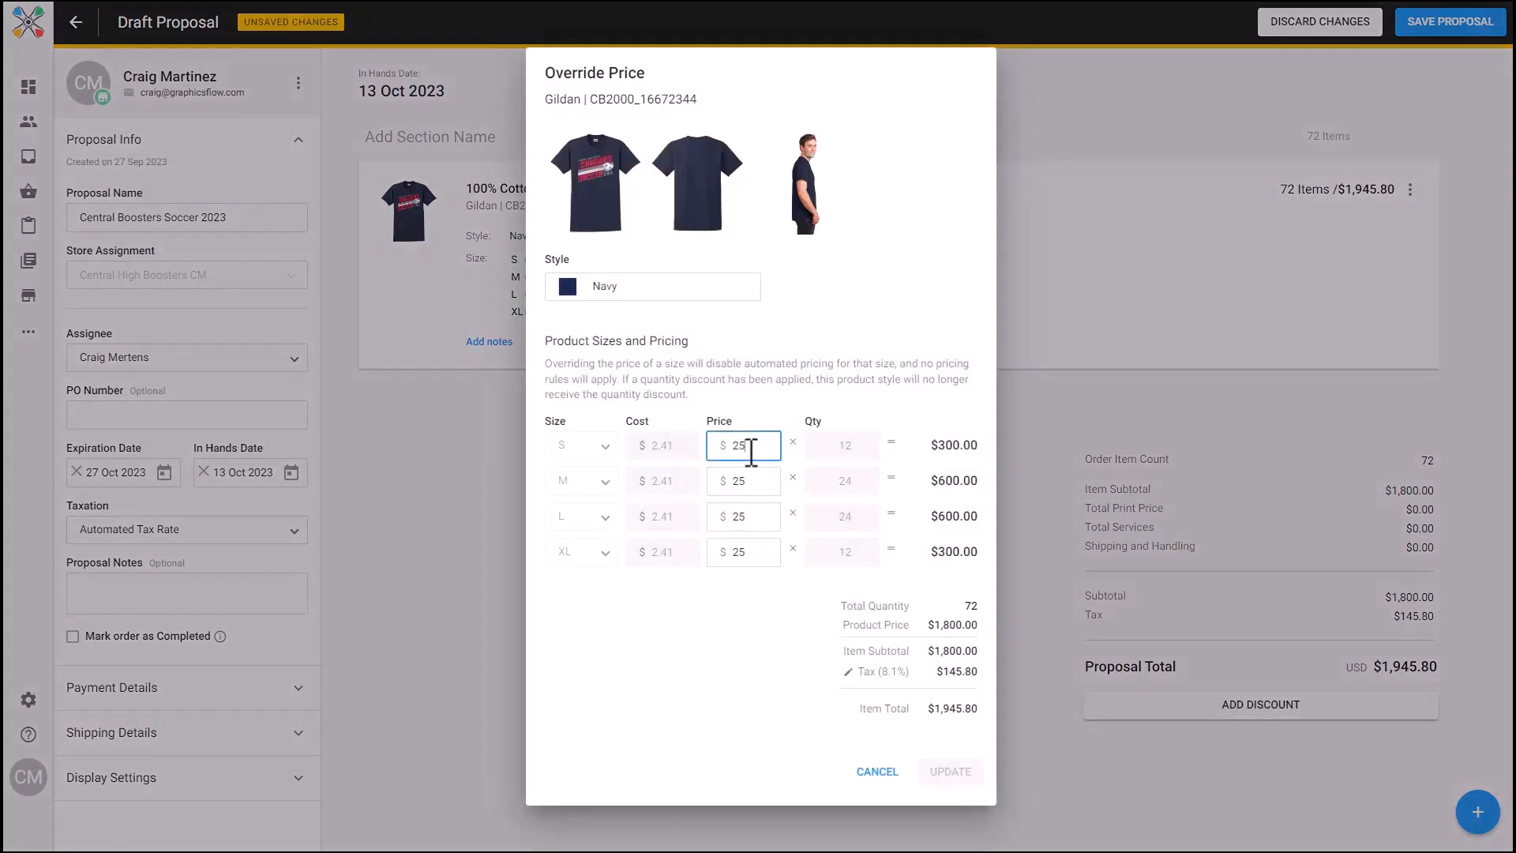
type("8")
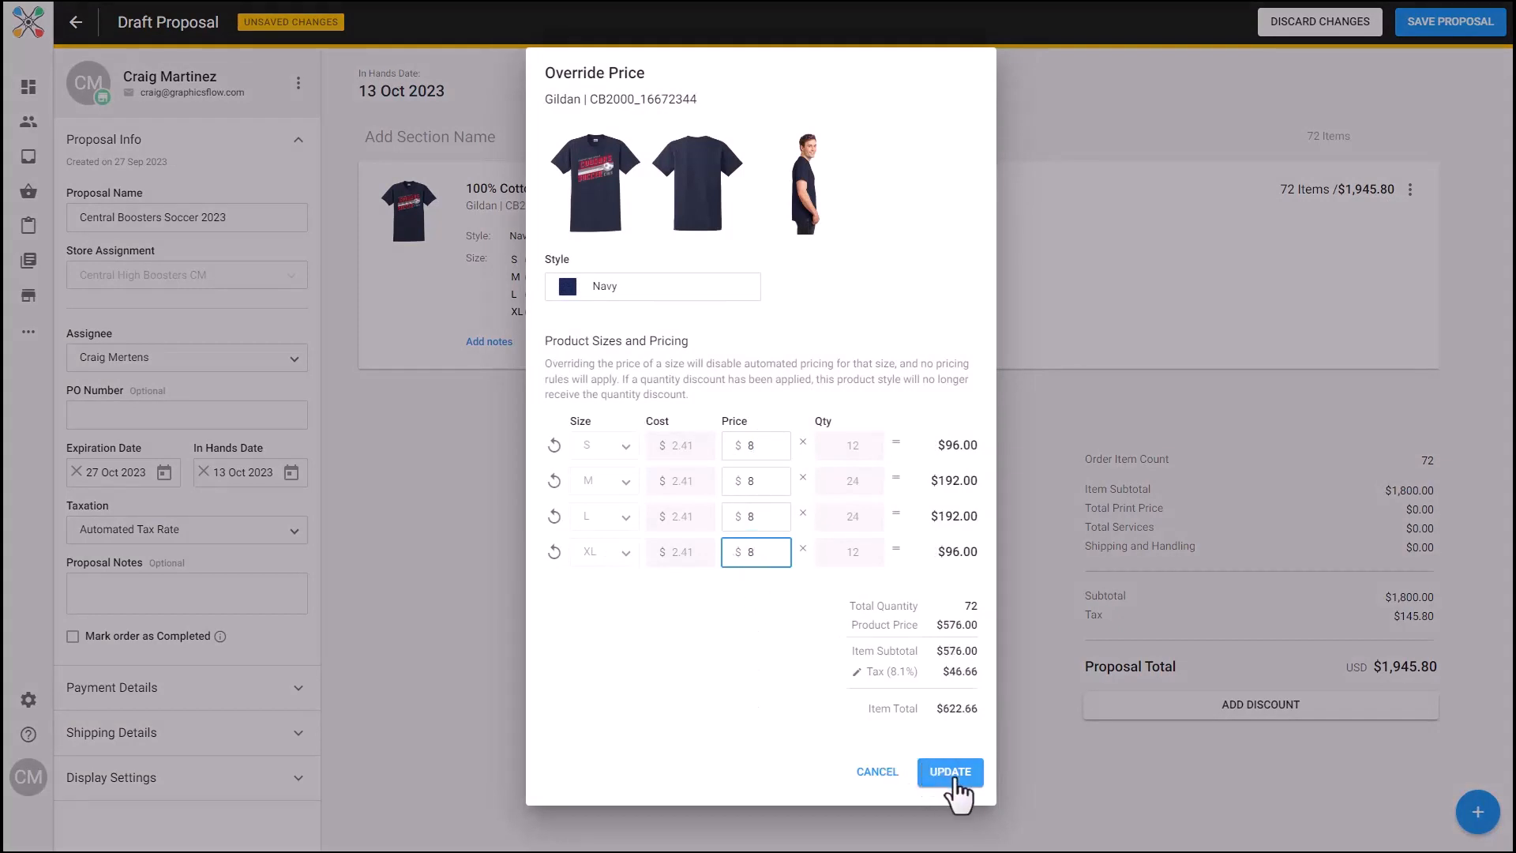
left_click(949, 771)
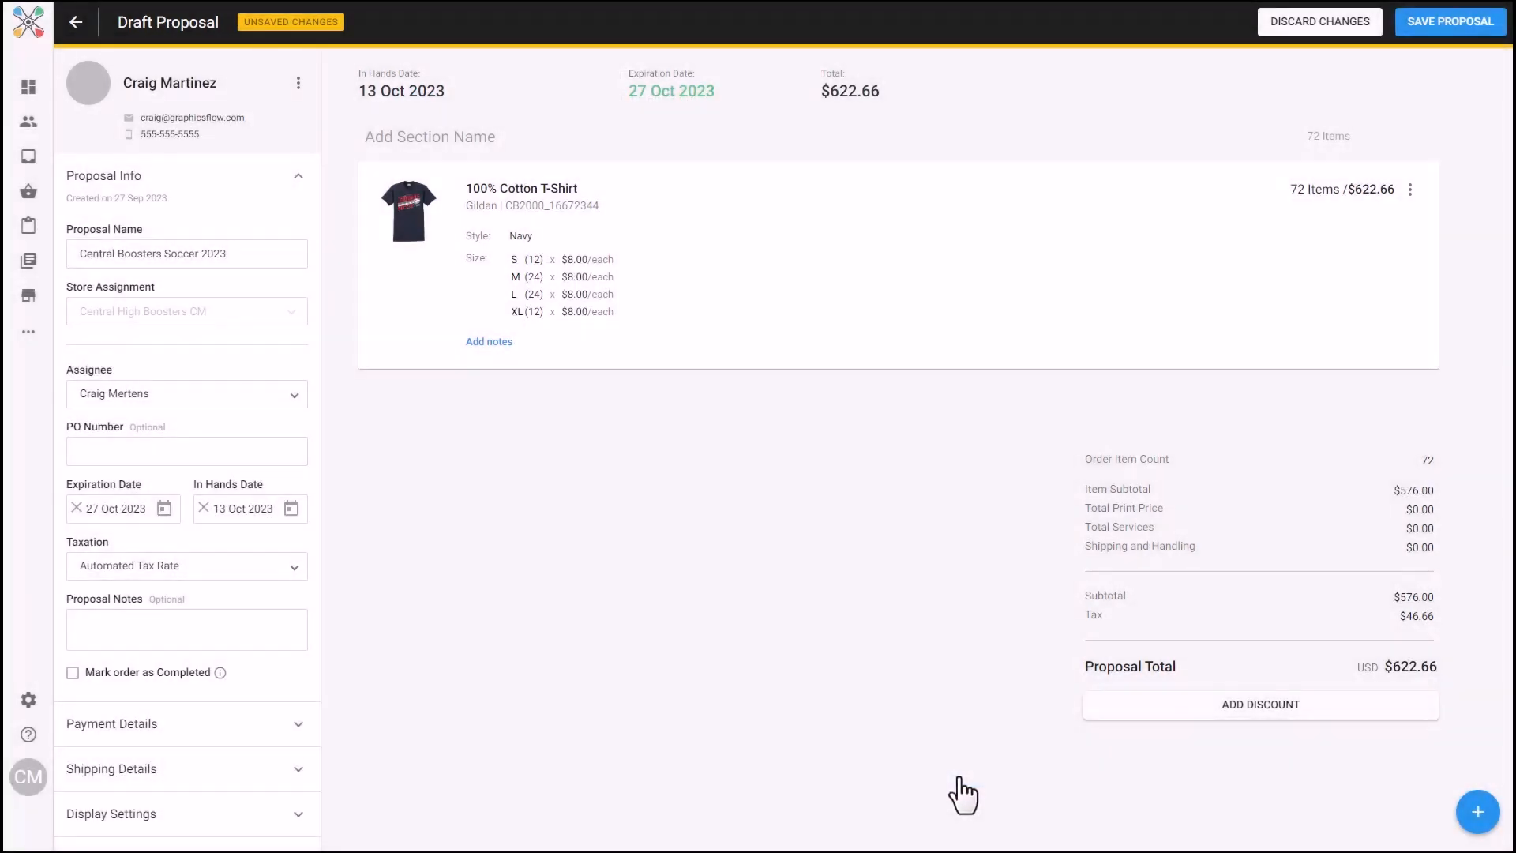
Save the proposal as P-2300068, mark it In Progress, and show customer preview options.
left_click(1447, 21)
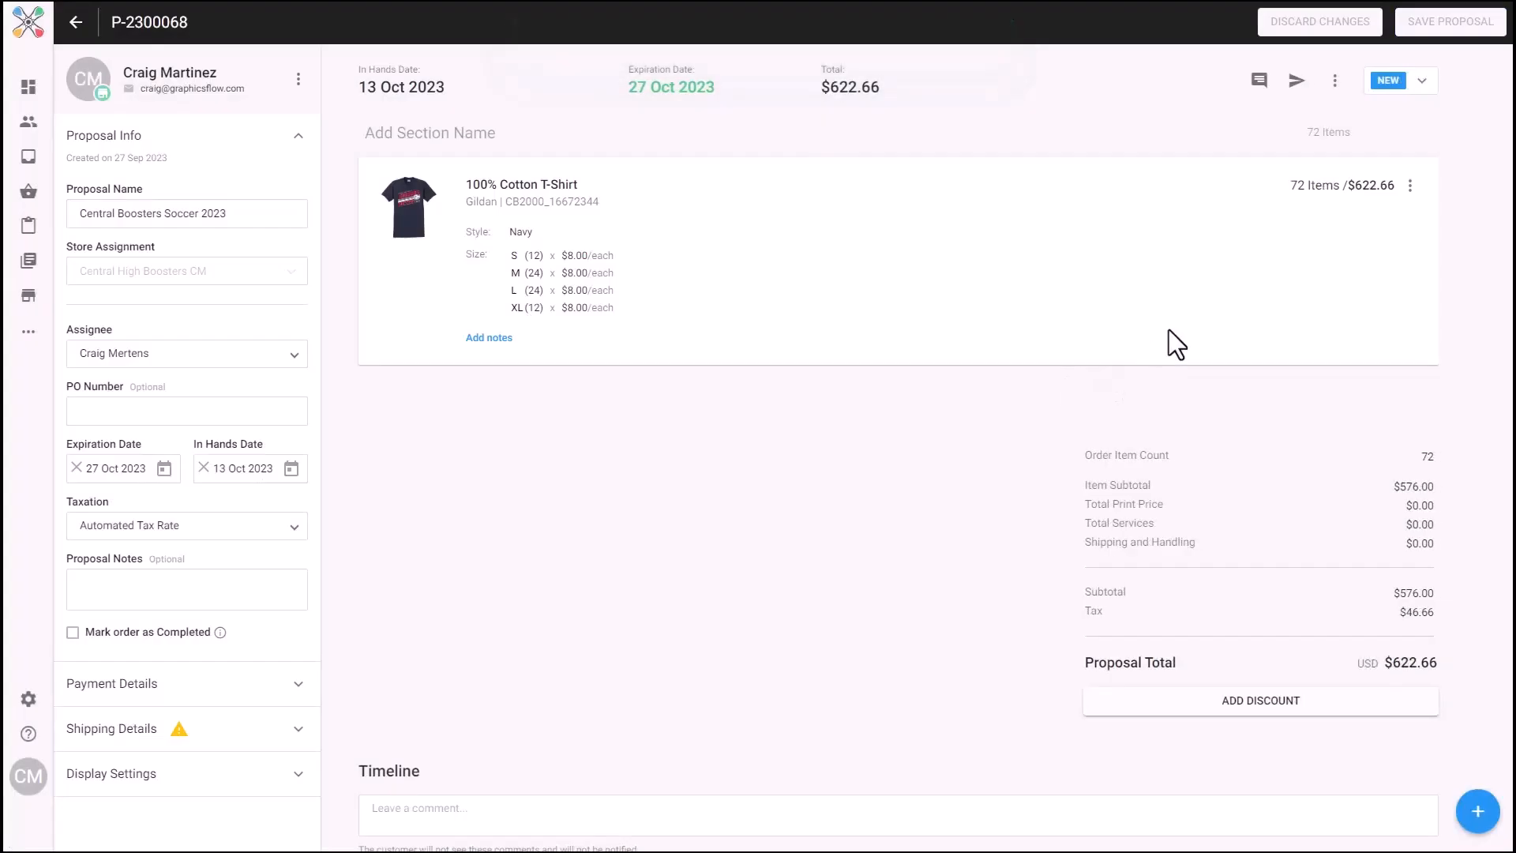
mouse_move(1296, 81)
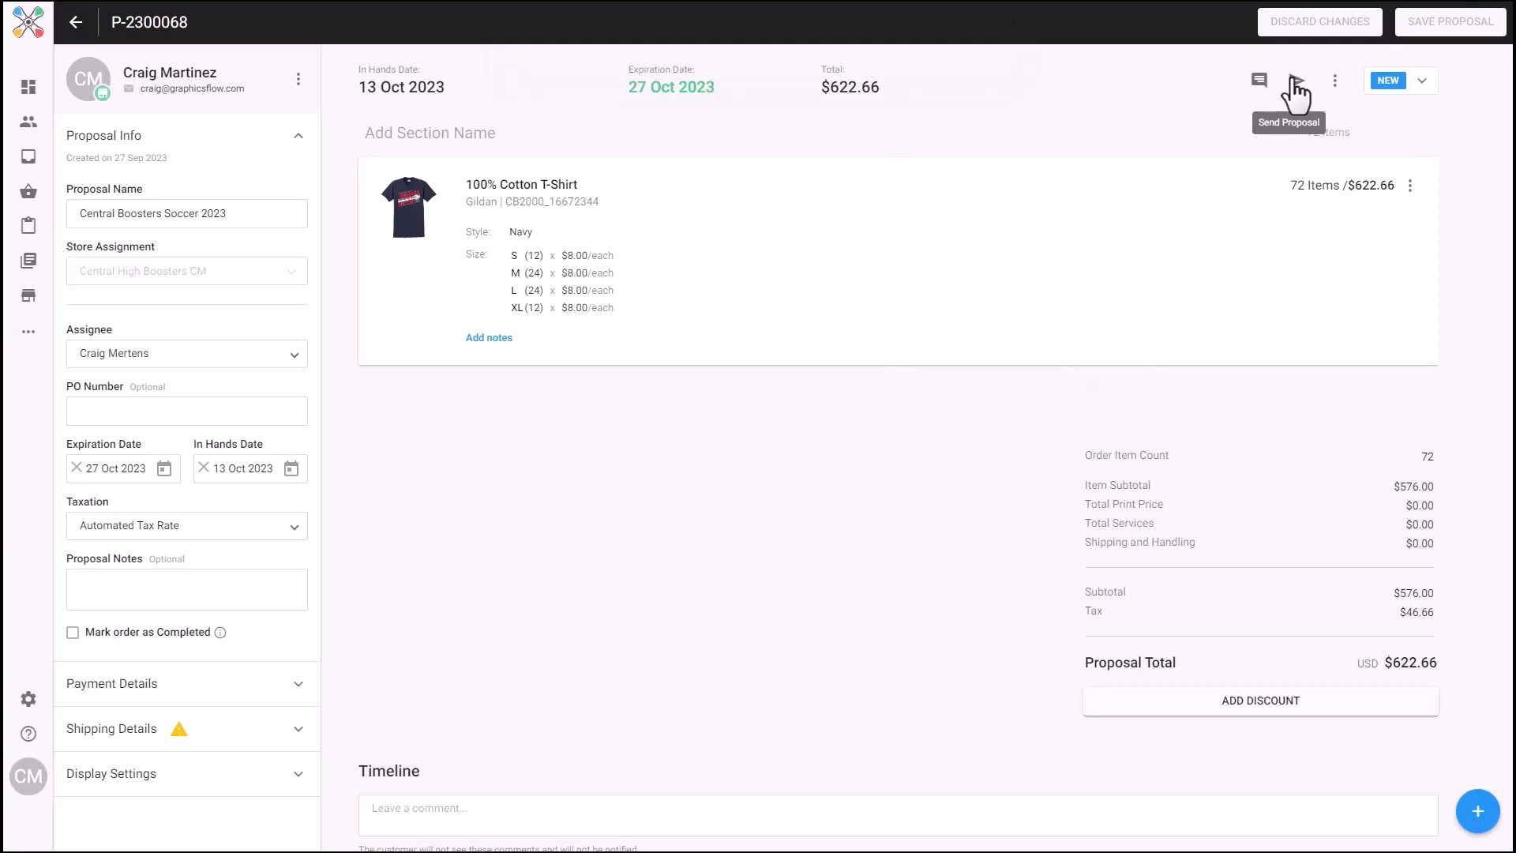
mouse_move(1426, 92)
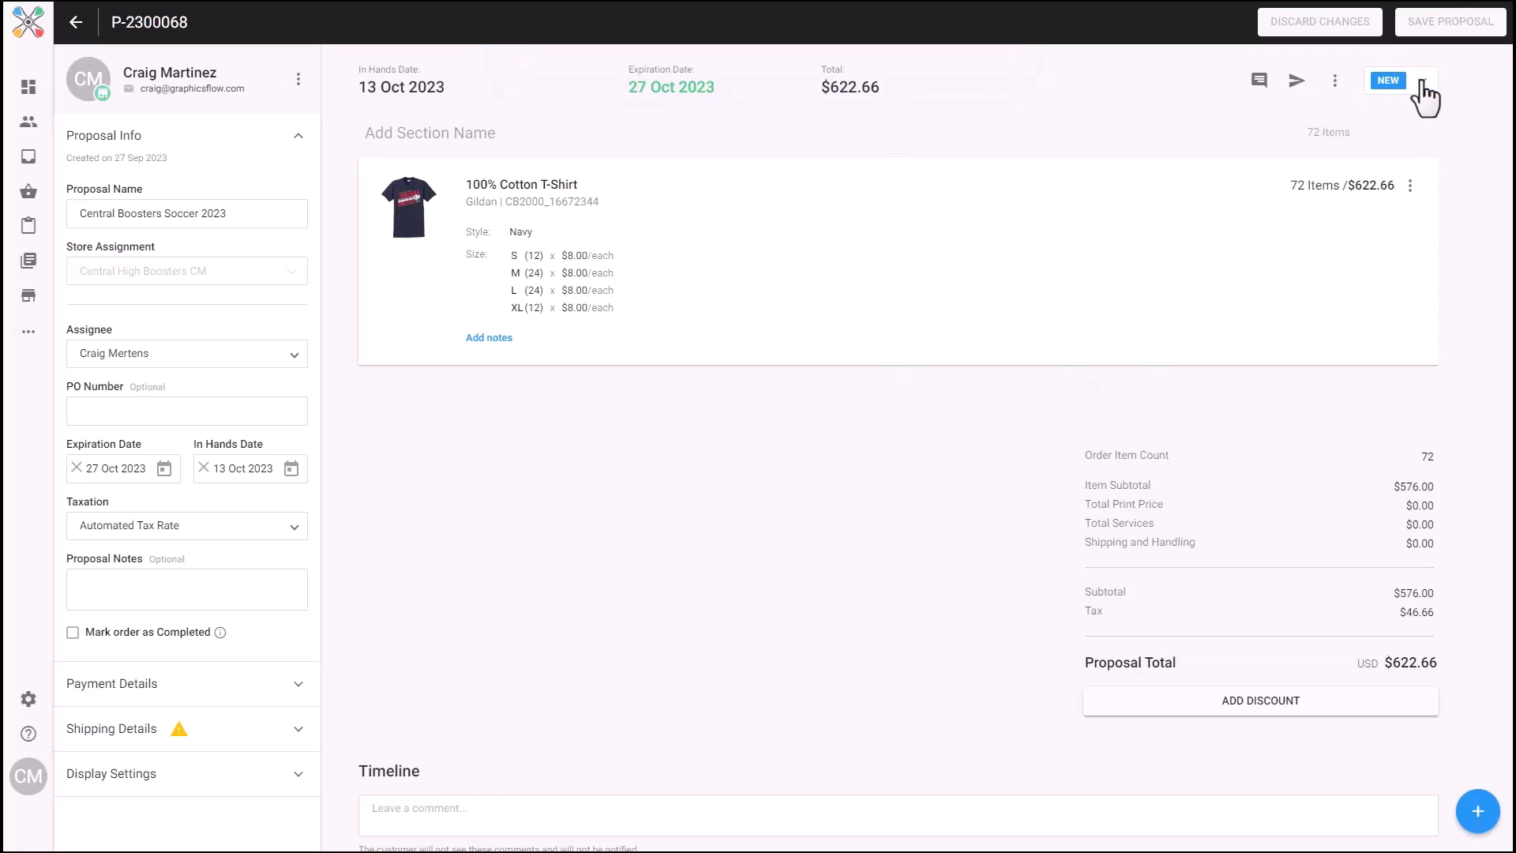
left_click(1387, 80)
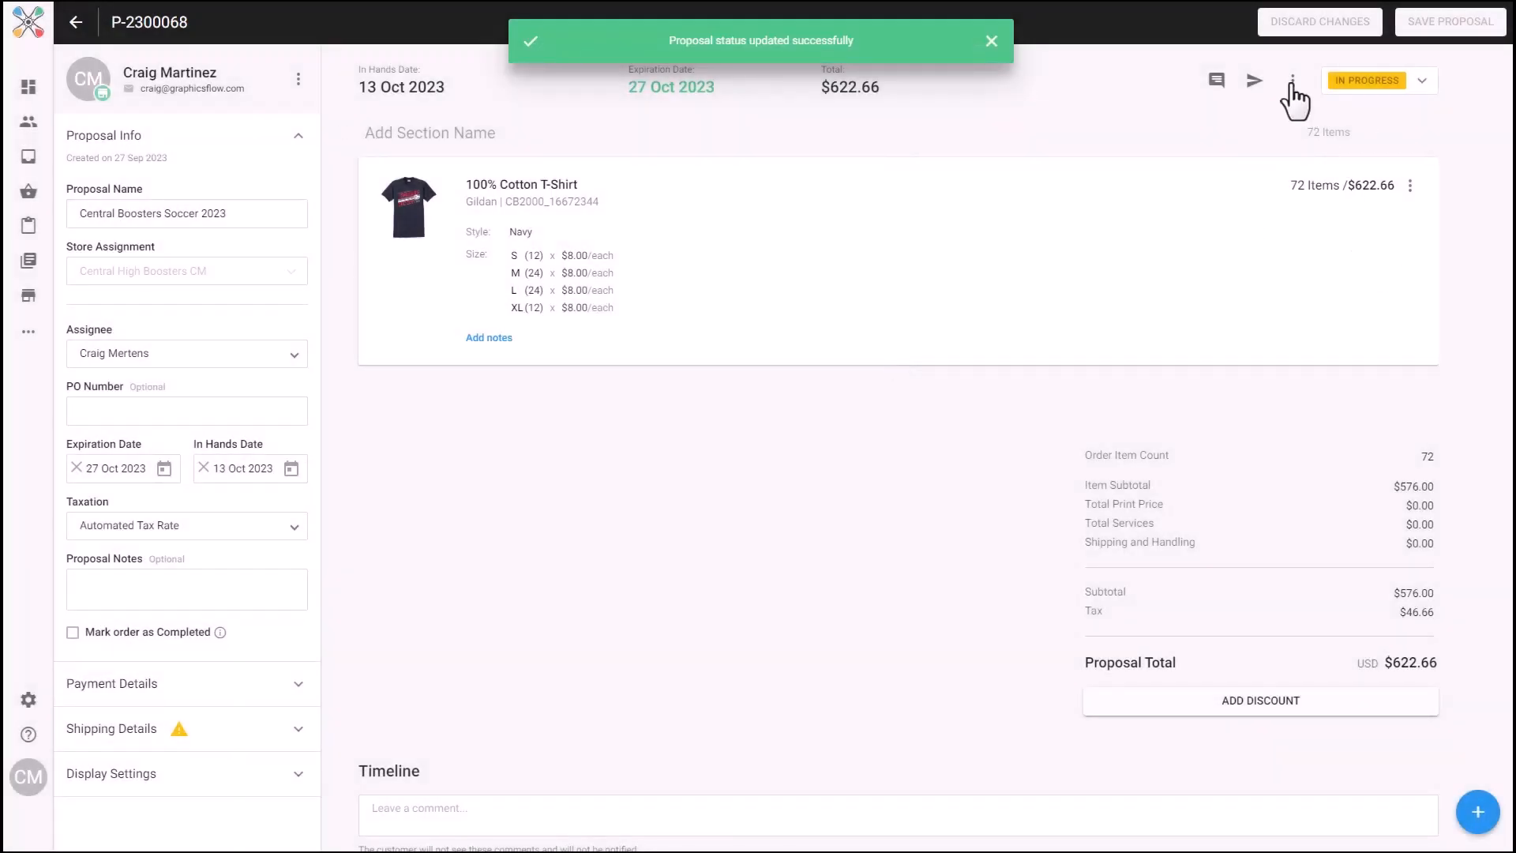
left_click(1252, 80)
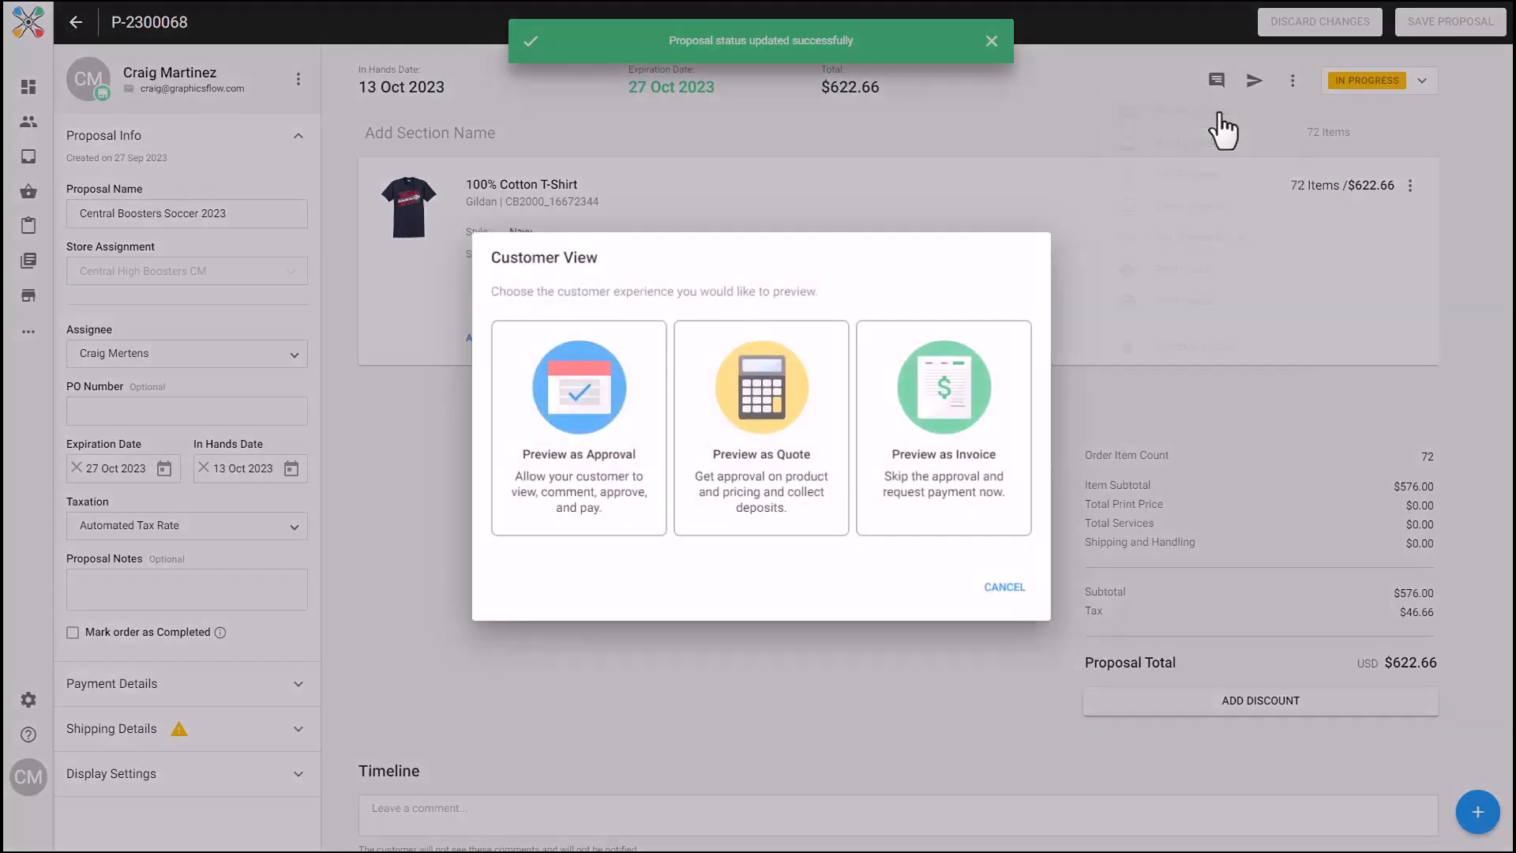
Preview the proposal as a quote and scroll through its $622.66 total.
left_click(761, 427)
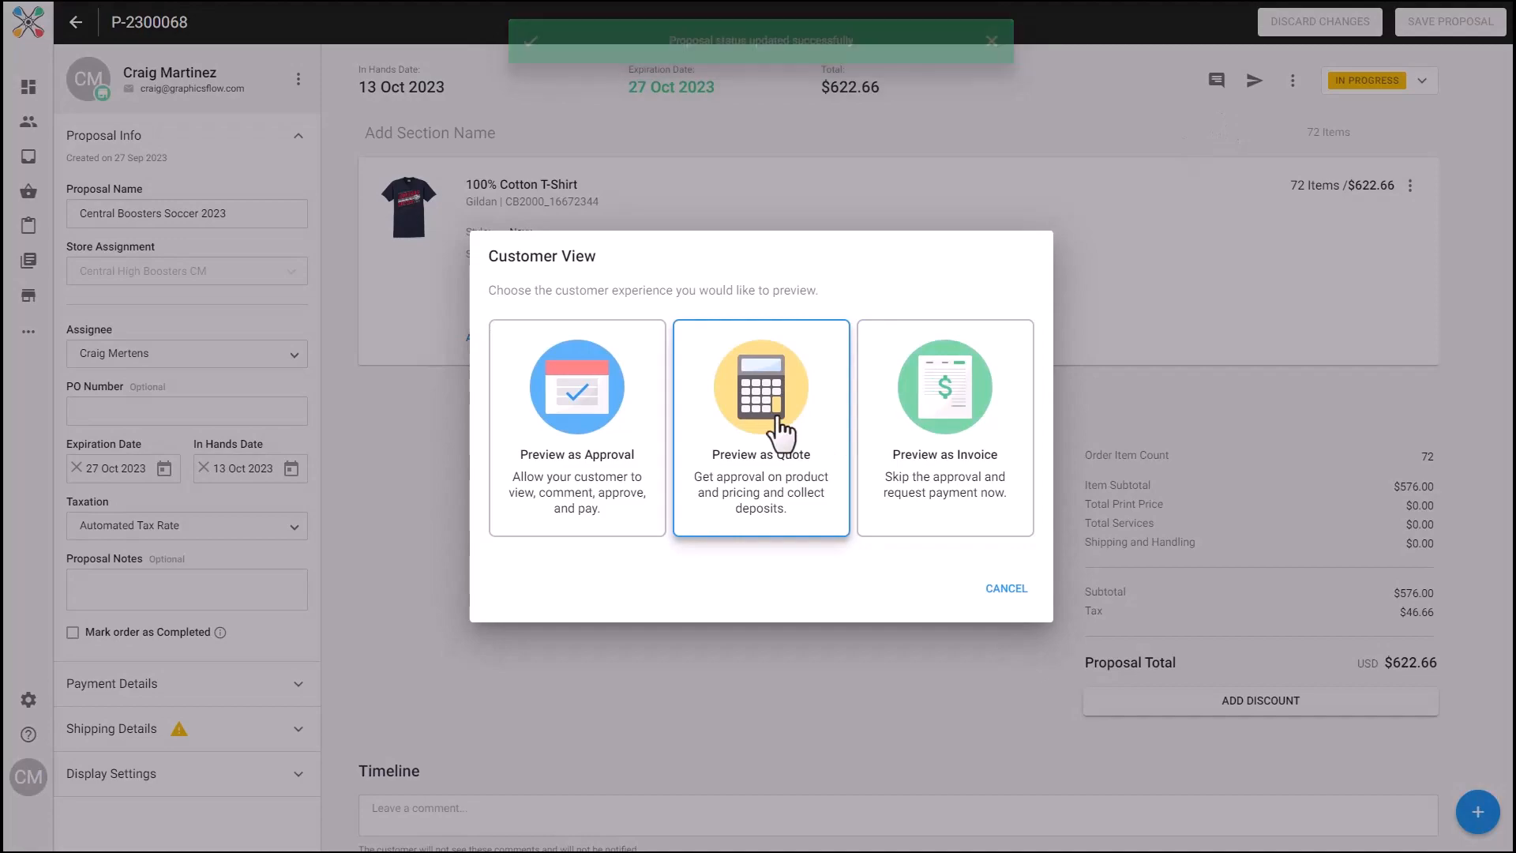
left_click(759, 427)
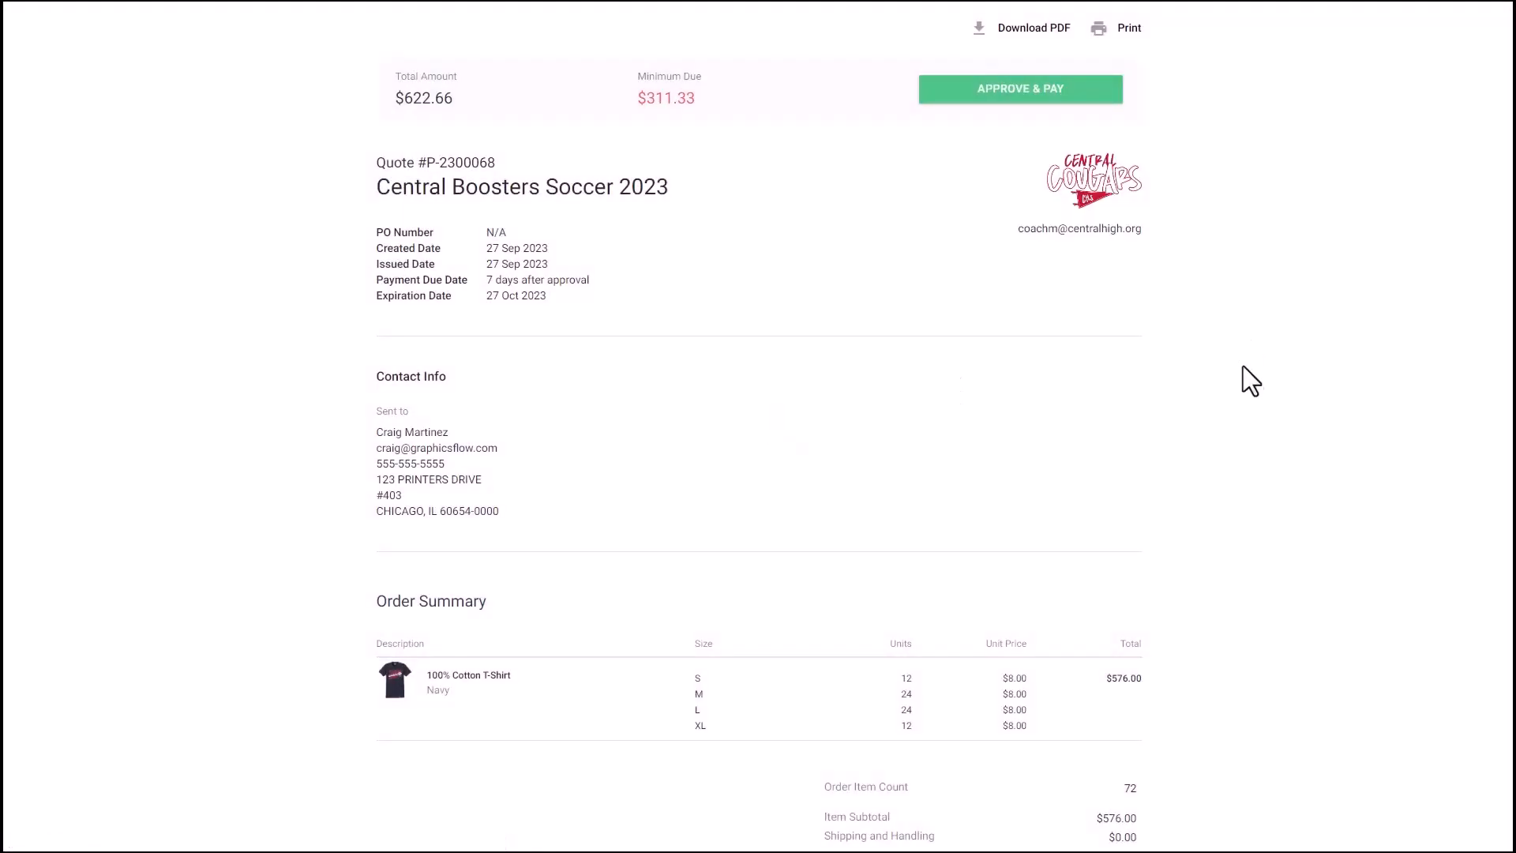
scroll("down", 3)
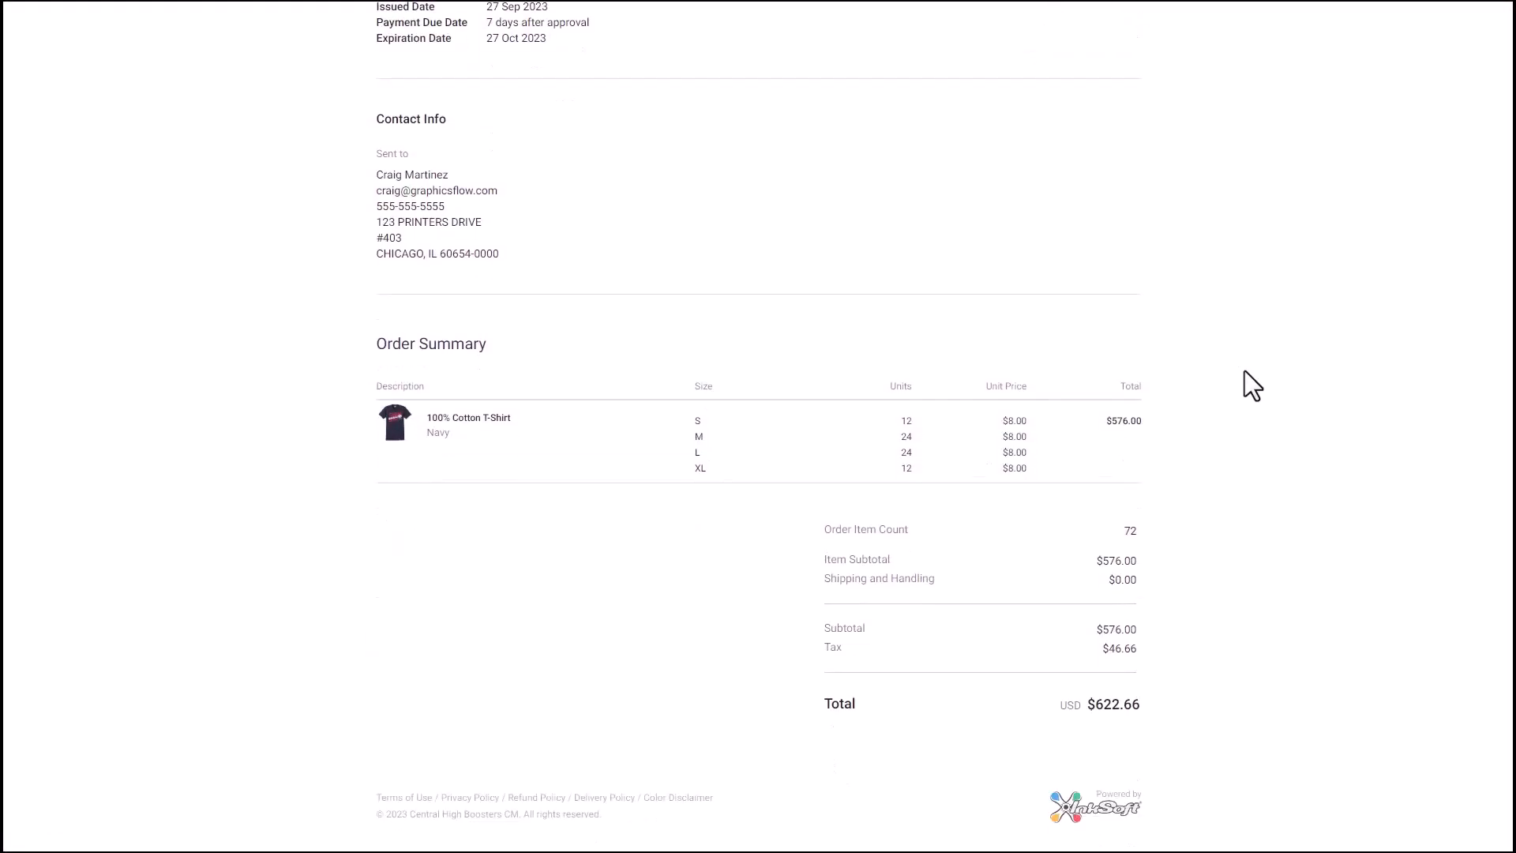
scroll("up", 3)
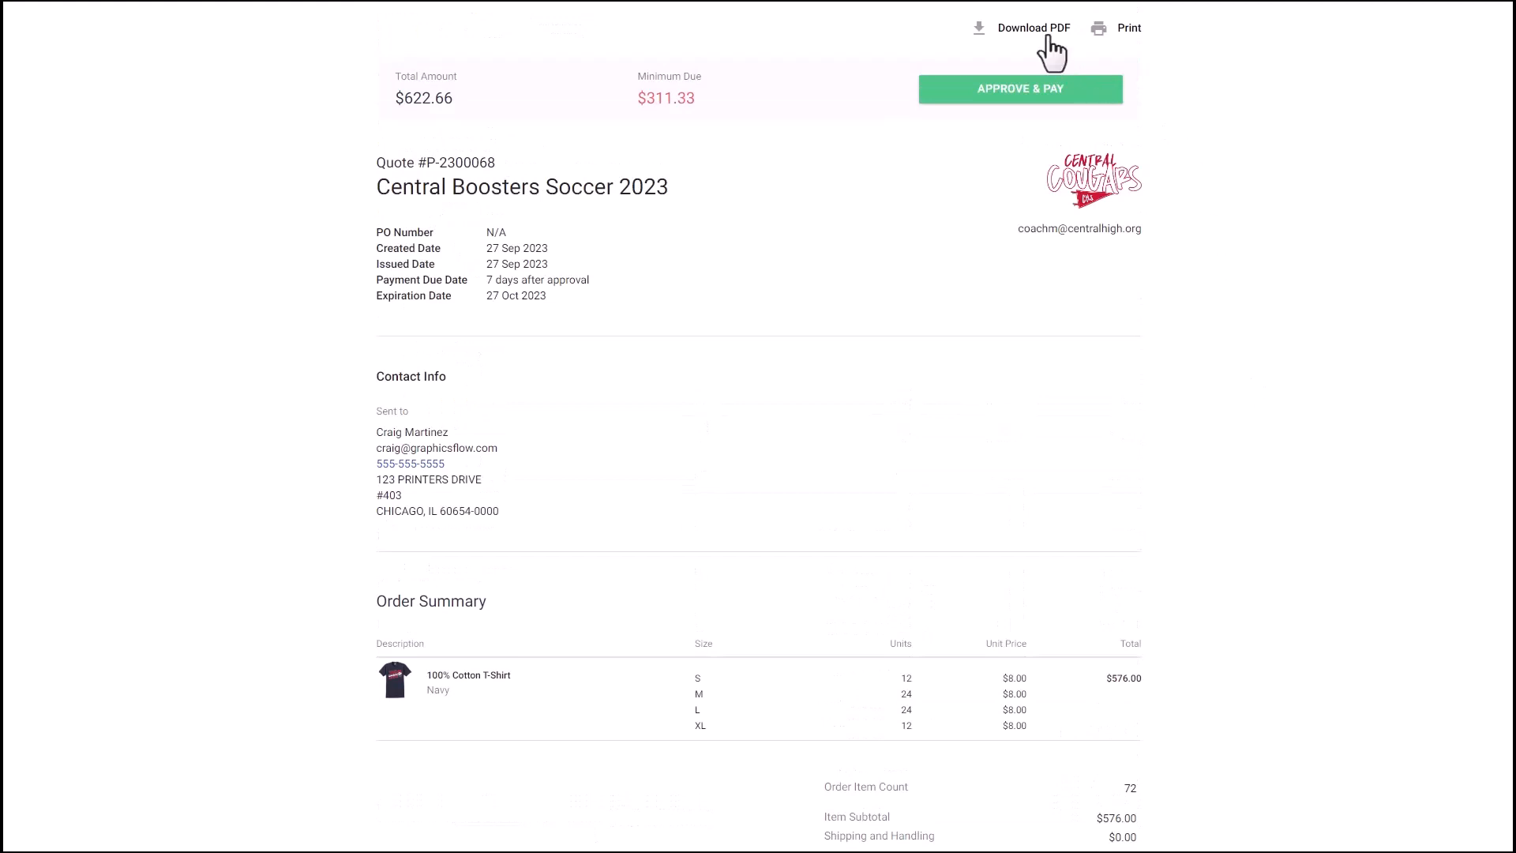
mouse_move(1033, 27)
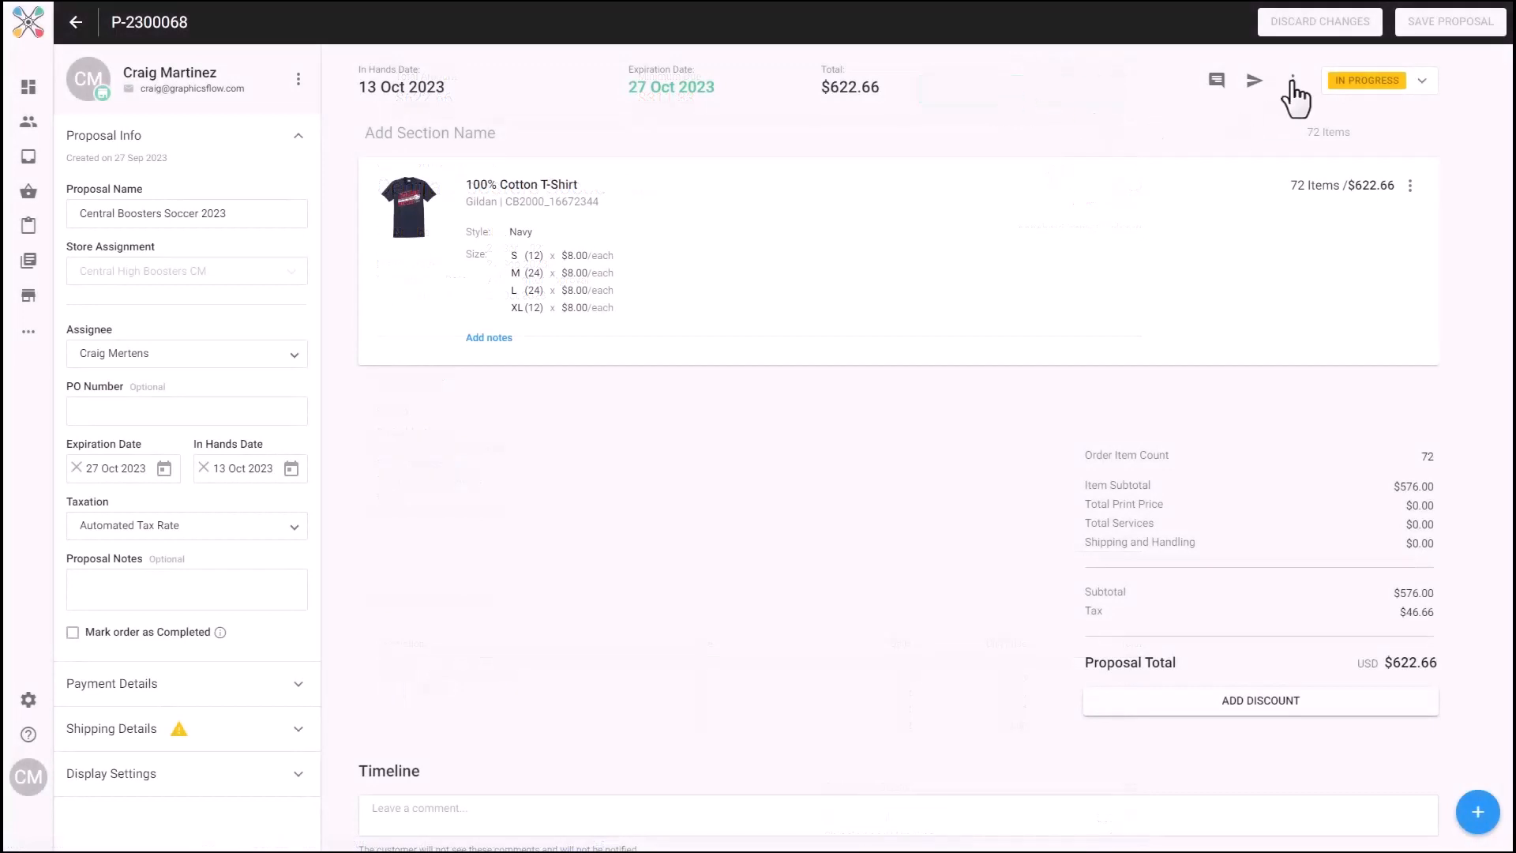
Preview the proposal as an approval page and open the full interactive proposal.
left_click(1293, 79)
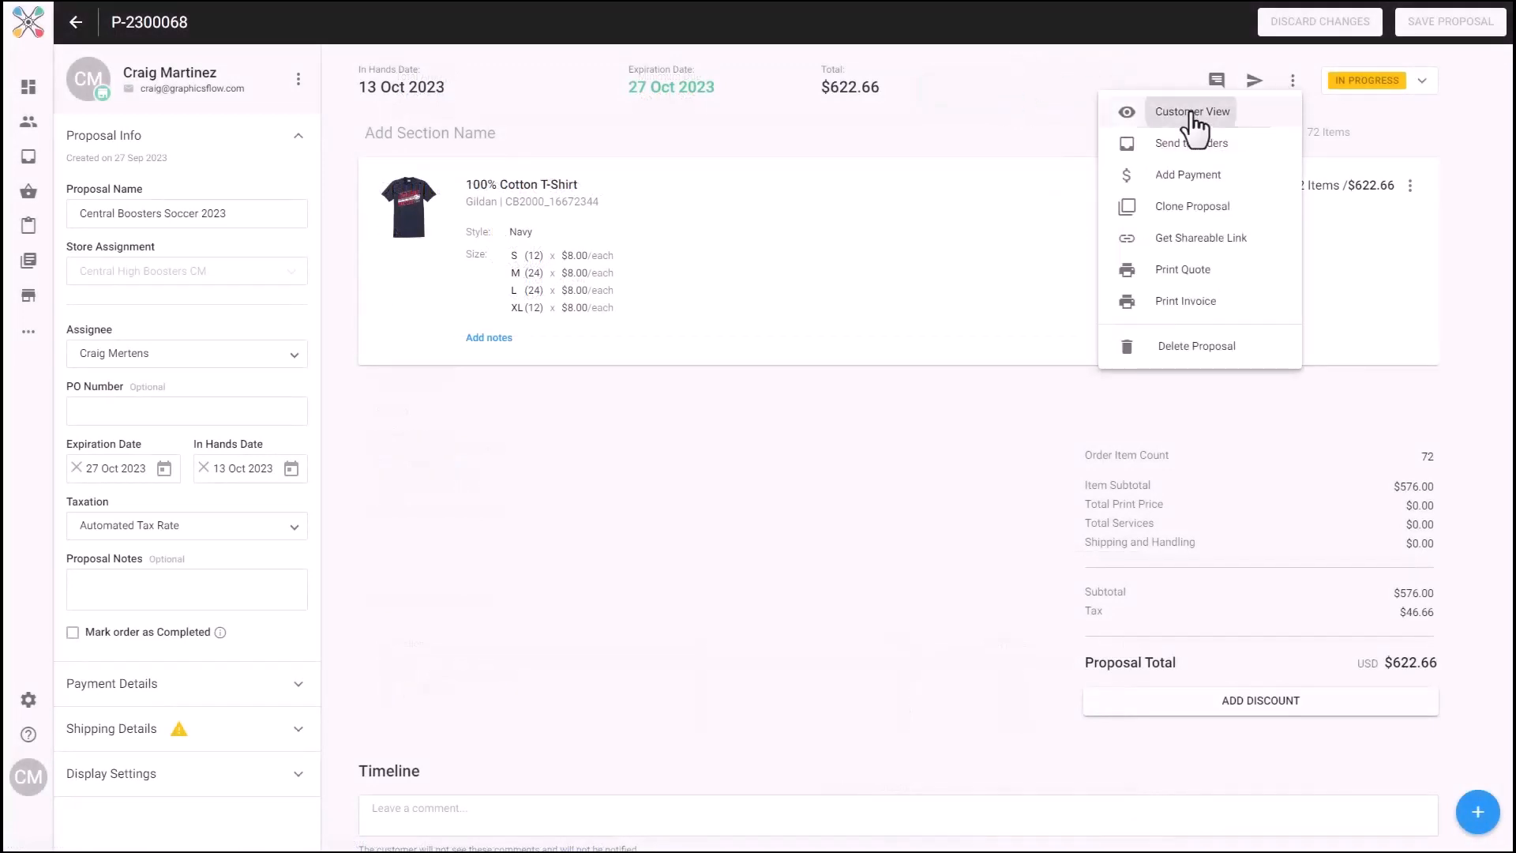
left_click(1190, 111)
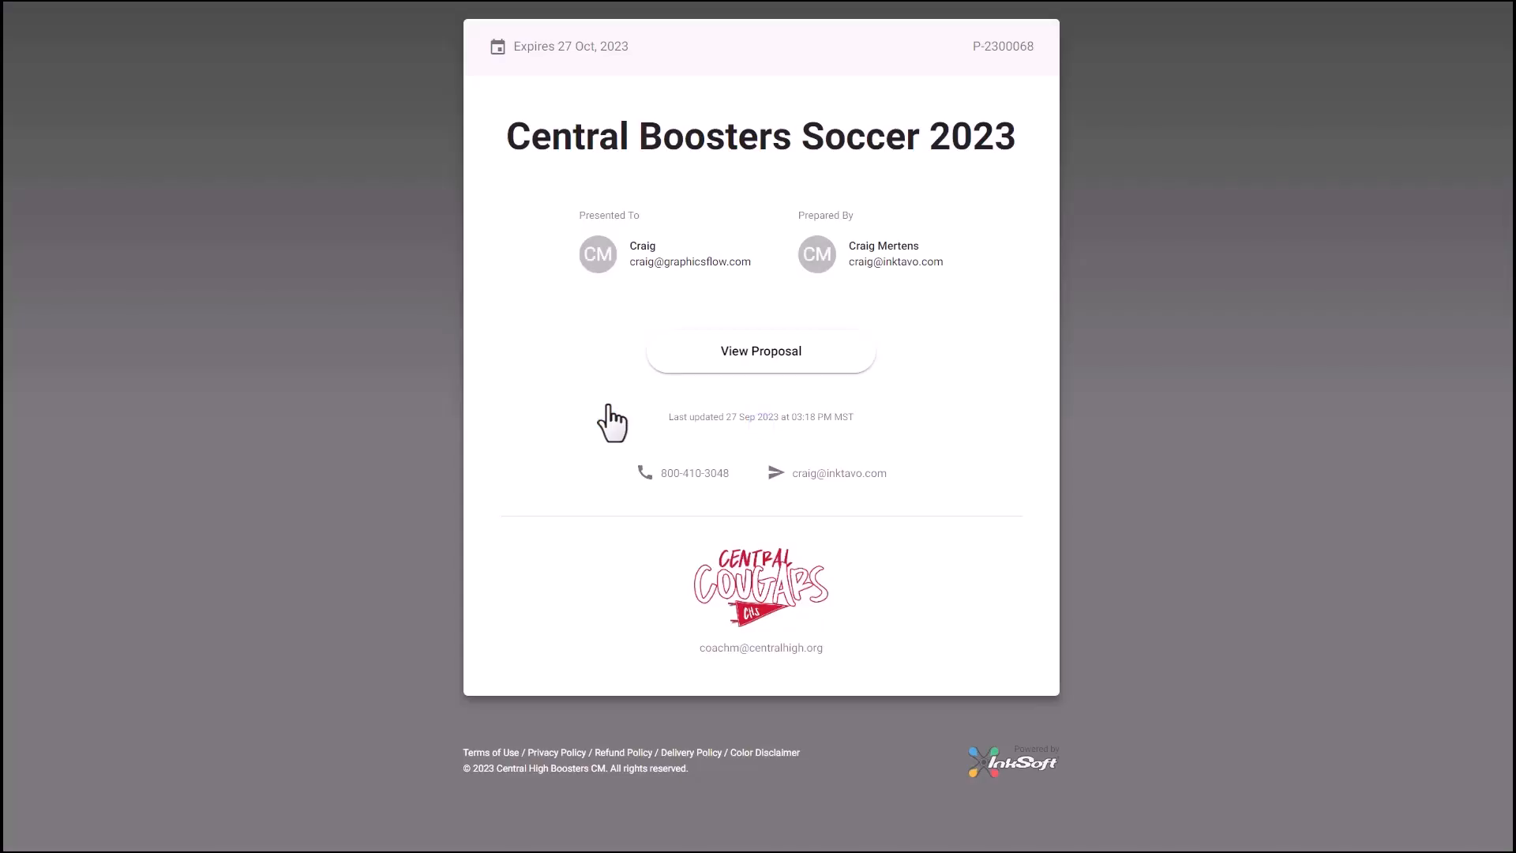
mouse_move(585, 369)
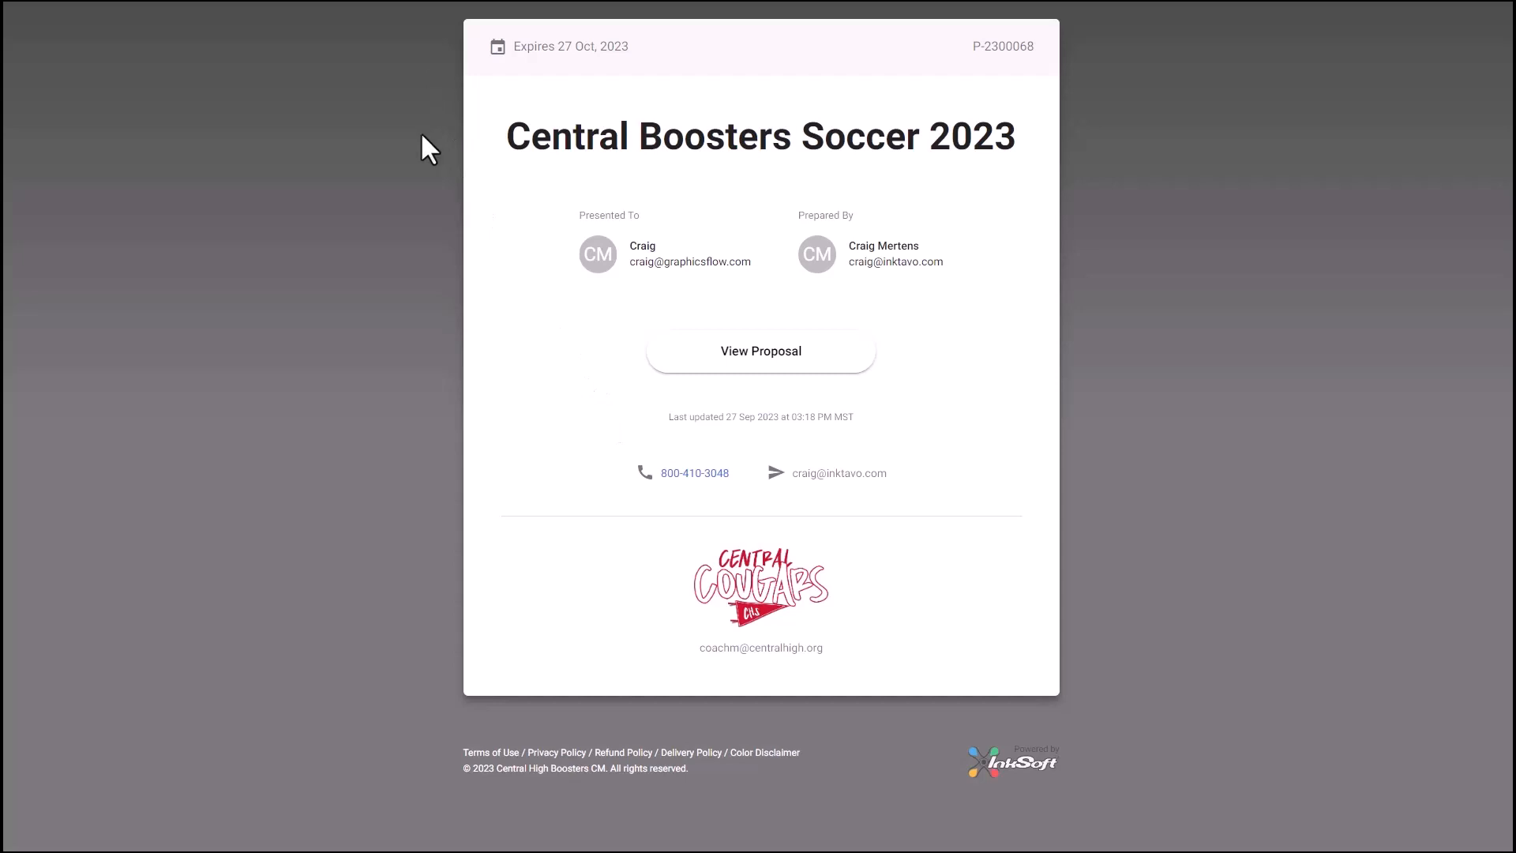
mouse_move(882, 340)
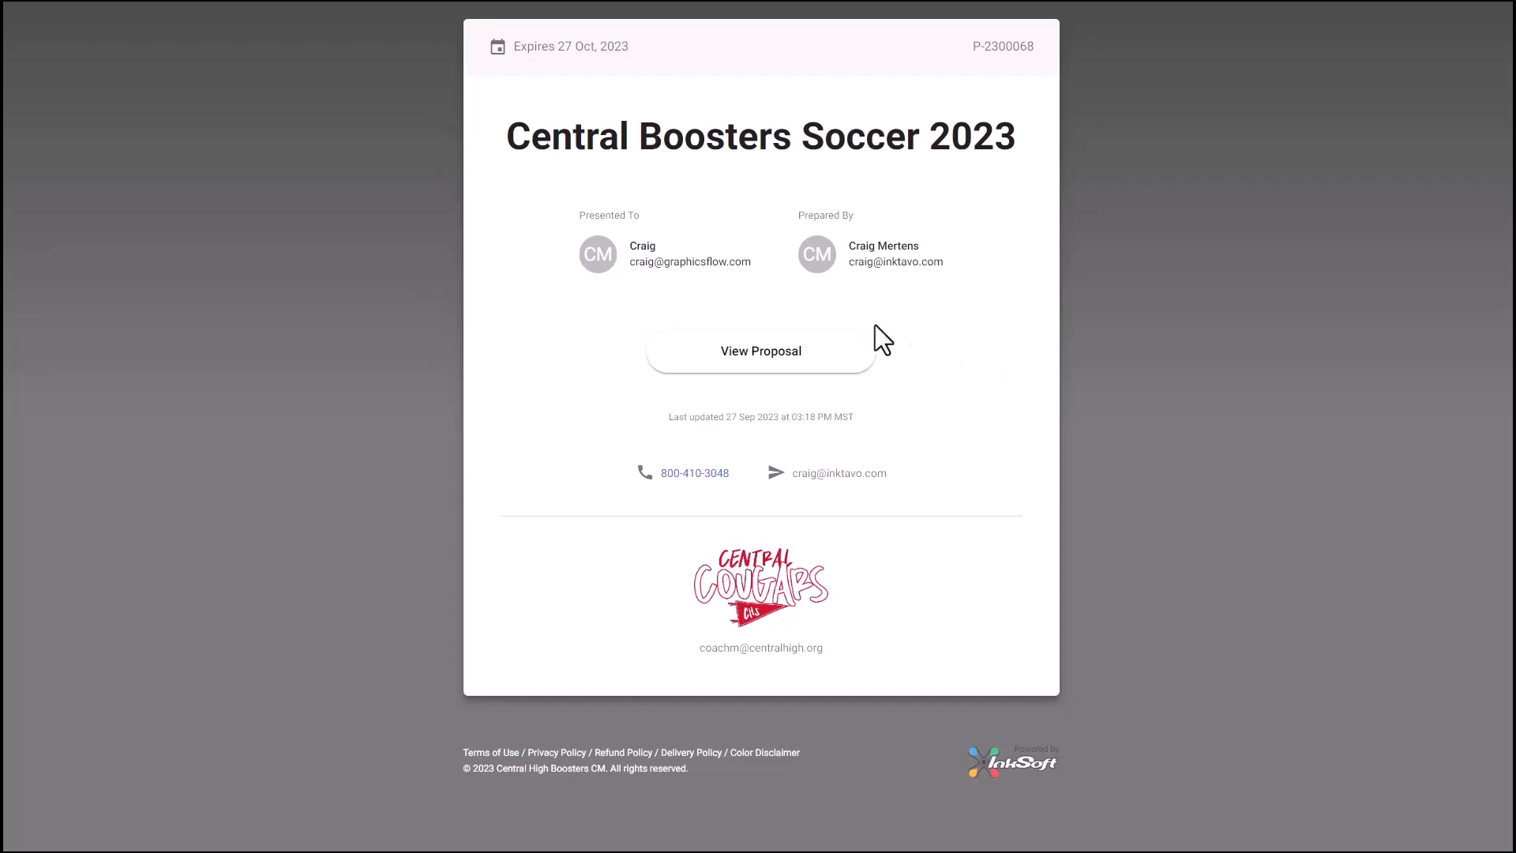
left_click(759, 350)
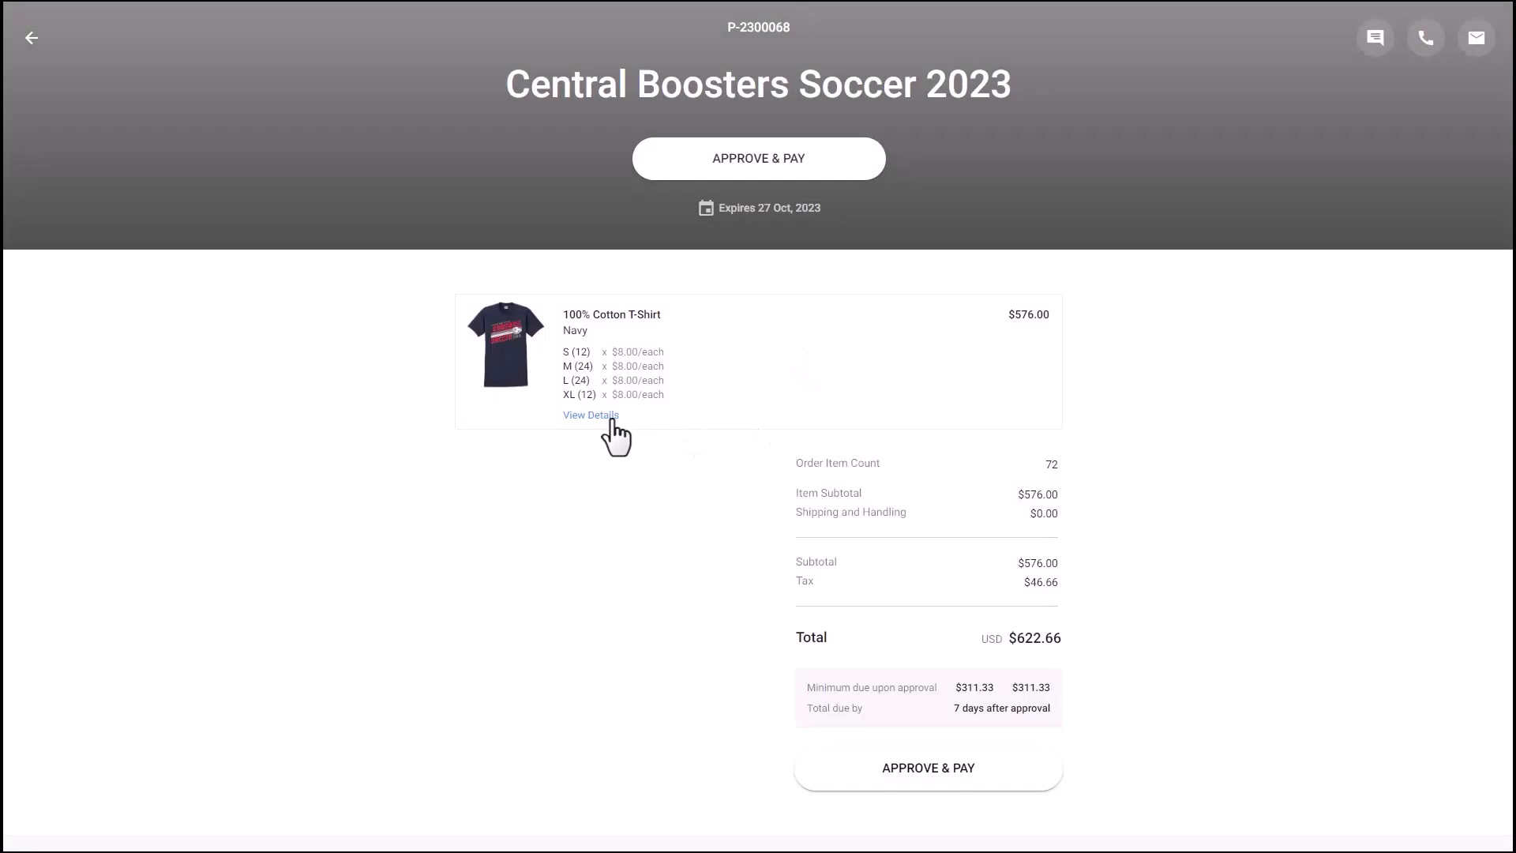
Open the empty Comments pane beside the customer approval page.
left_click(589, 414)
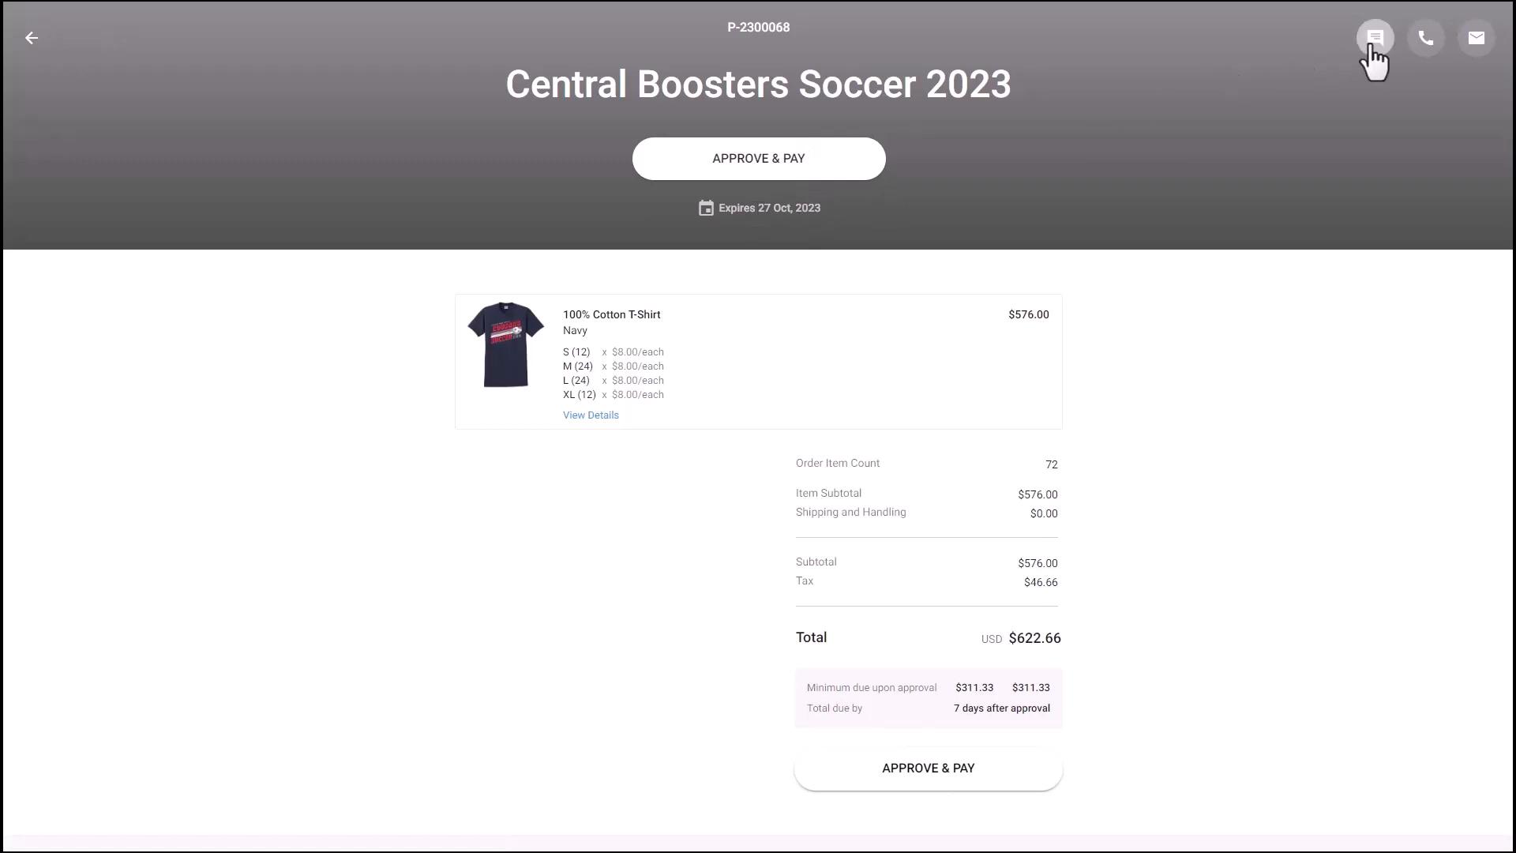
left_click(1374, 37)
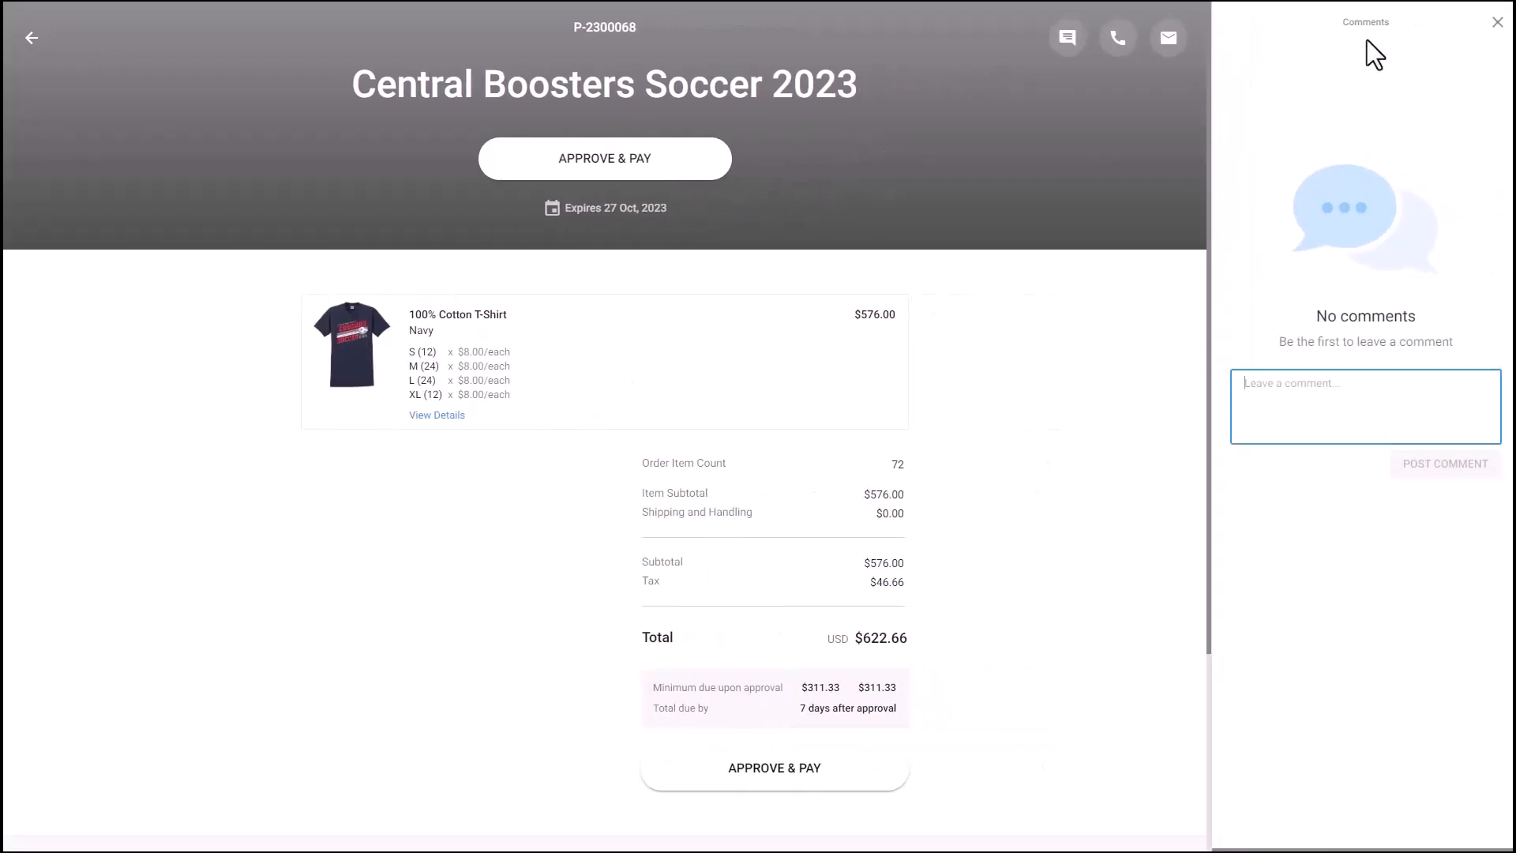
left_click(1363, 406)
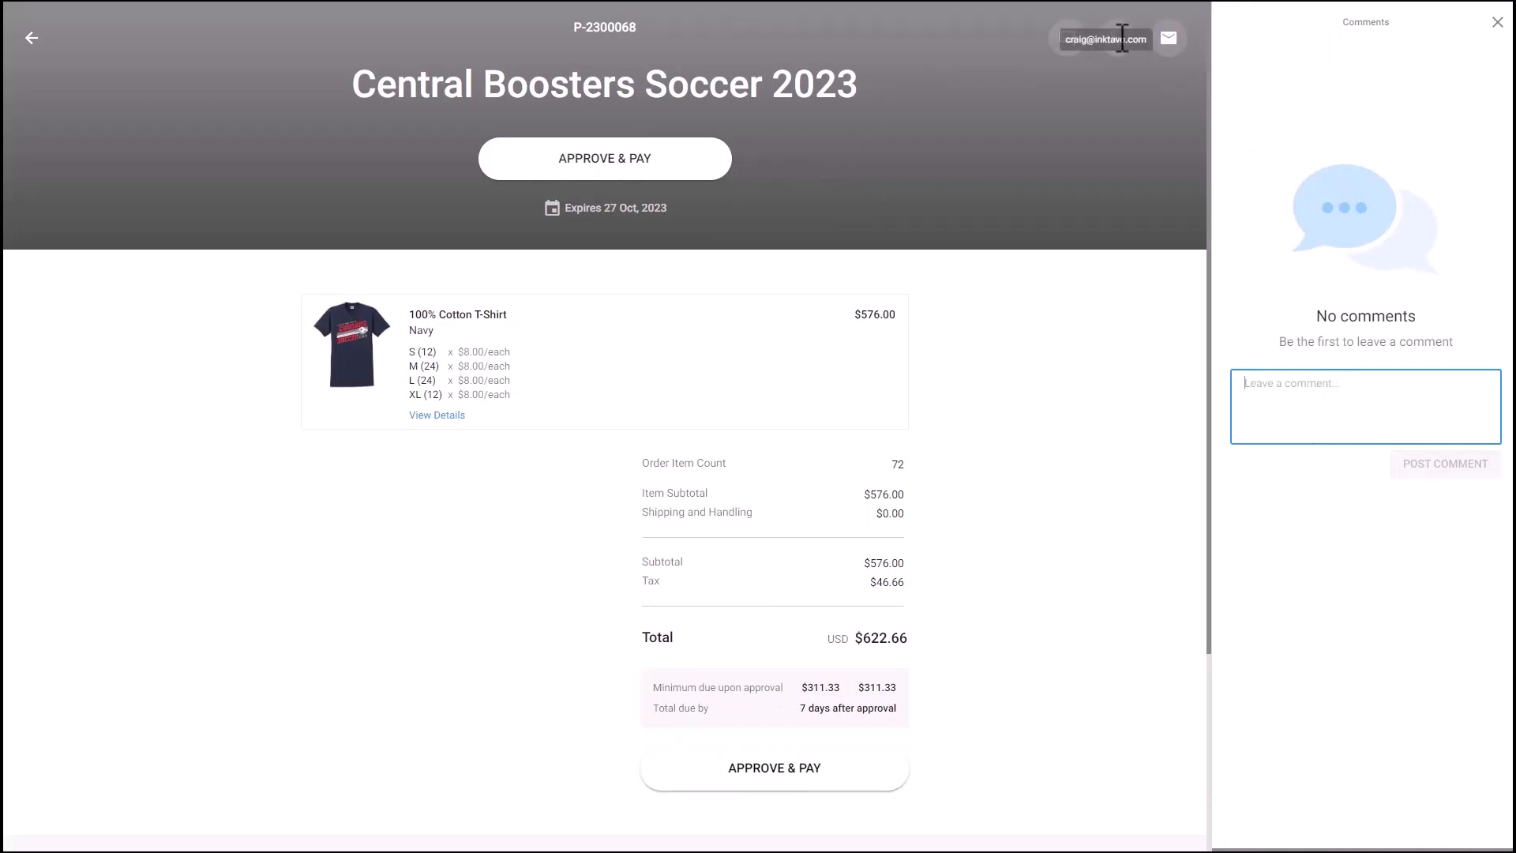
mouse_move(1166, 37)
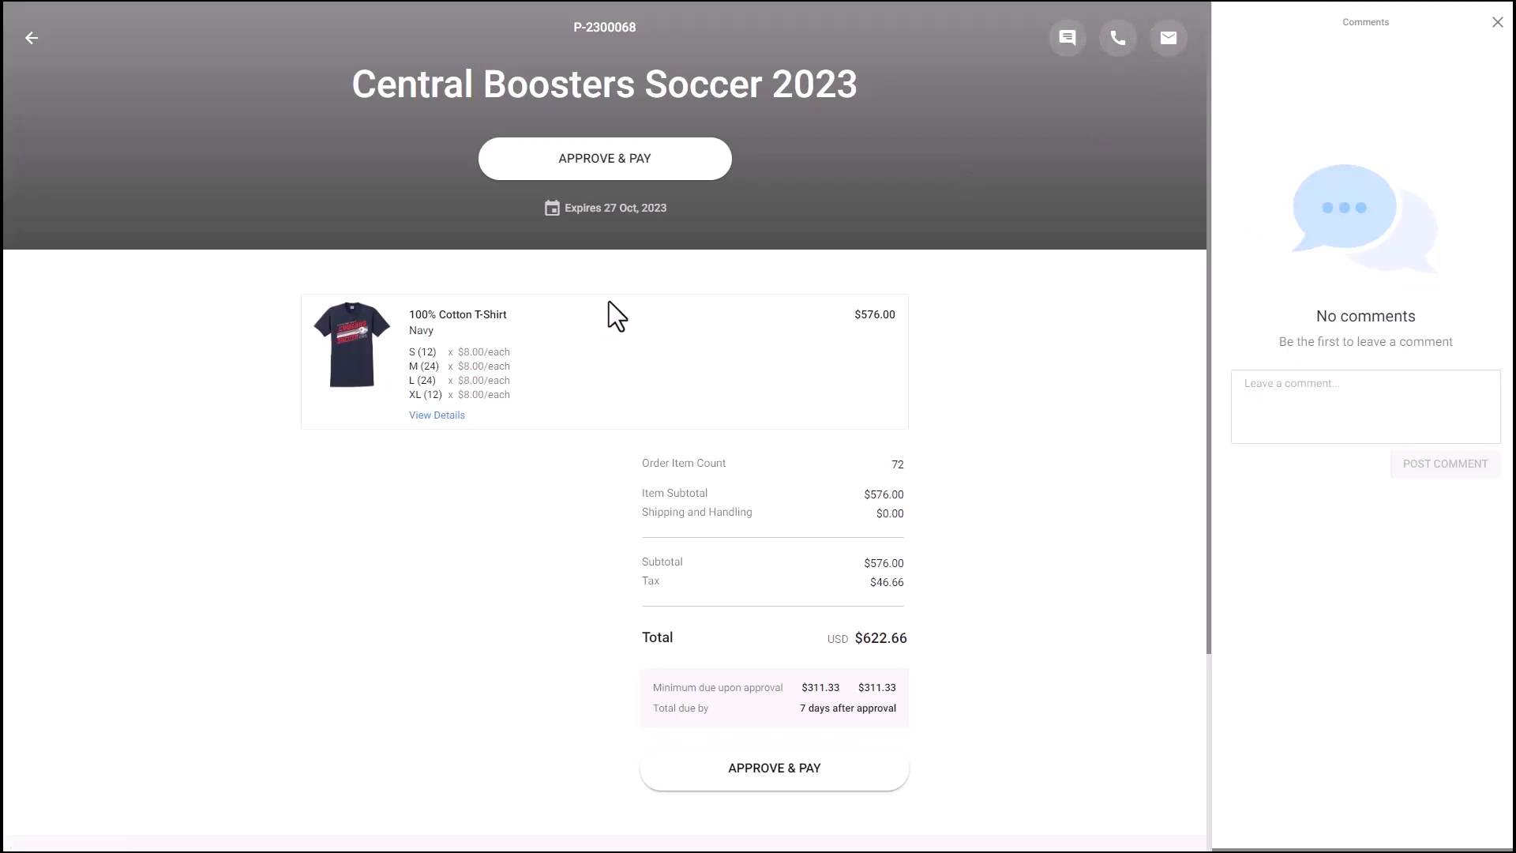
mouse_move(629, 176)
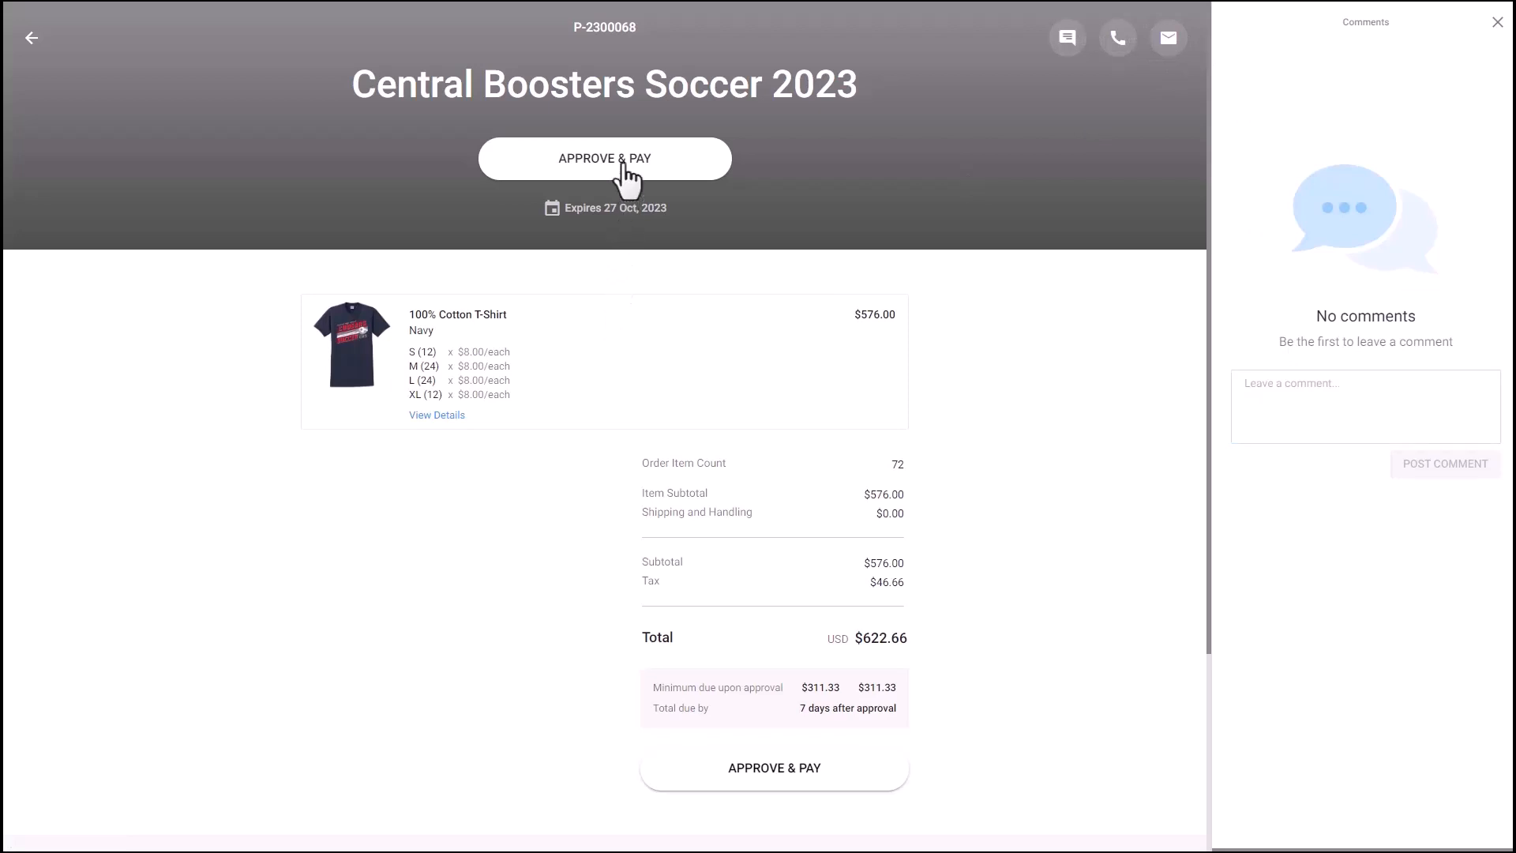
Approve the proposal choosing the $311.33 minimum payment, reaching the credit card or ACH payment step.
left_click(604, 159)
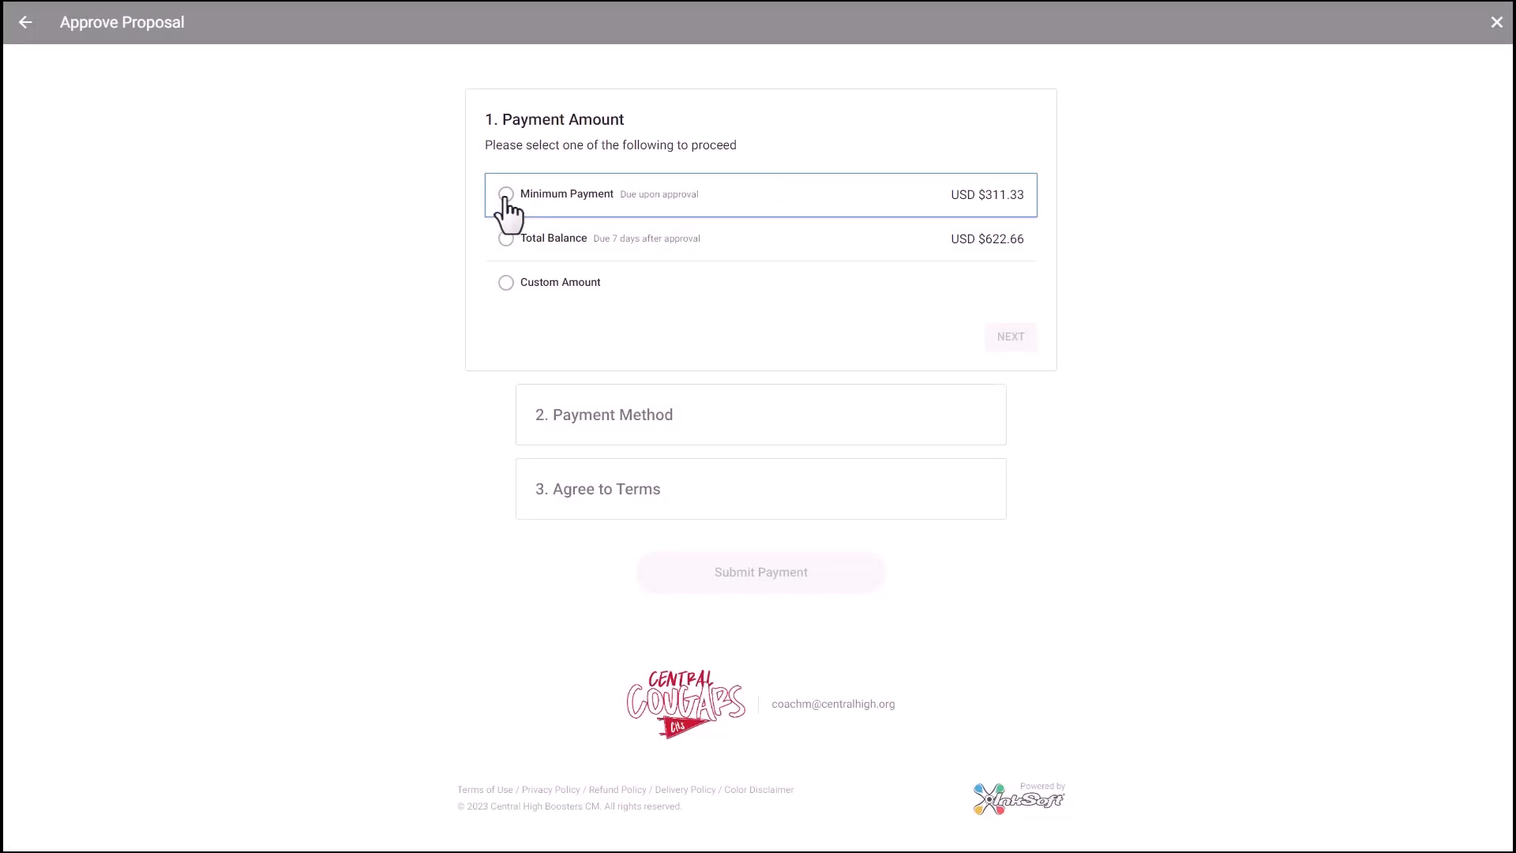
left_click(506, 193)
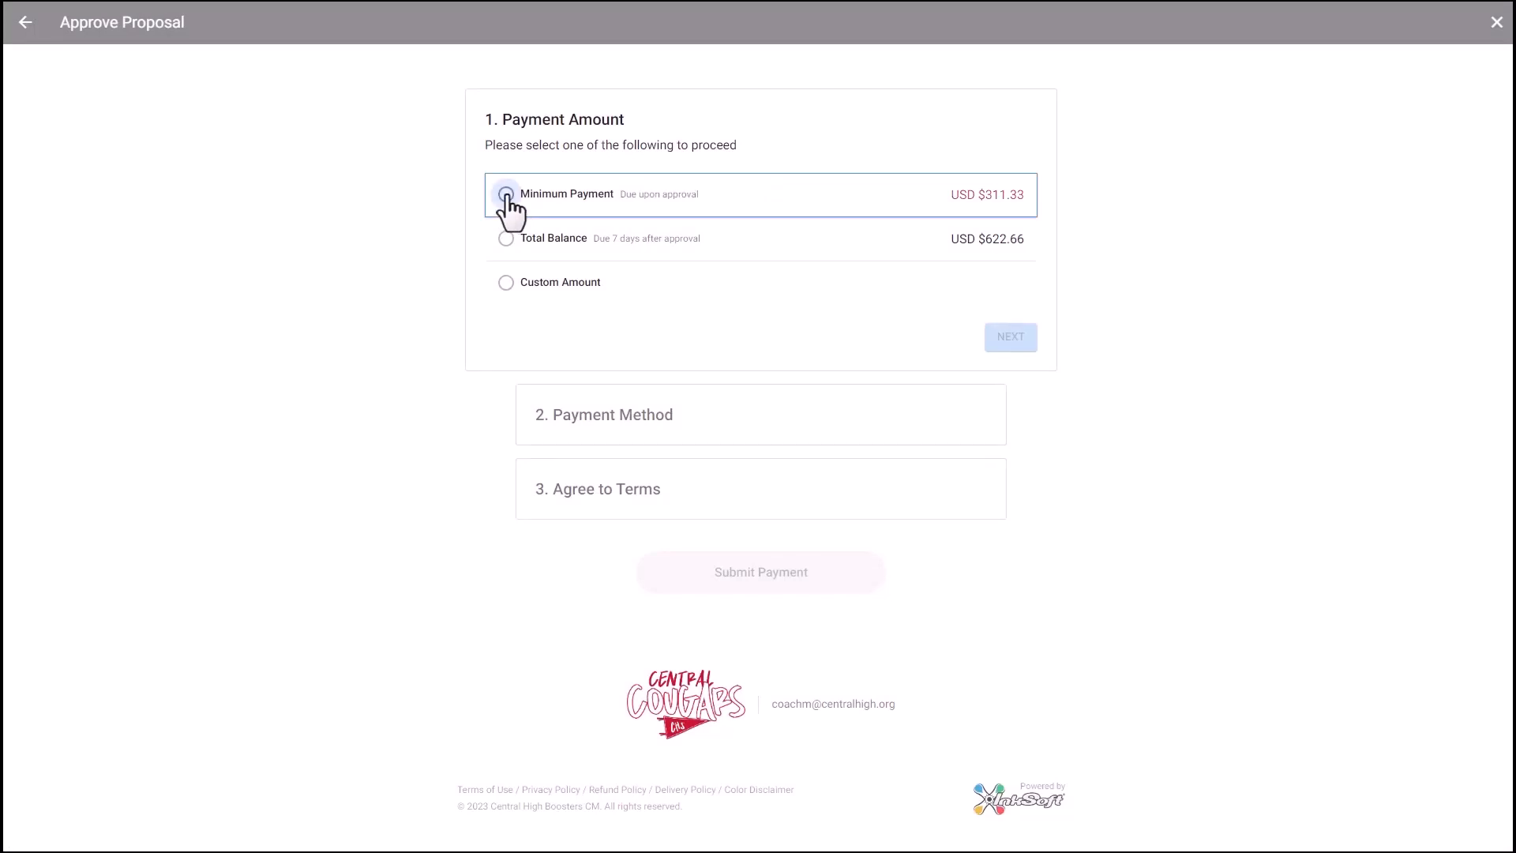
left_click(505, 195)
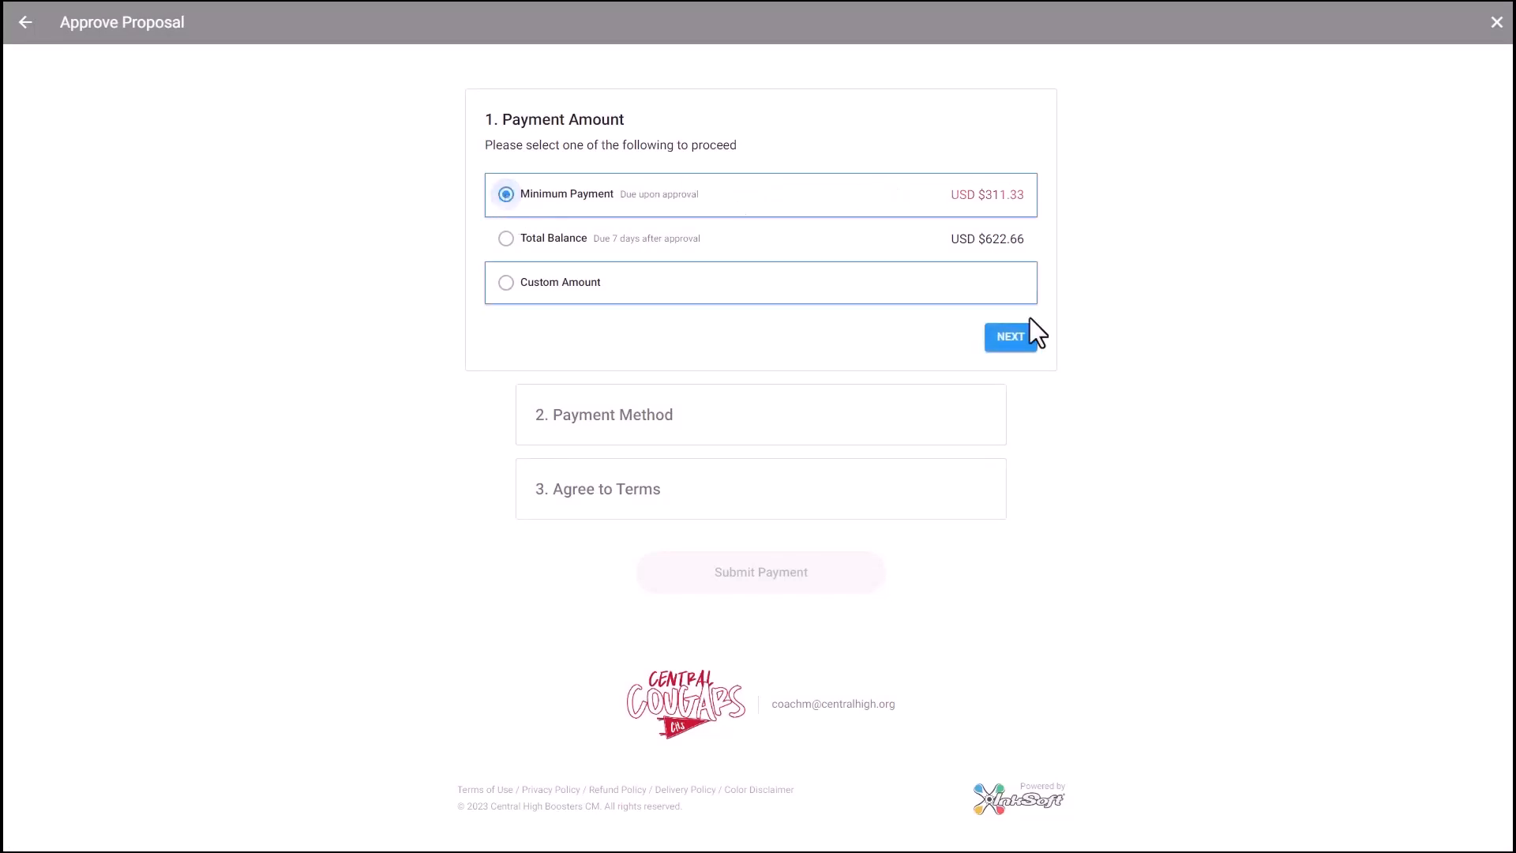
left_click(1008, 335)
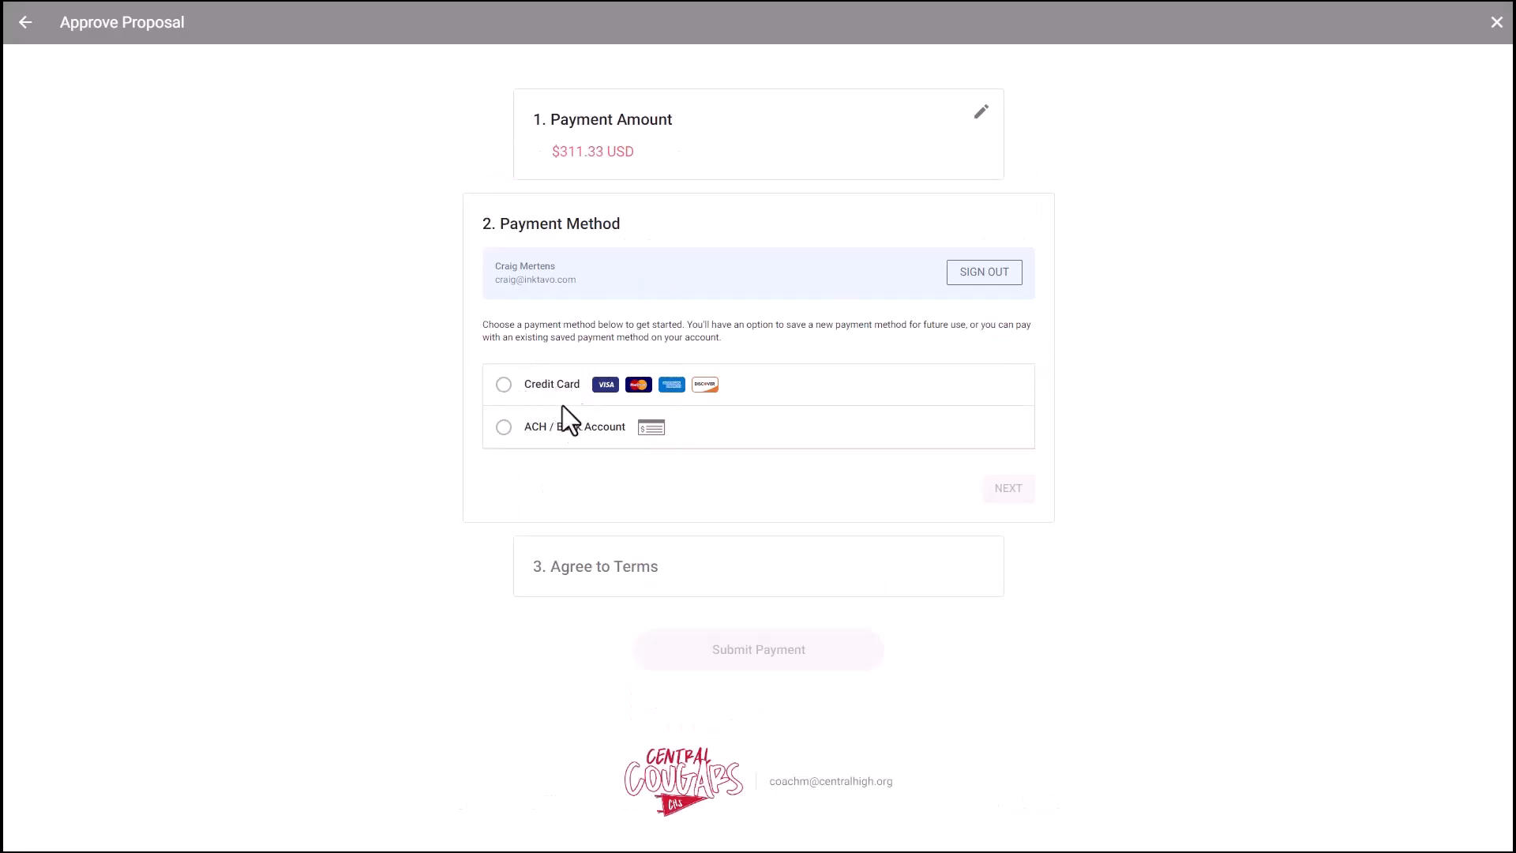
mouse_move(547, 440)
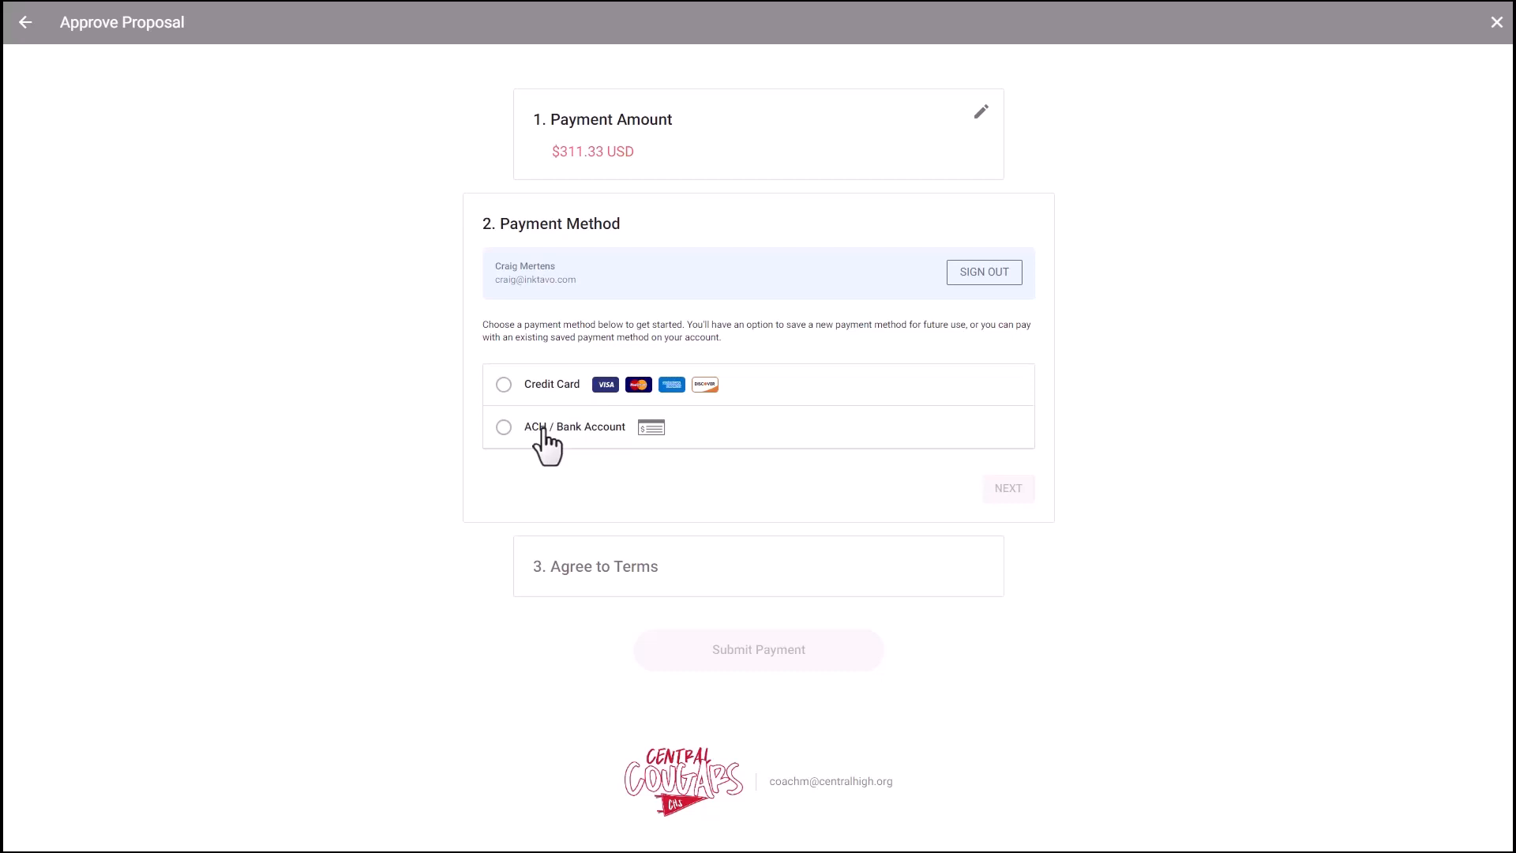
mouse_move(664, 576)
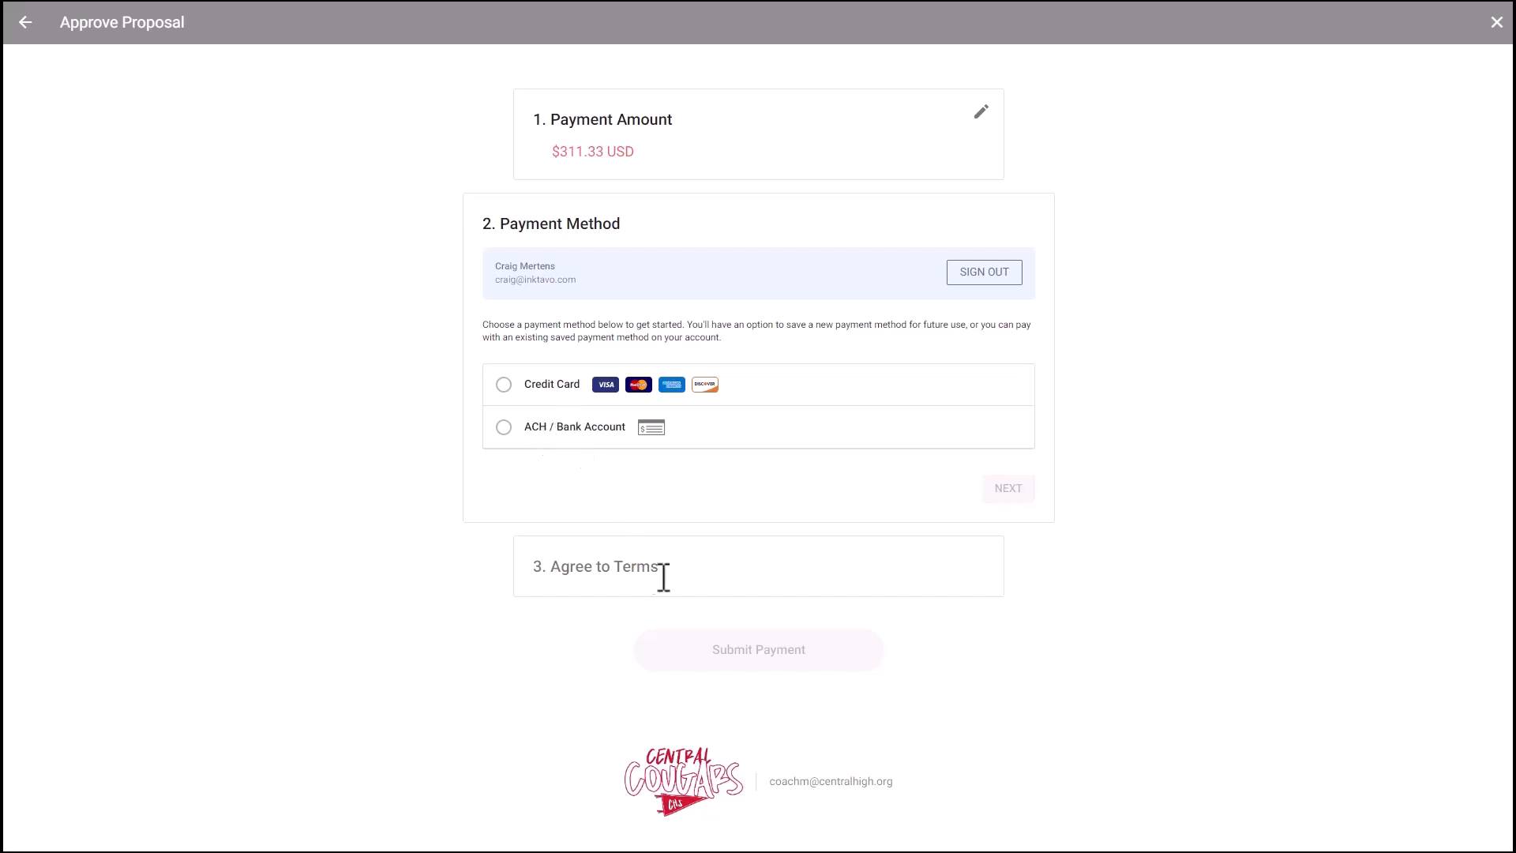
mouse_move(739, 654)
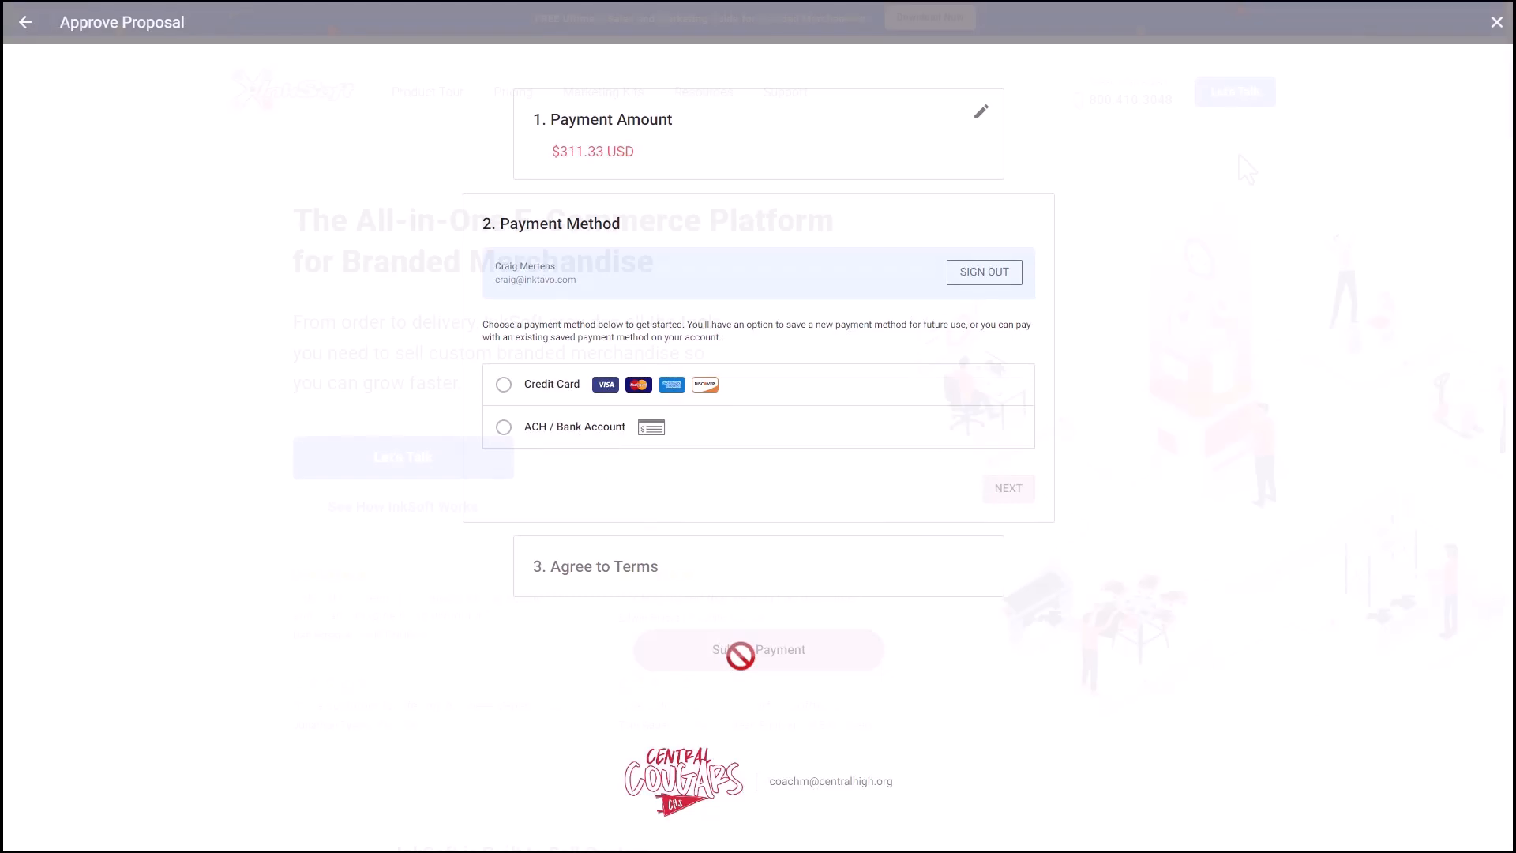
Open the Let's Talk contact form for an InkSoft Client Advisor on the homepage.
left_click(1496, 22)
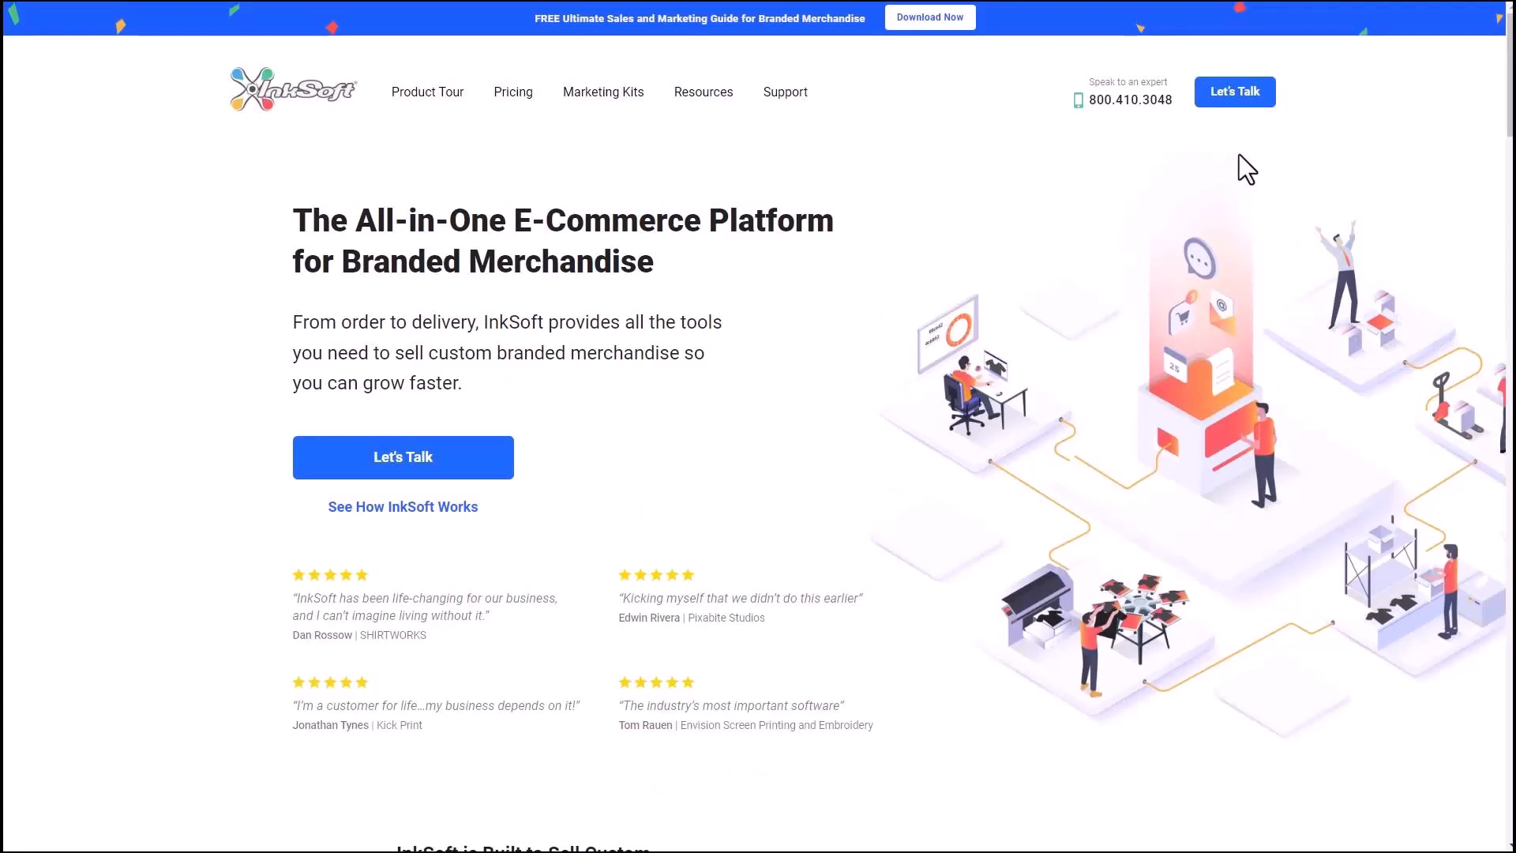
left_click(1233, 90)
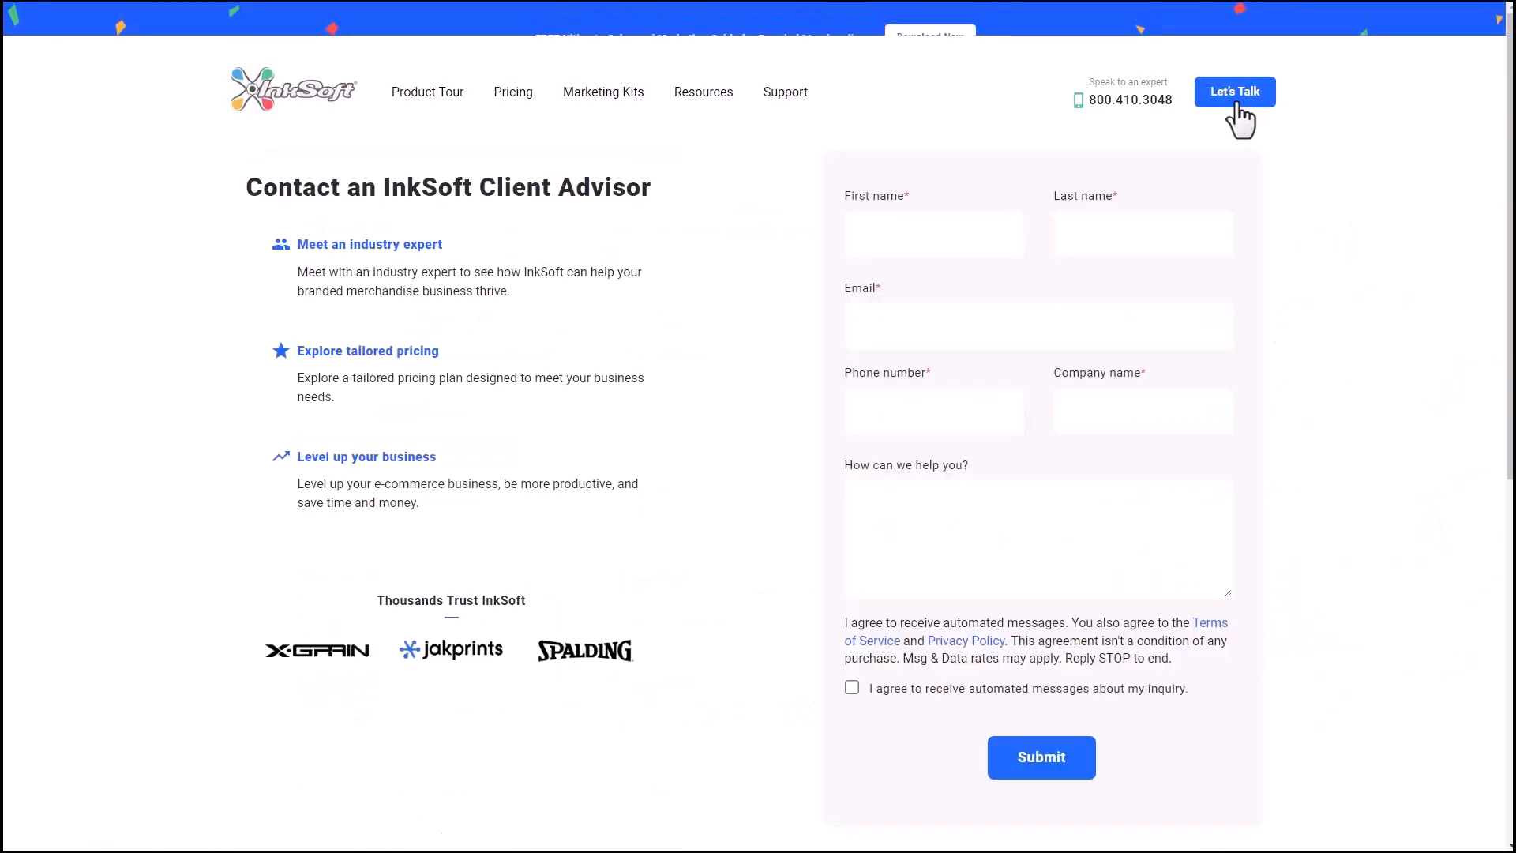